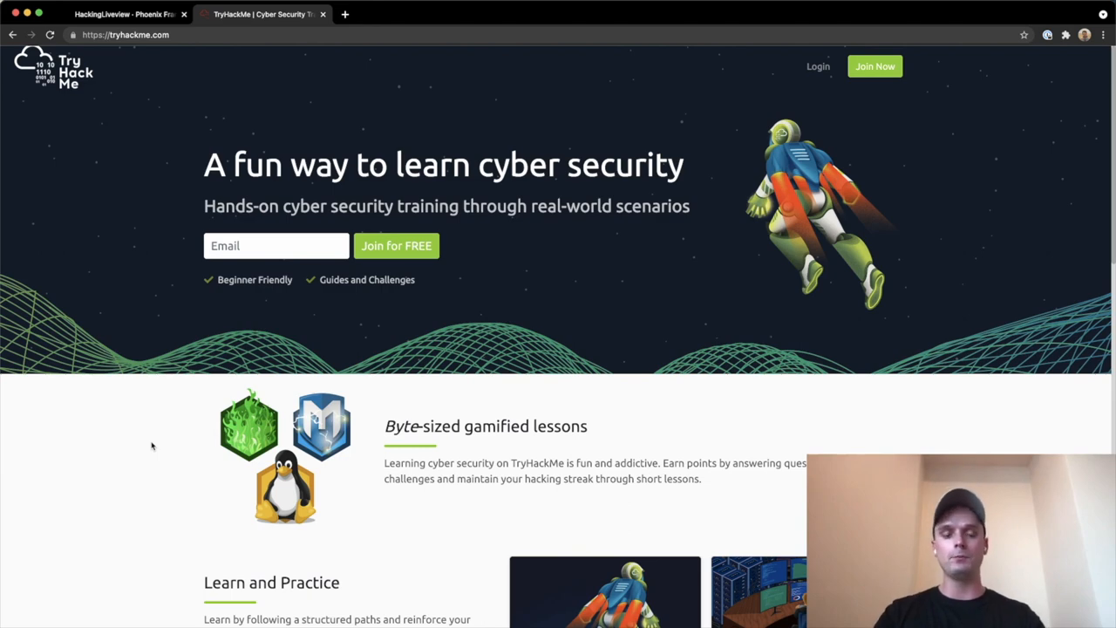
{"action": "mouse_move", "coordinate": [477, 341]}
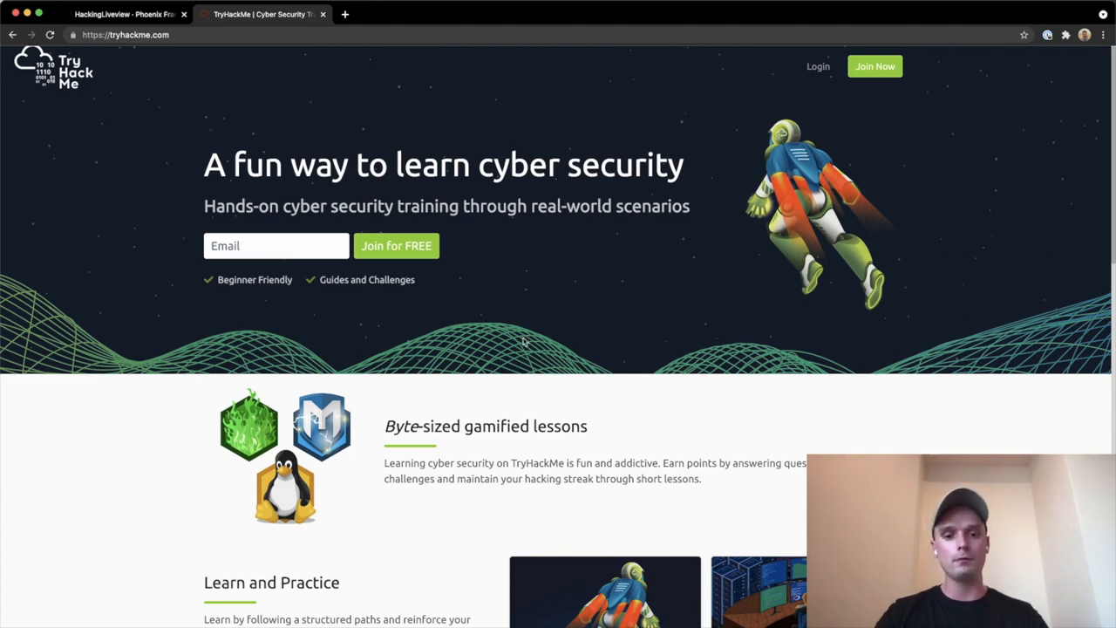
Step: Scroll the TryHackMe page and advance the learning path carousel twice
{"action": "scroll", "scroll_direction": "down", "scroll_amount": 3}
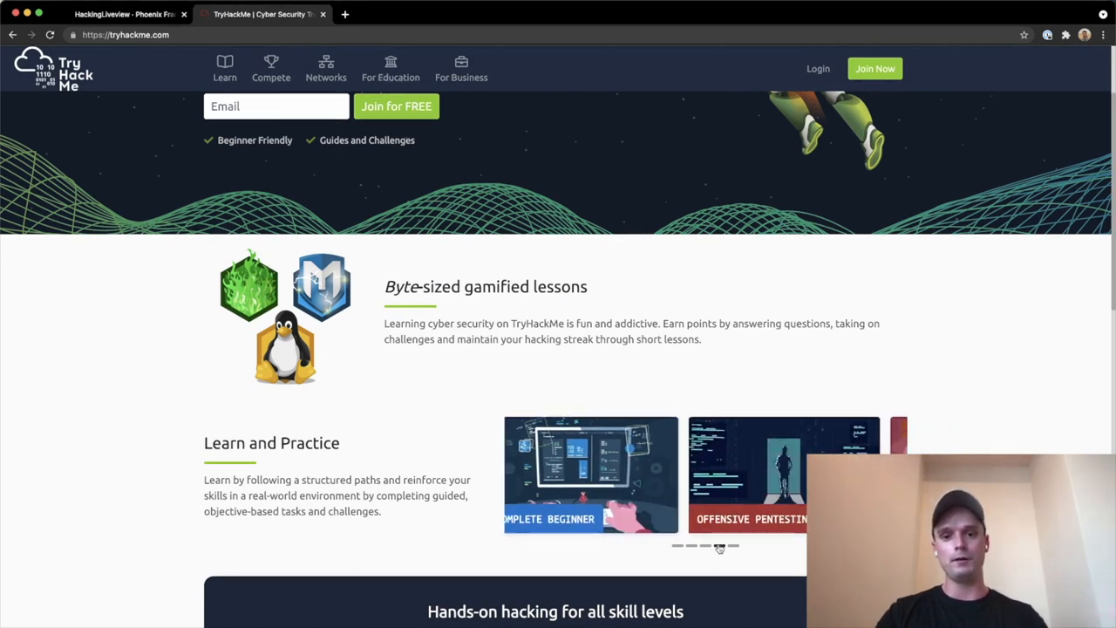
{"action": "left_click", "coordinate": [720, 546]}
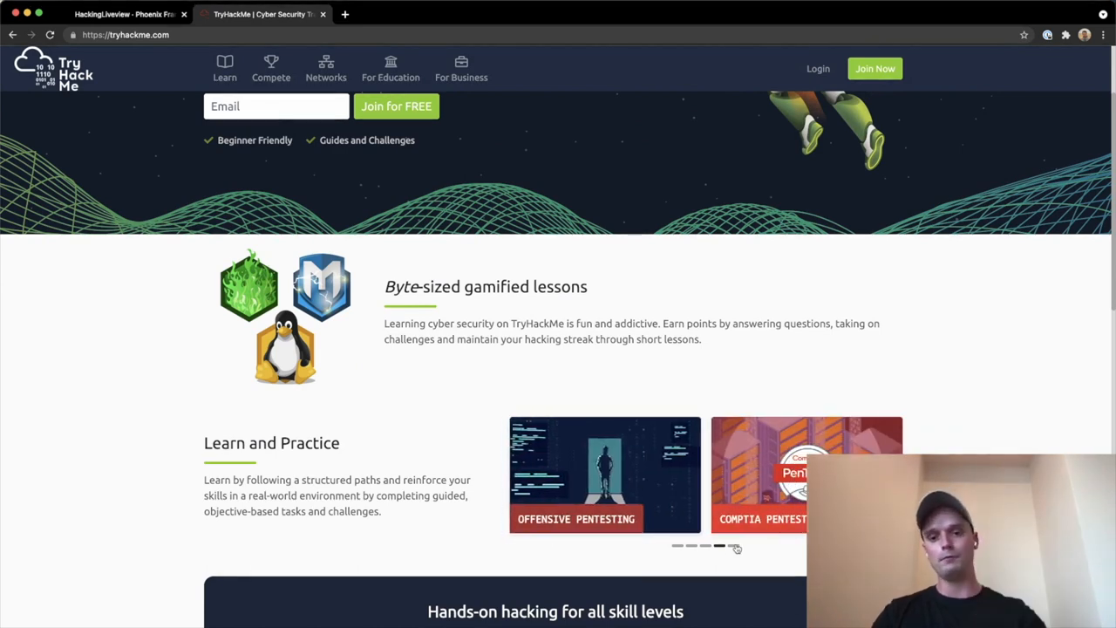
{"action": "left_click", "coordinate": [735, 548]}
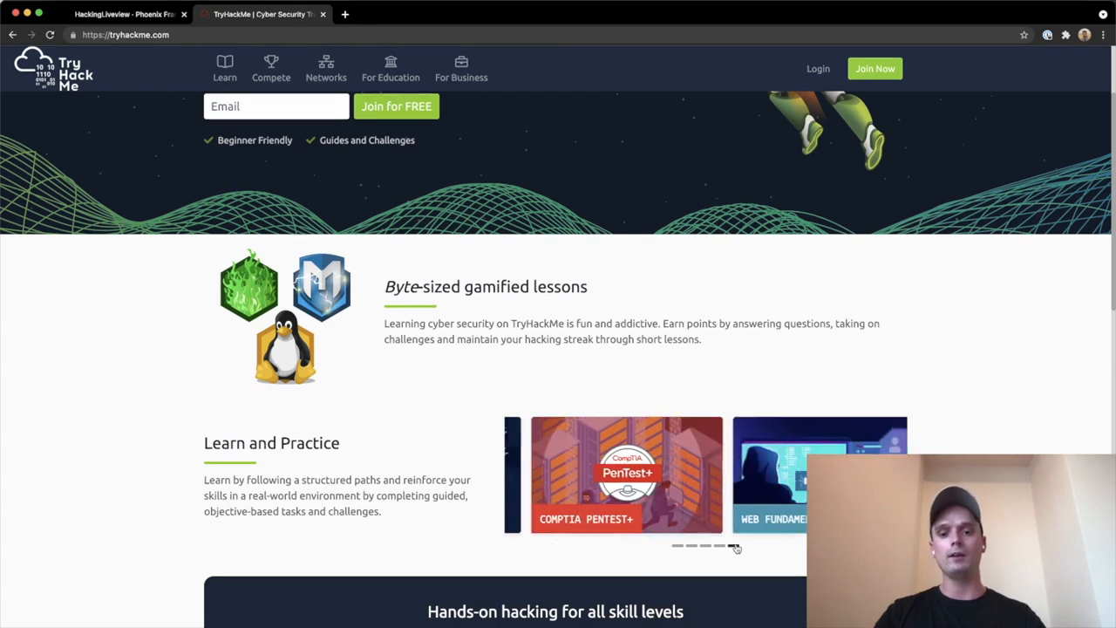
{"action": "scroll", "scroll_direction": "down", "scroll_amount": 3}
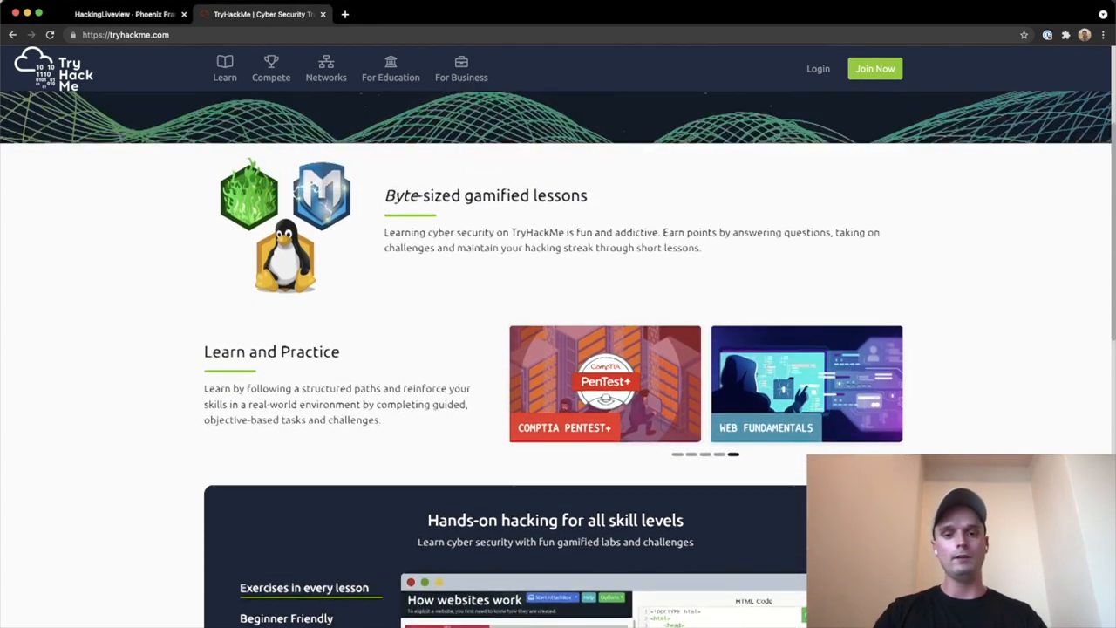
{"action": "scroll", "scroll_direction": "up", "scroll_amount": 3}
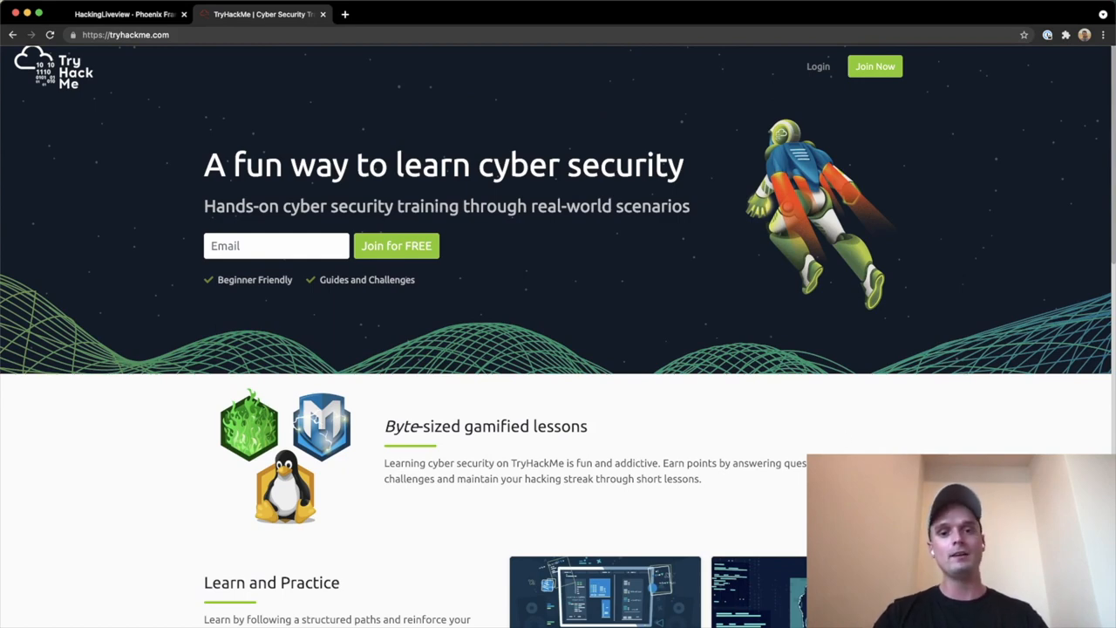
{"action": "mouse_move", "coordinate": [820, 387]}
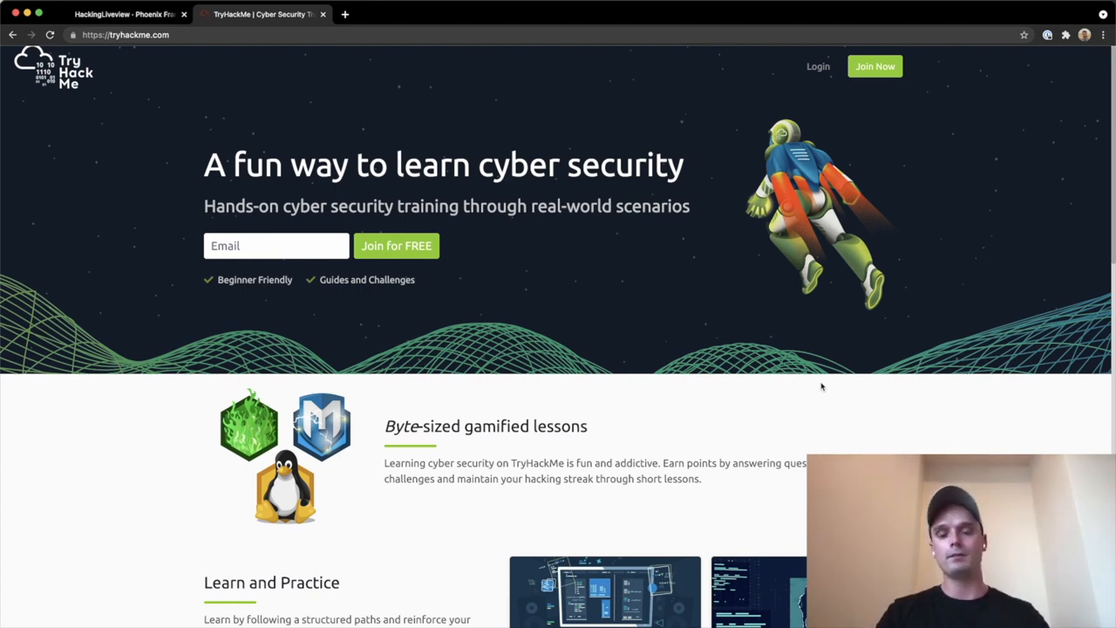
{"action": "mouse_move", "coordinate": [901, 399]}
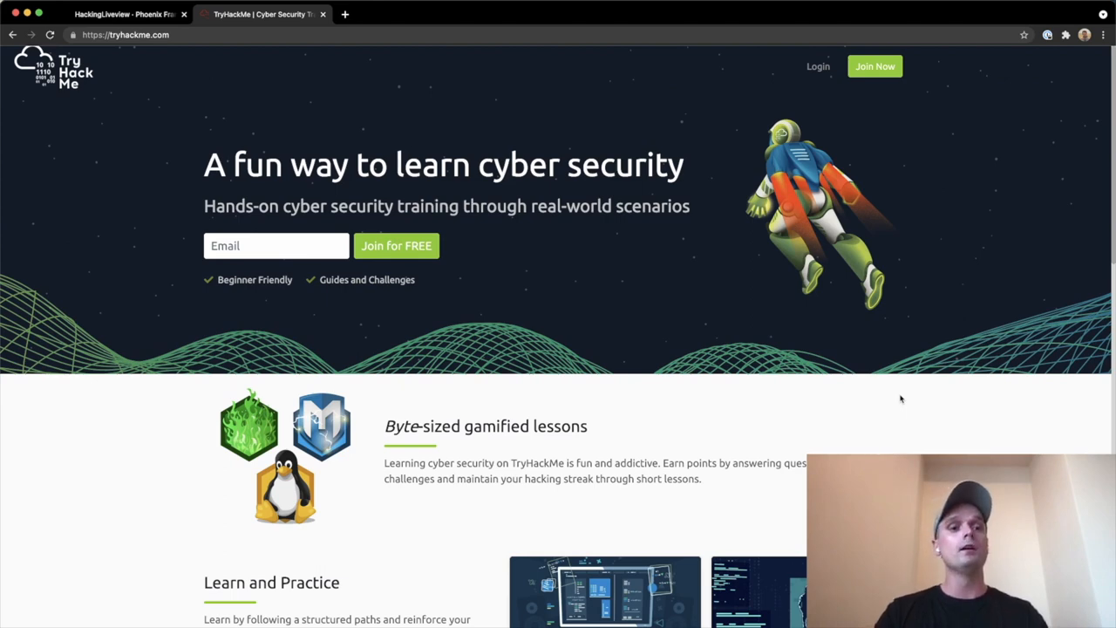
Step: Close TryHackMe, then add and remove Paul and Paula until the friendlist is empty
{"action": "left_click", "coordinate": [323, 14]}
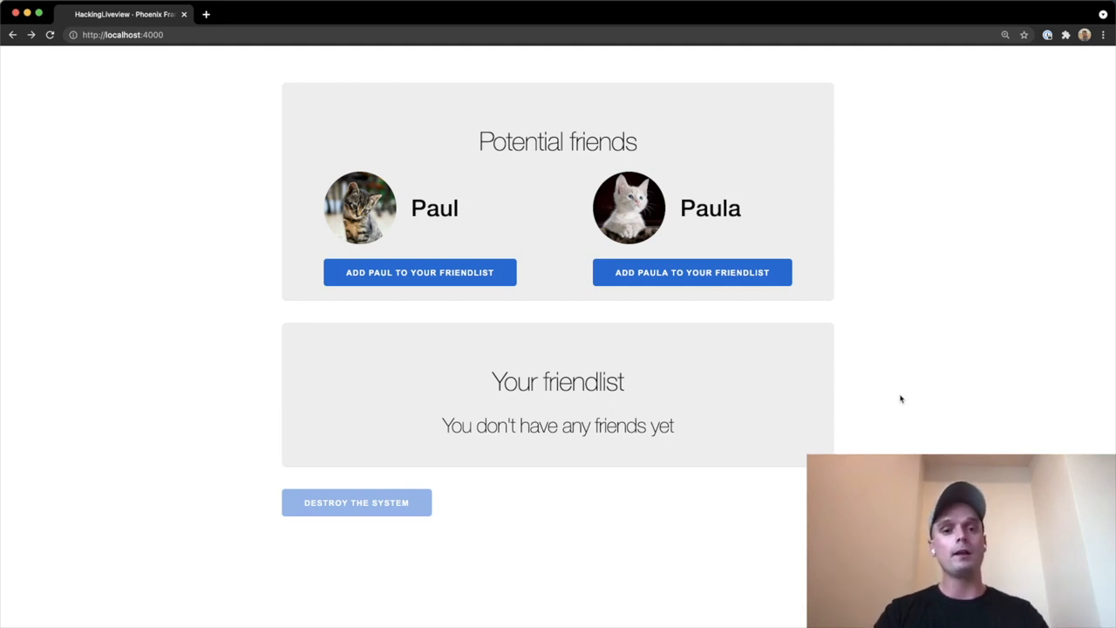
{"action": "mouse_move", "coordinate": [504, 153]}
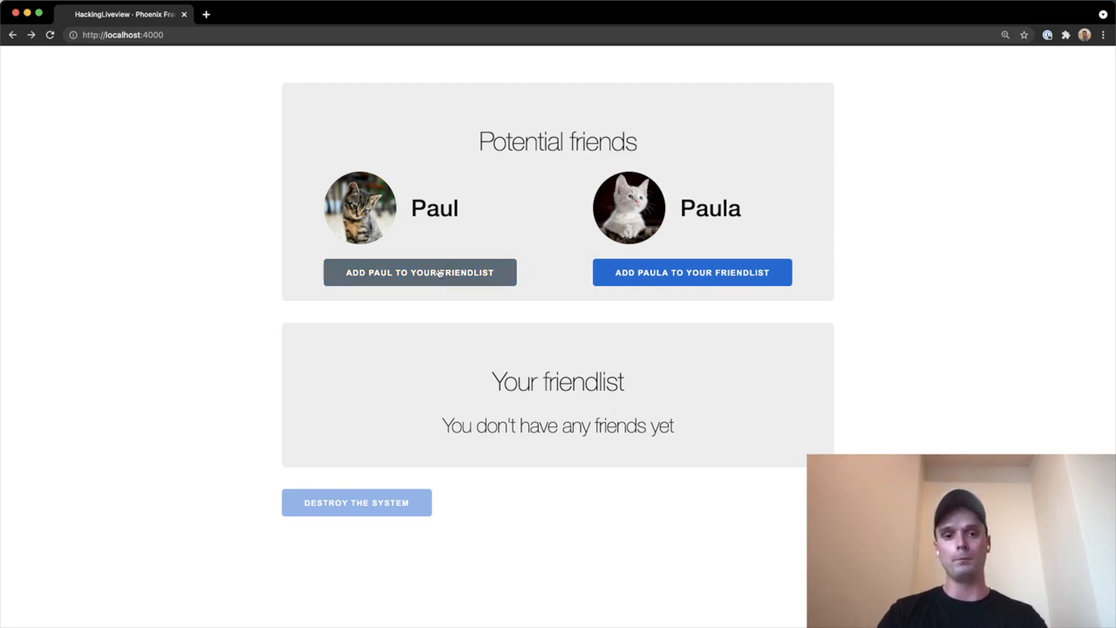
{"action": "left_click", "coordinate": [419, 272]}
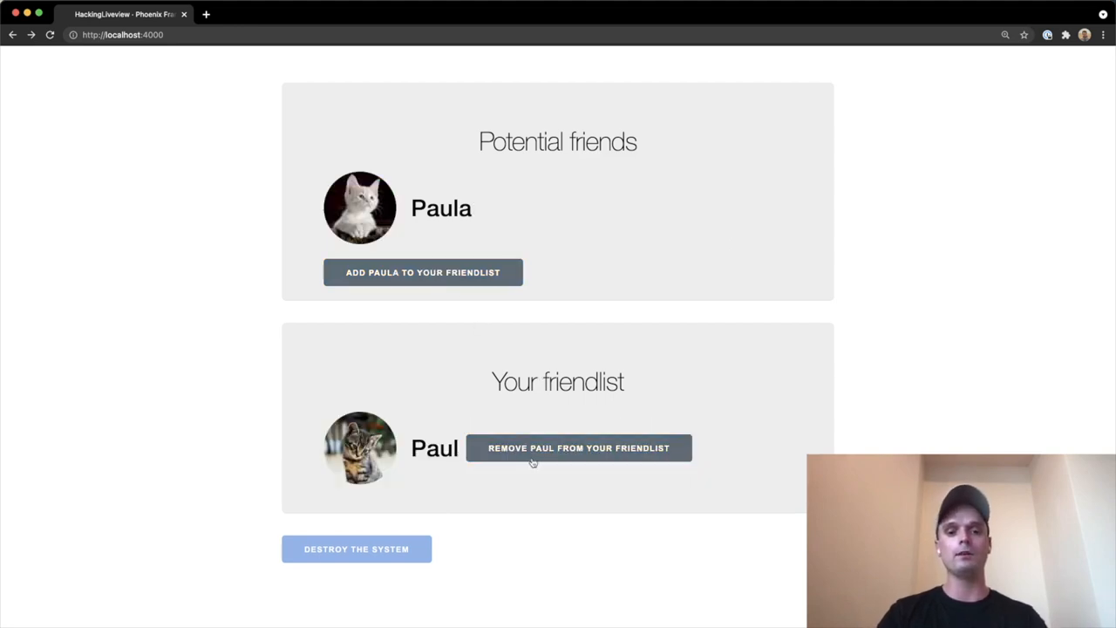
{"action": "left_click", "coordinate": [578, 447]}
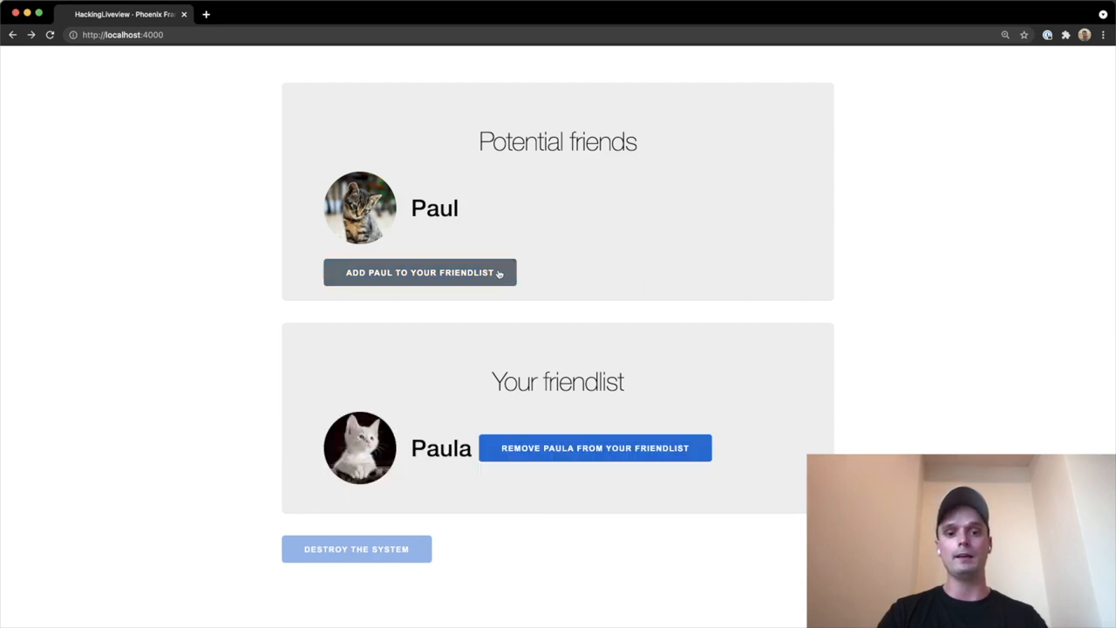
{"action": "left_click", "coordinate": [420, 272]}
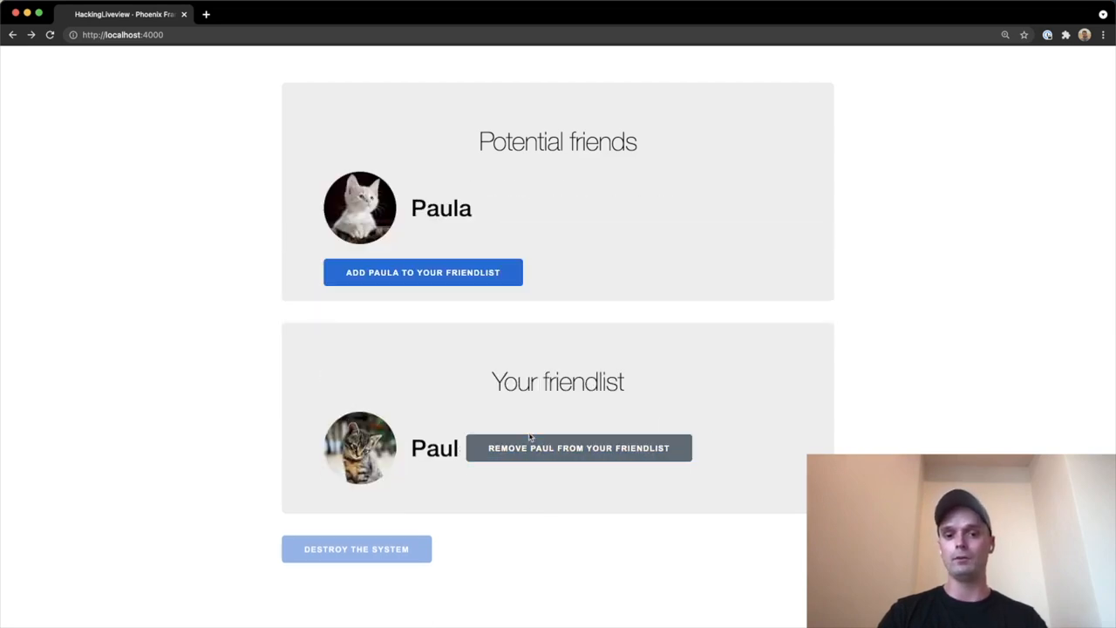
{"action": "left_click", "coordinate": [578, 447]}
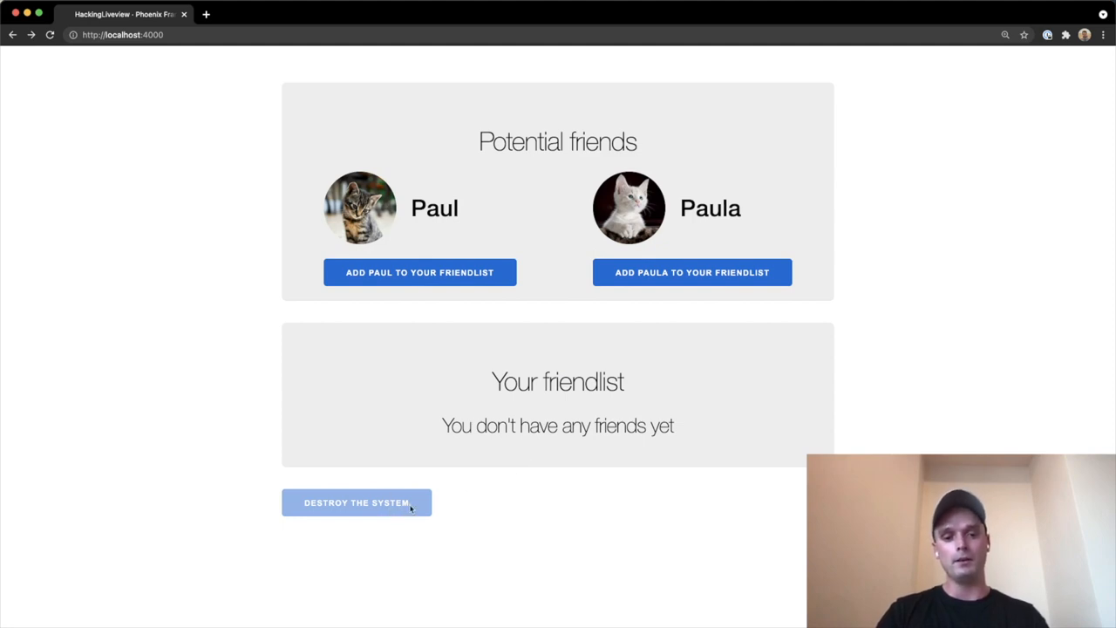
{"action": "mouse_move", "coordinate": [356, 522]}
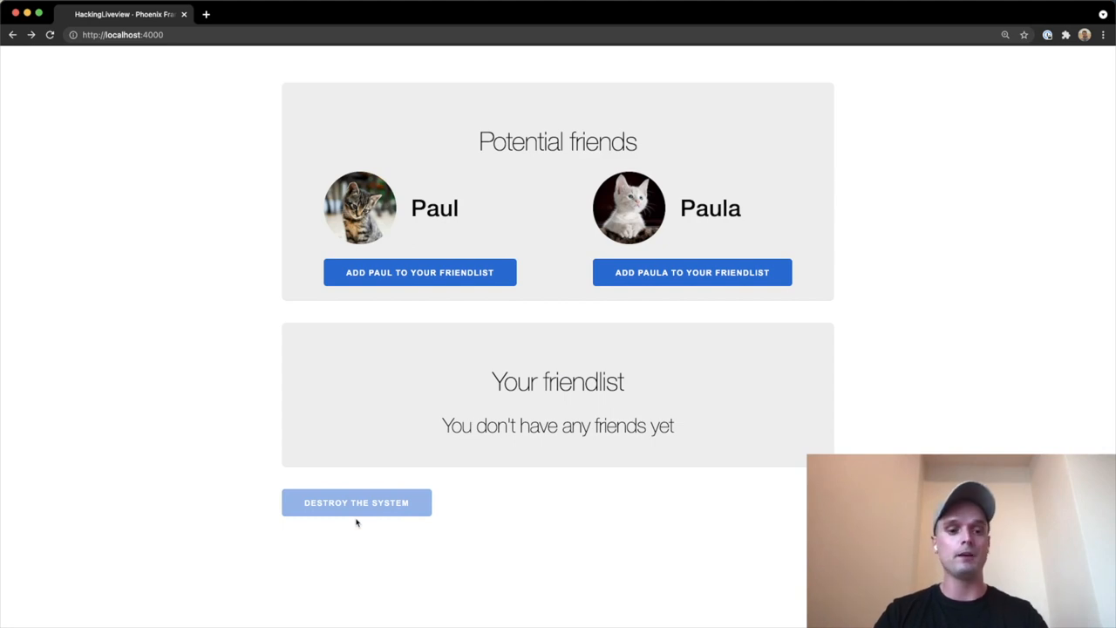
{"action": "mouse_move", "coordinate": [400, 526]}
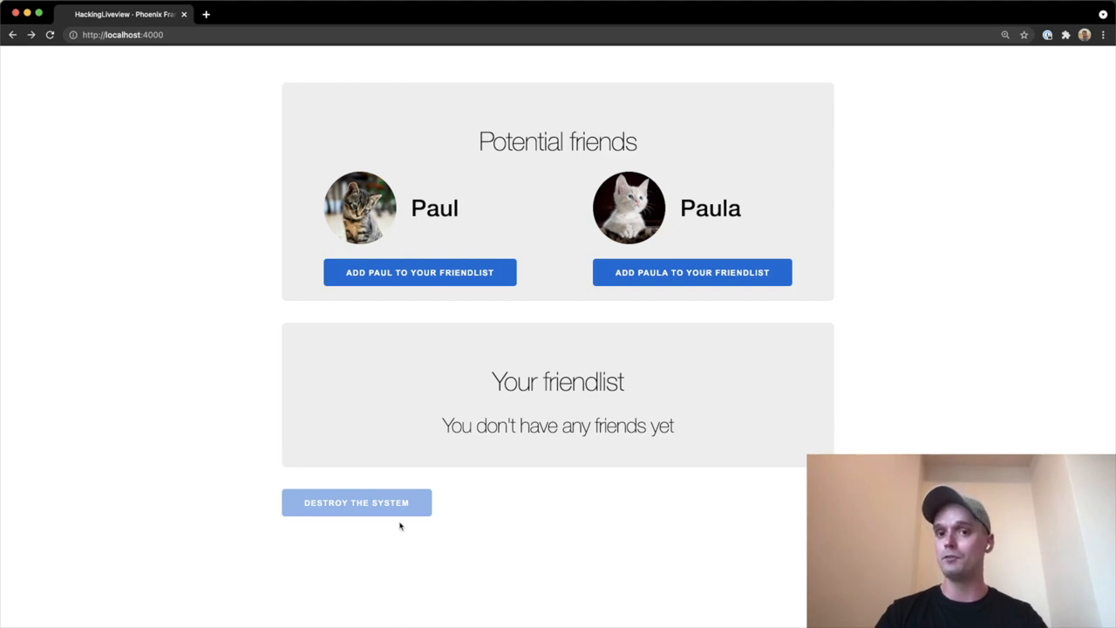
{"action": "mouse_move", "coordinate": [461, 527]}
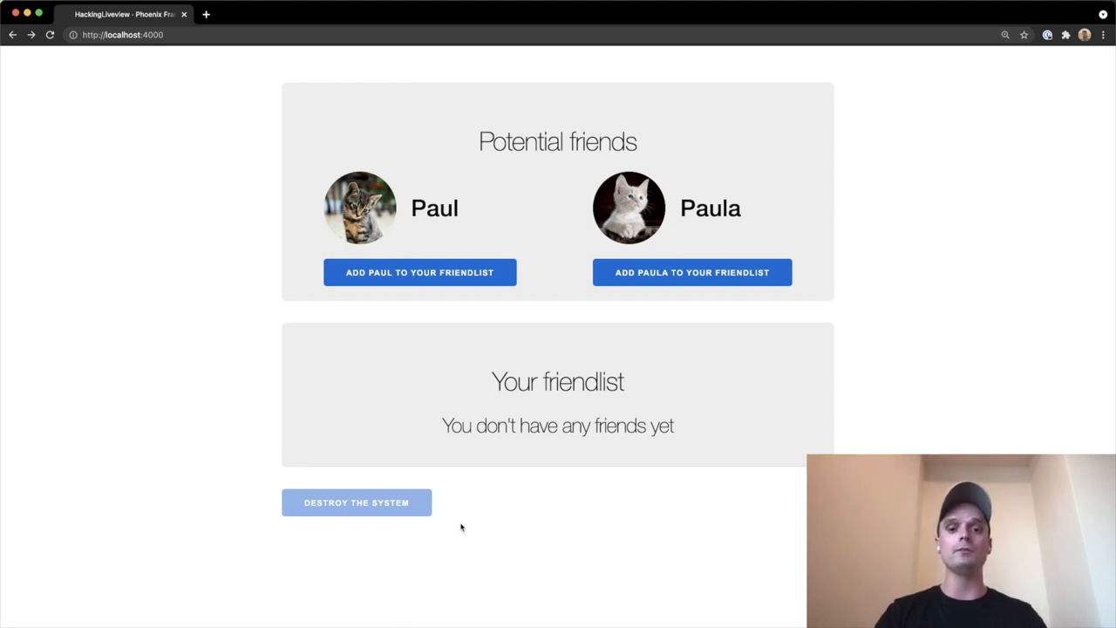
{"action": "mouse_move", "coordinate": [421, 501]}
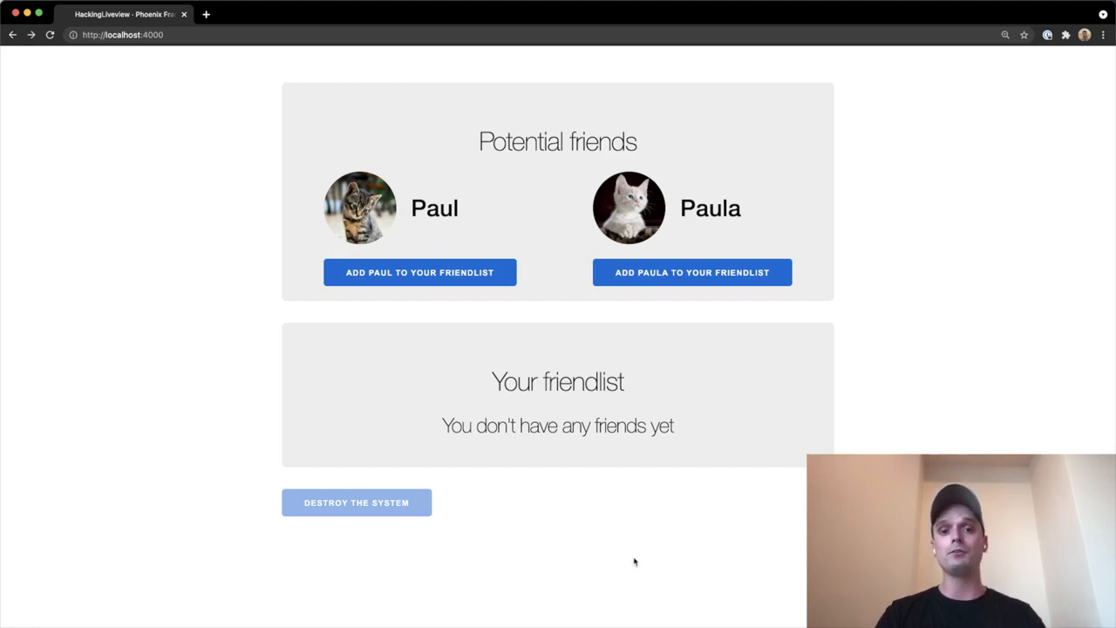
Step: Open Chrome DevTools with F12 and trigger Destroy the system despite its disabled state
{"action": "key", "text": "F12"}
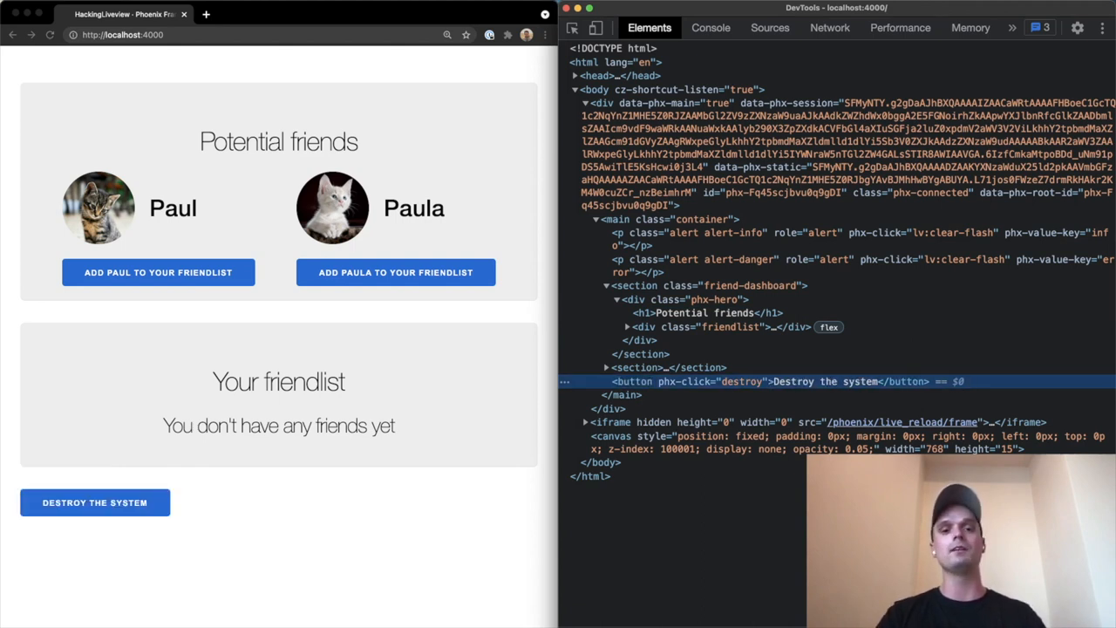
{"action": "mouse_move", "coordinate": [217, 521]}
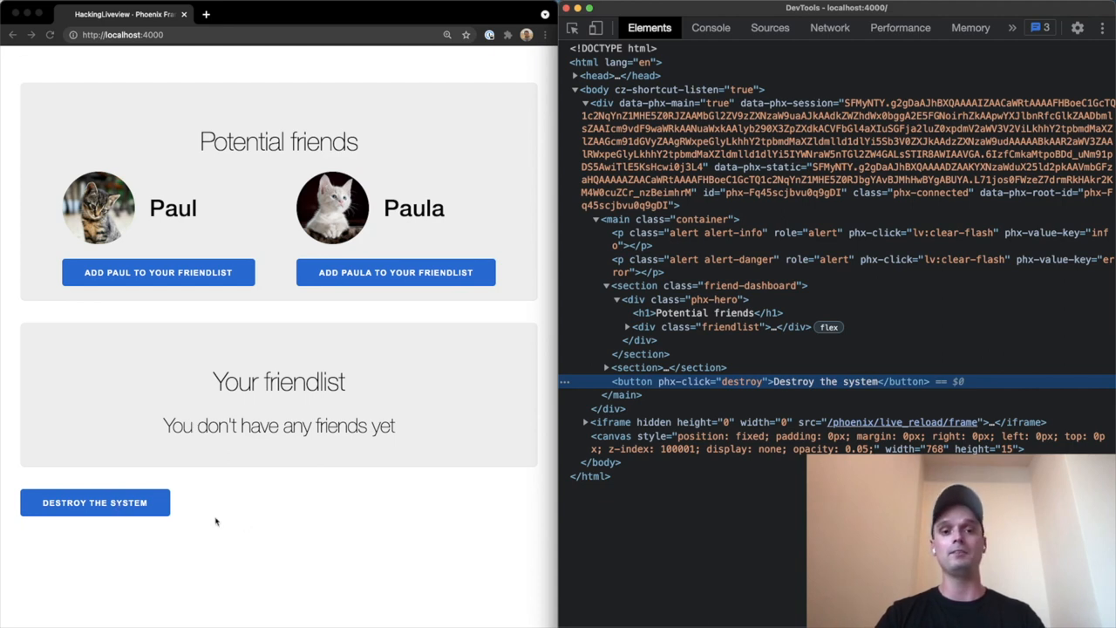
{"action": "left_click", "coordinate": [94, 502]}
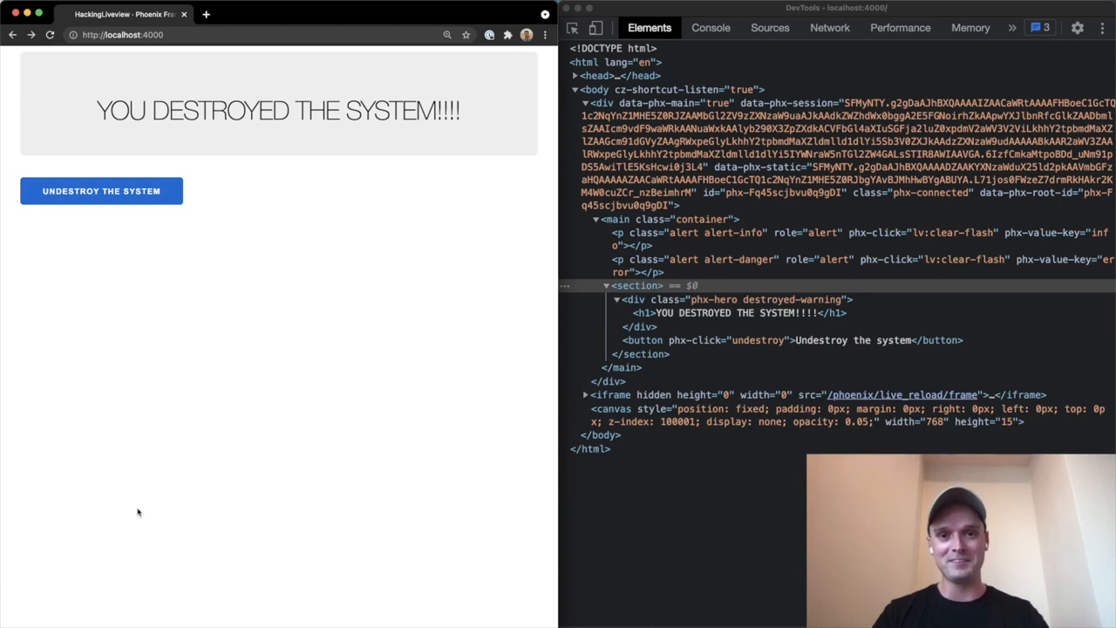
{"action": "mouse_move", "coordinate": [126, 180]}
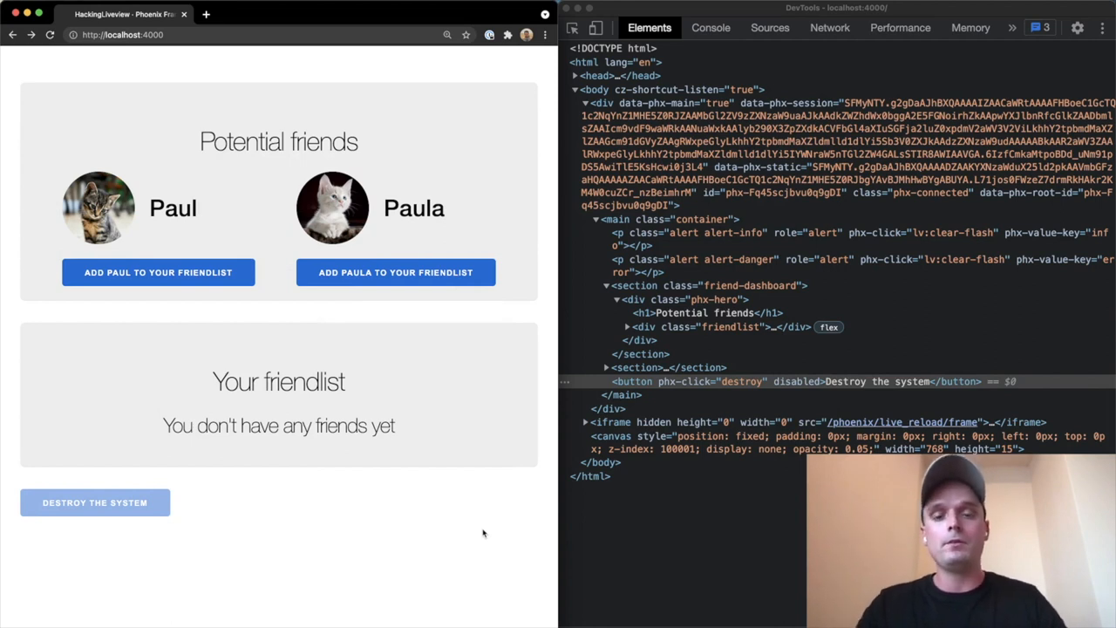
{"action": "mouse_move", "coordinate": [528, 354]}
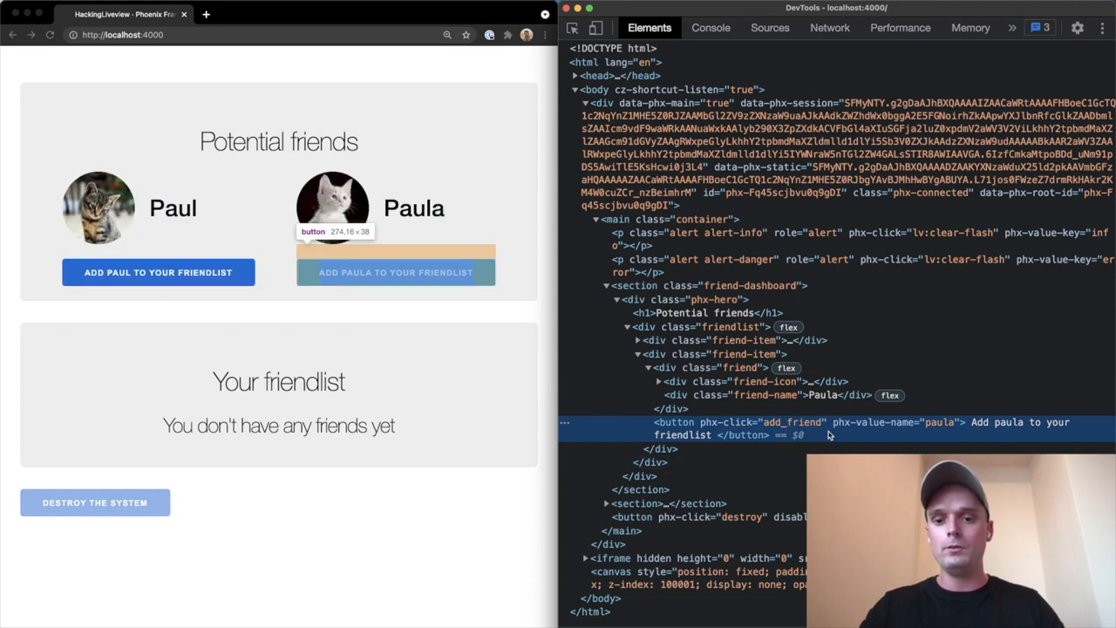
{"action": "mouse_move", "coordinate": [722, 438]}
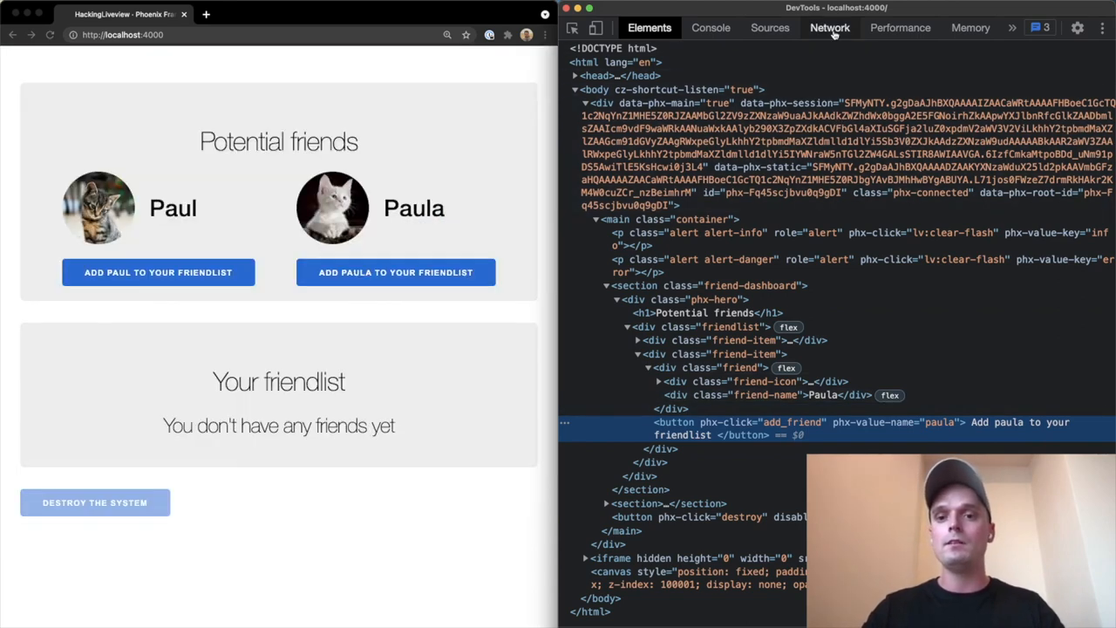
Step: Show the Network request list without message details, sorted by Name, revealing two websockets
{"action": "left_click", "coordinate": [829, 27]}
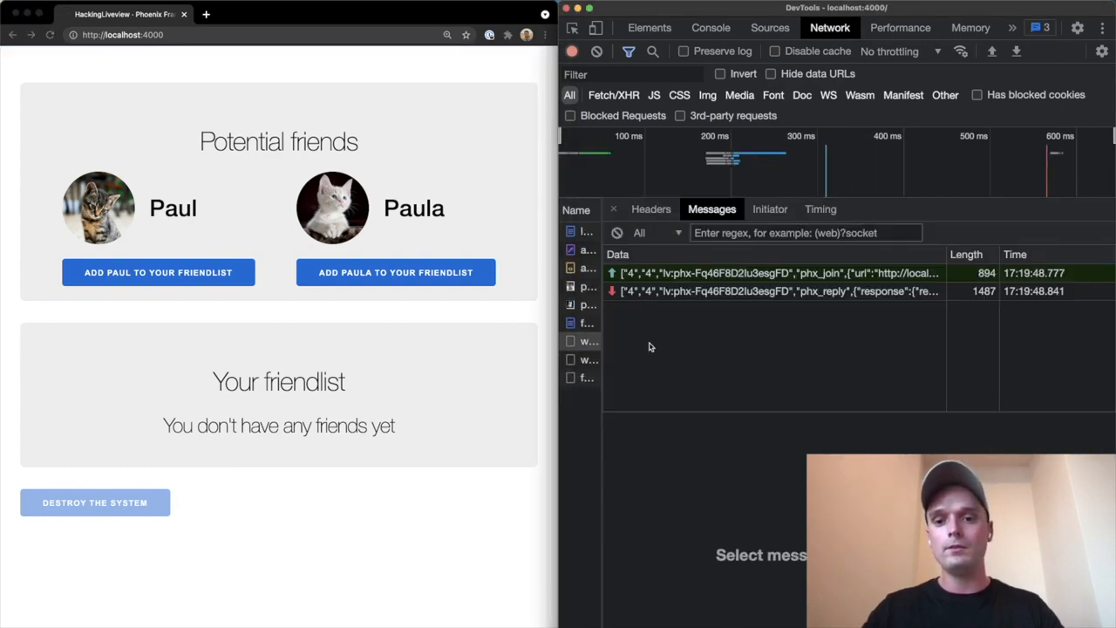
{"action": "left_click", "coordinate": [613, 208]}
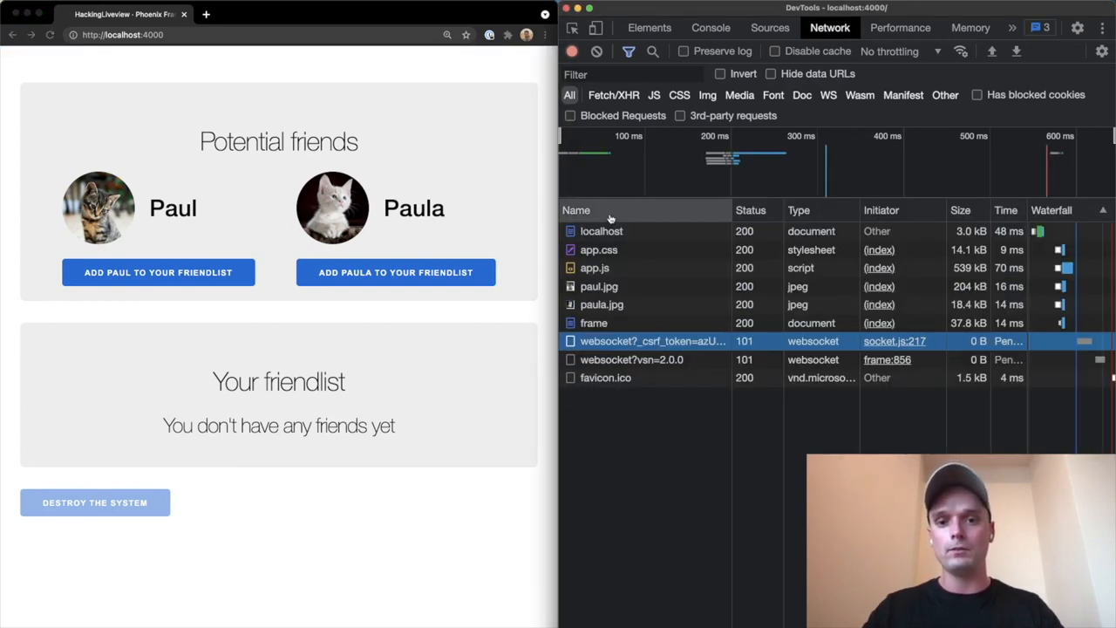
{"action": "left_click", "coordinate": [576, 210]}
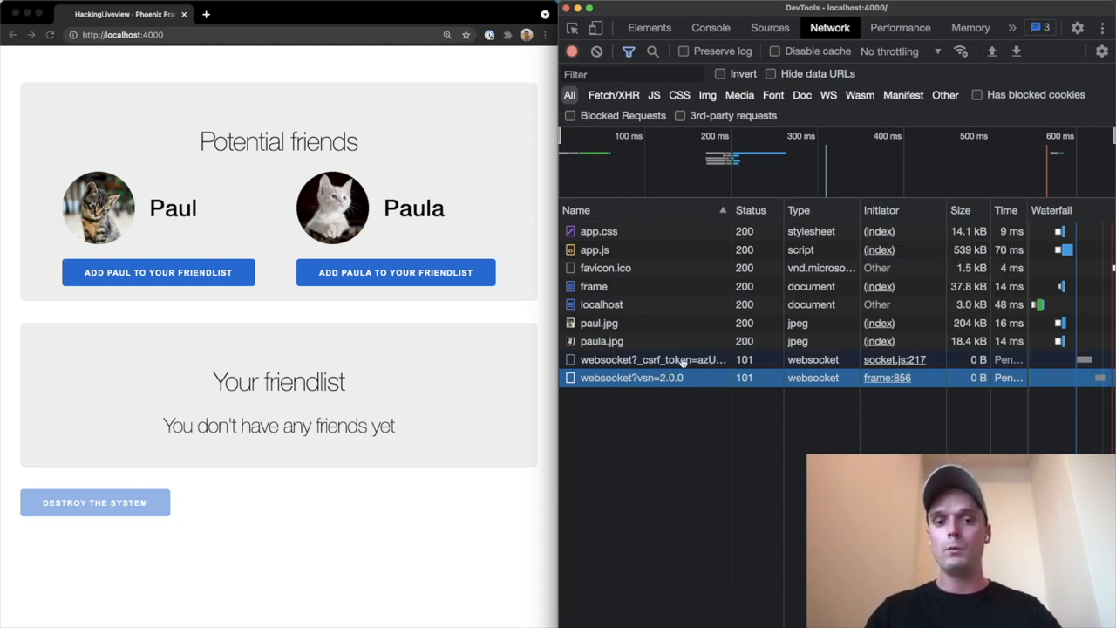
{"action": "mouse_move", "coordinate": [632, 378]}
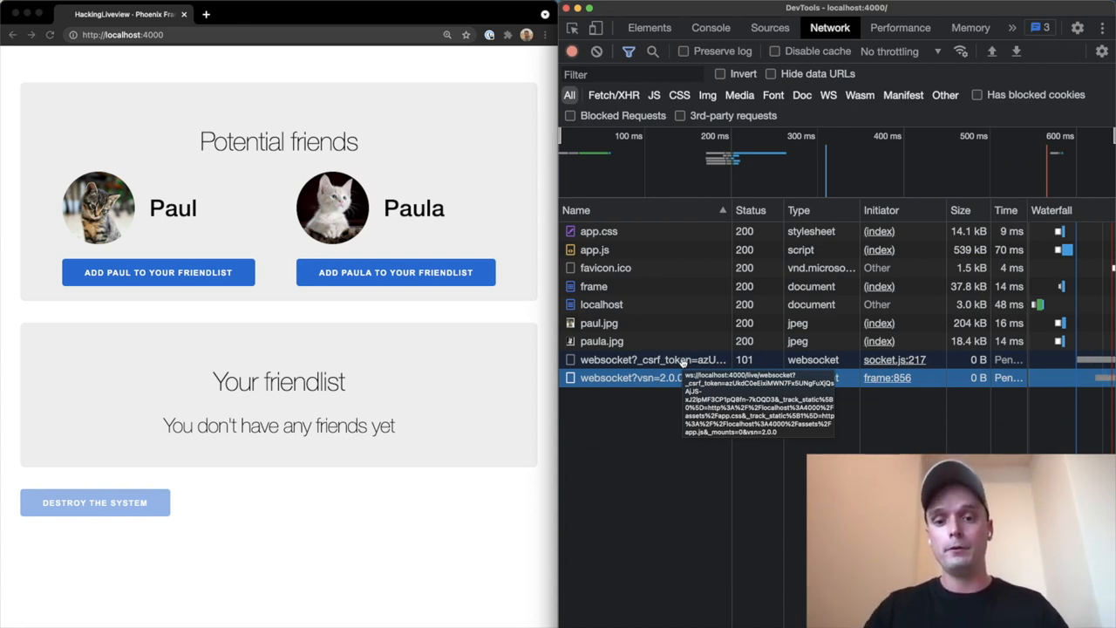
Step: Add Paula and expand her sent websocket message: add_friend event with name paula
{"action": "left_click", "coordinate": [630, 377]}
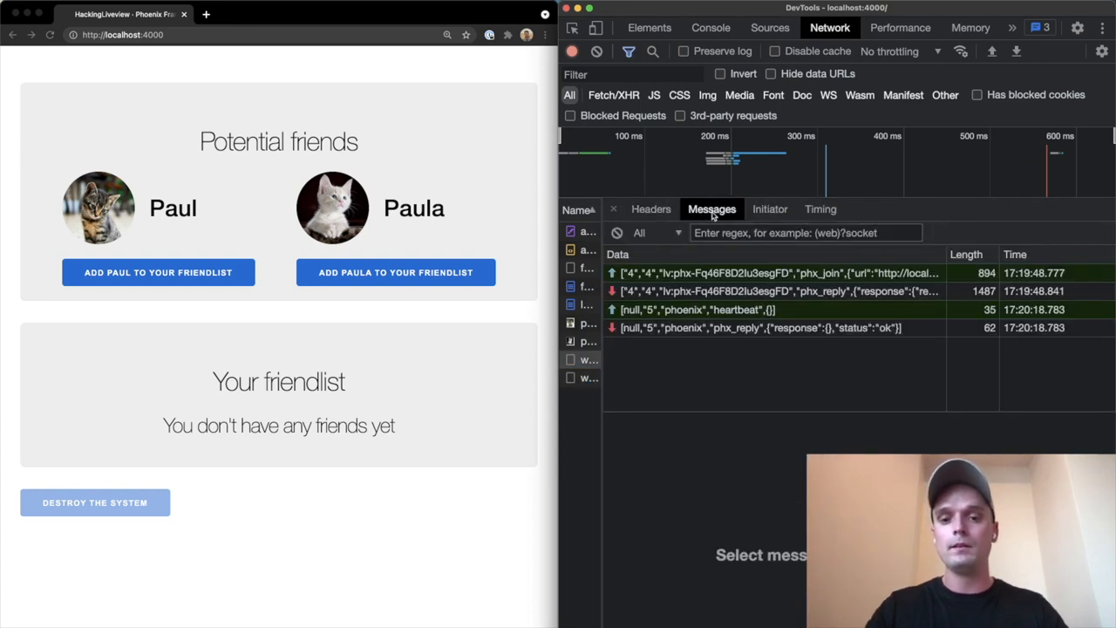
{"action": "mouse_move", "coordinate": [746, 362]}
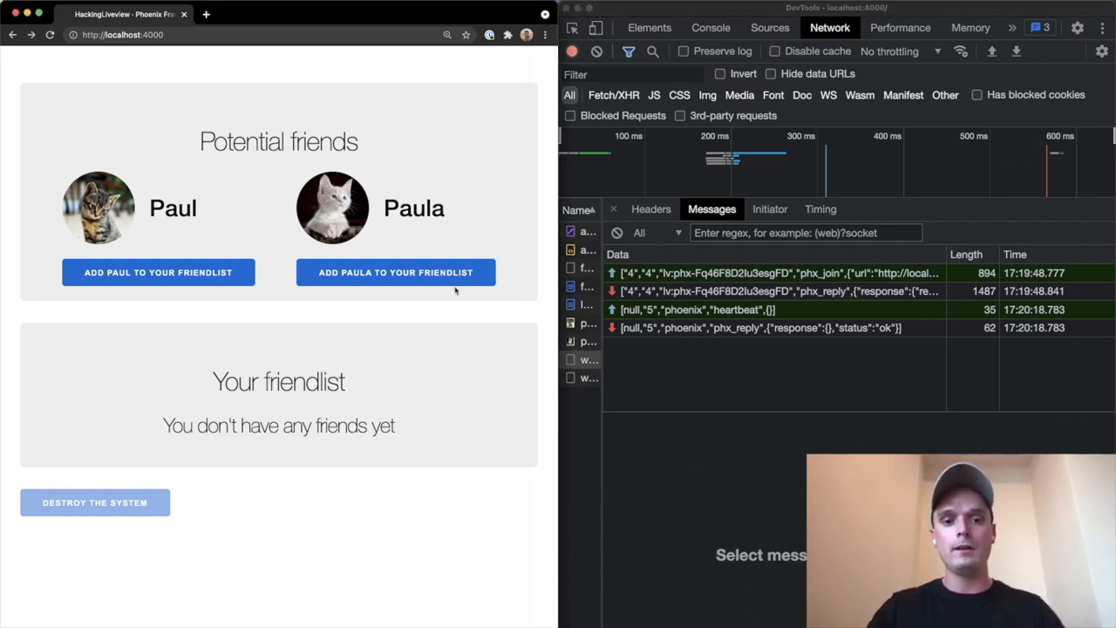
{"action": "left_click", "coordinate": [395, 272]}
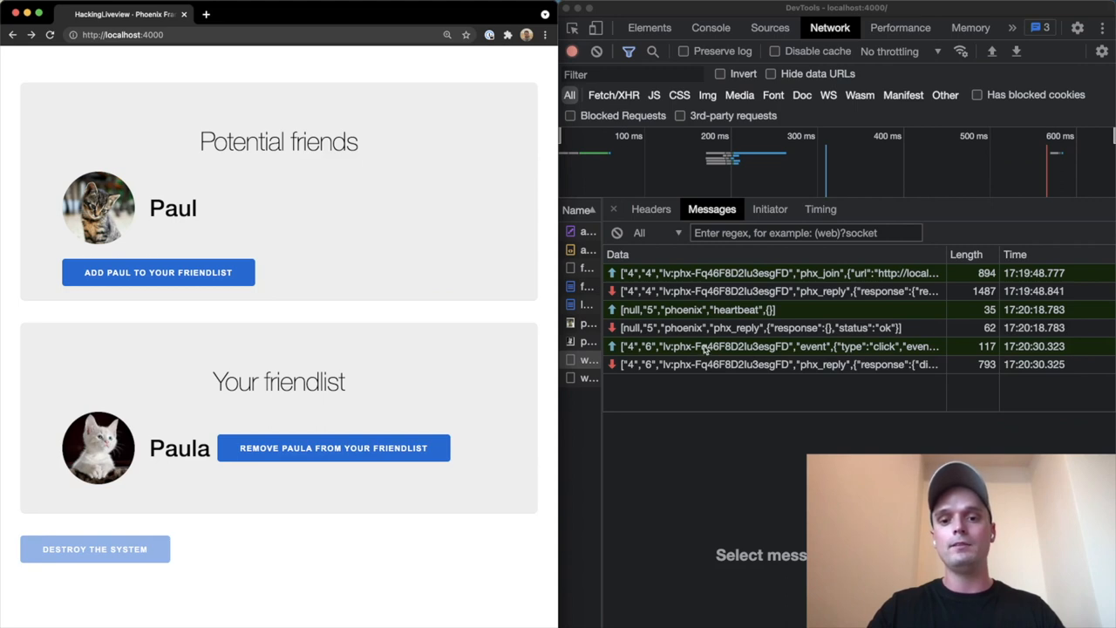
{"action": "left_click", "coordinate": [776, 346]}
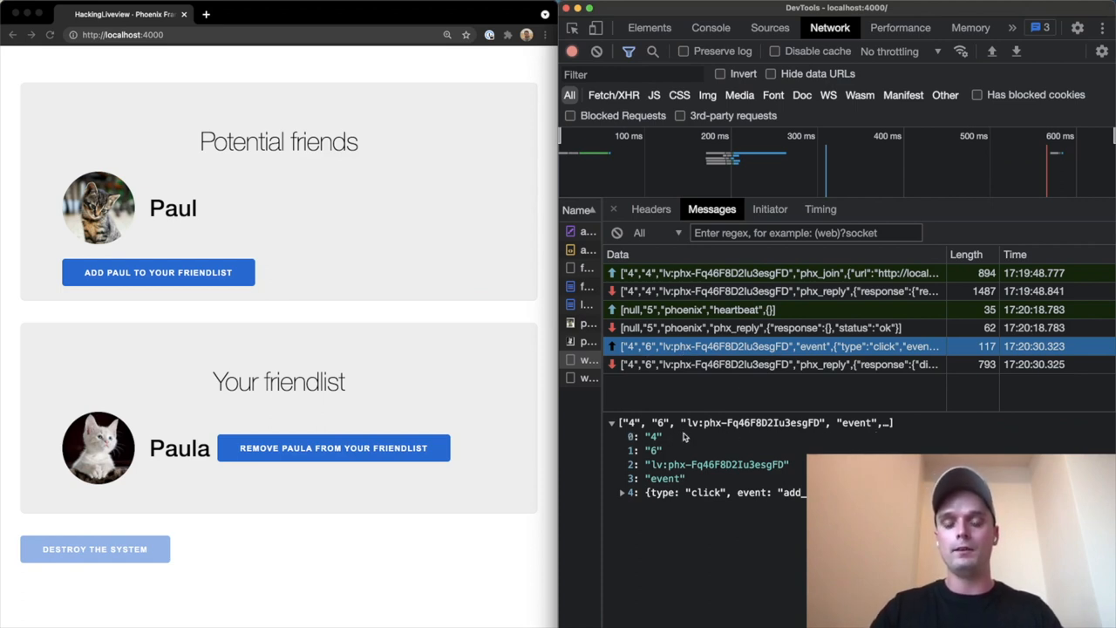
{"action": "mouse_move", "coordinate": [668, 439]}
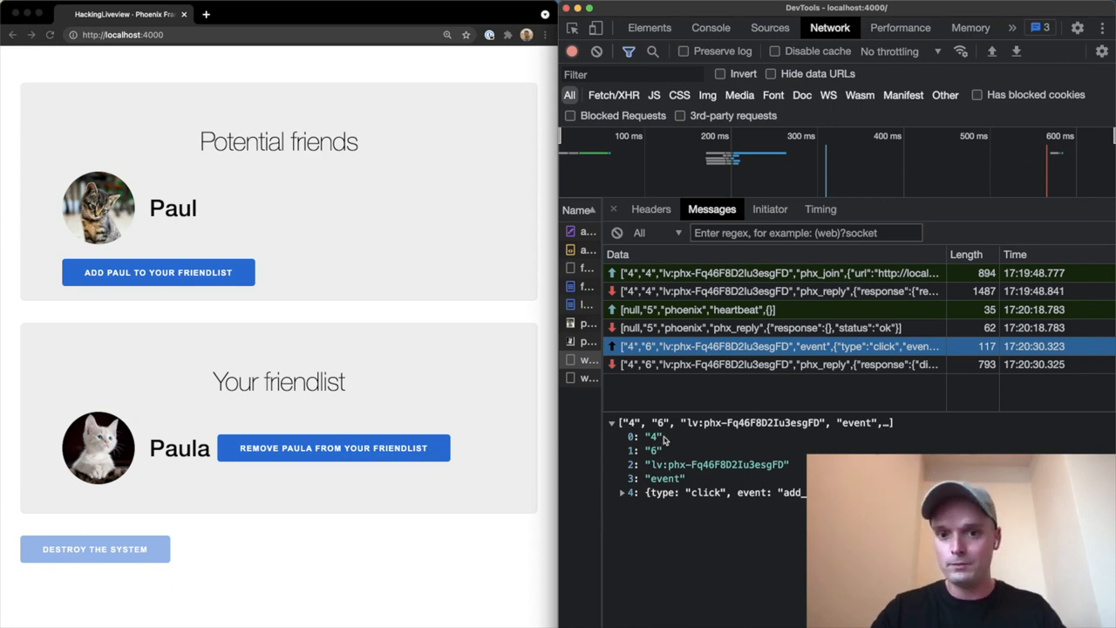
{"action": "mouse_move", "coordinate": [661, 440]}
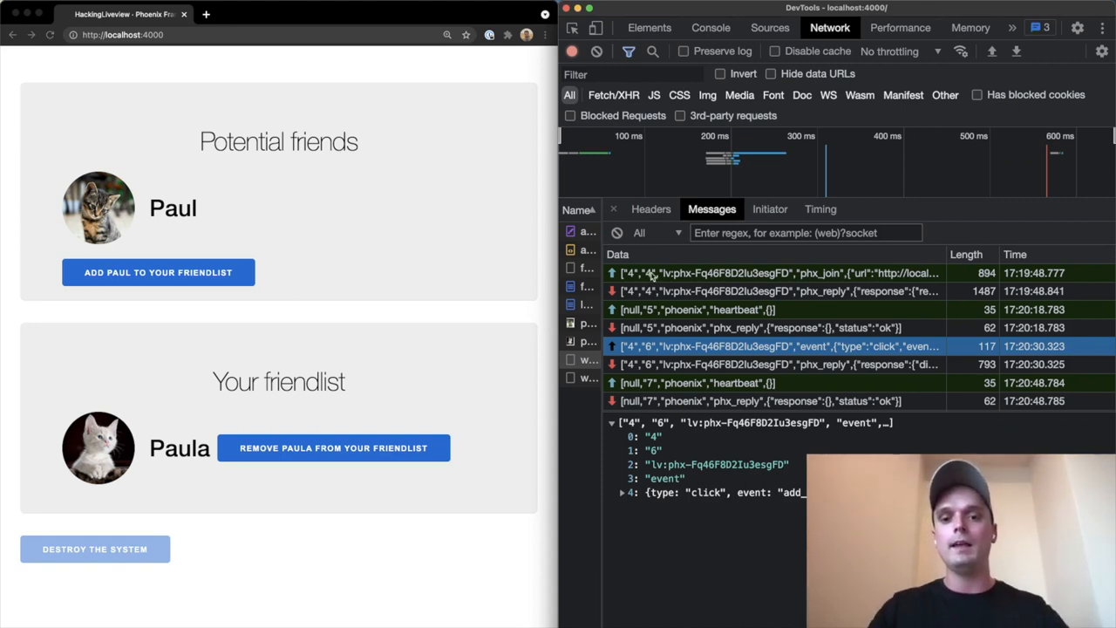
{"action": "mouse_move", "coordinate": [654, 314]}
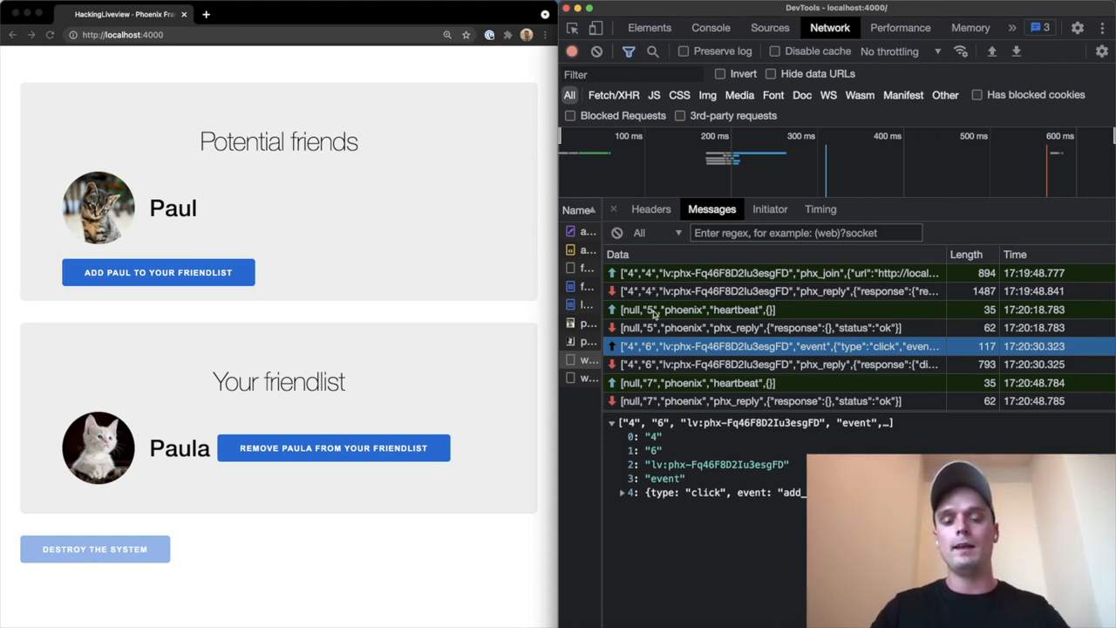
{"action": "mouse_move", "coordinate": [656, 398]}
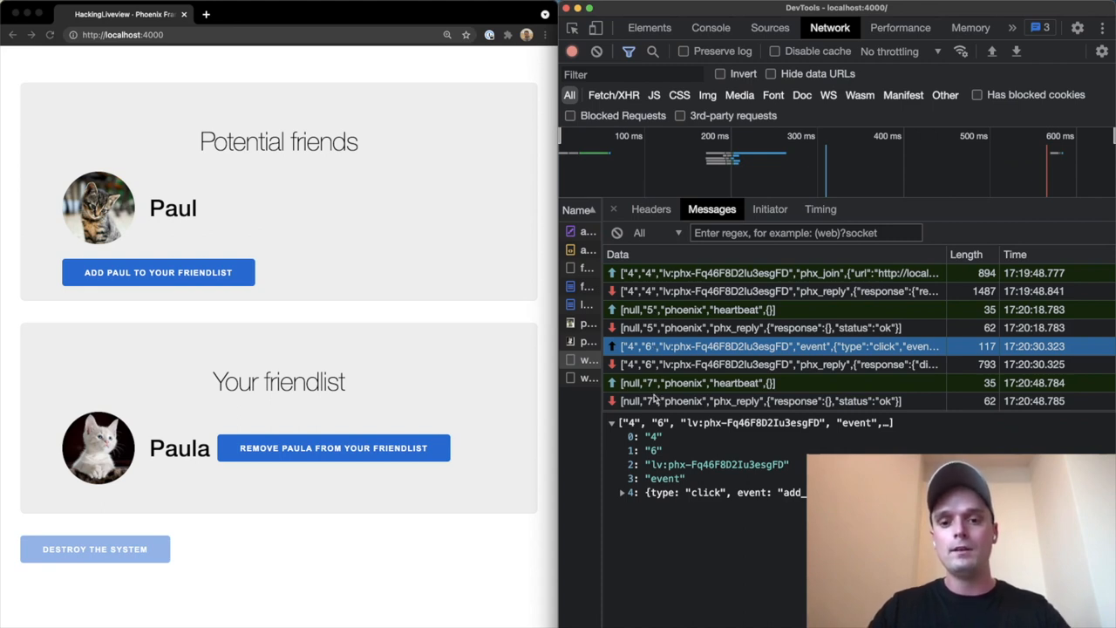
{"action": "mouse_move", "coordinate": [680, 450]}
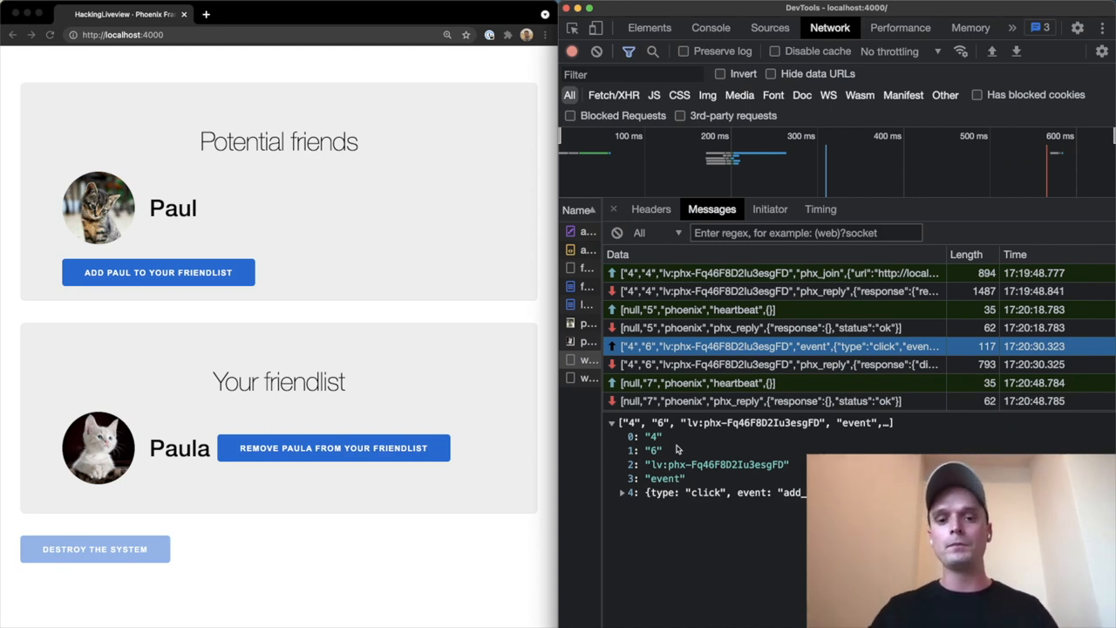
{"action": "mouse_move", "coordinate": [672, 454]}
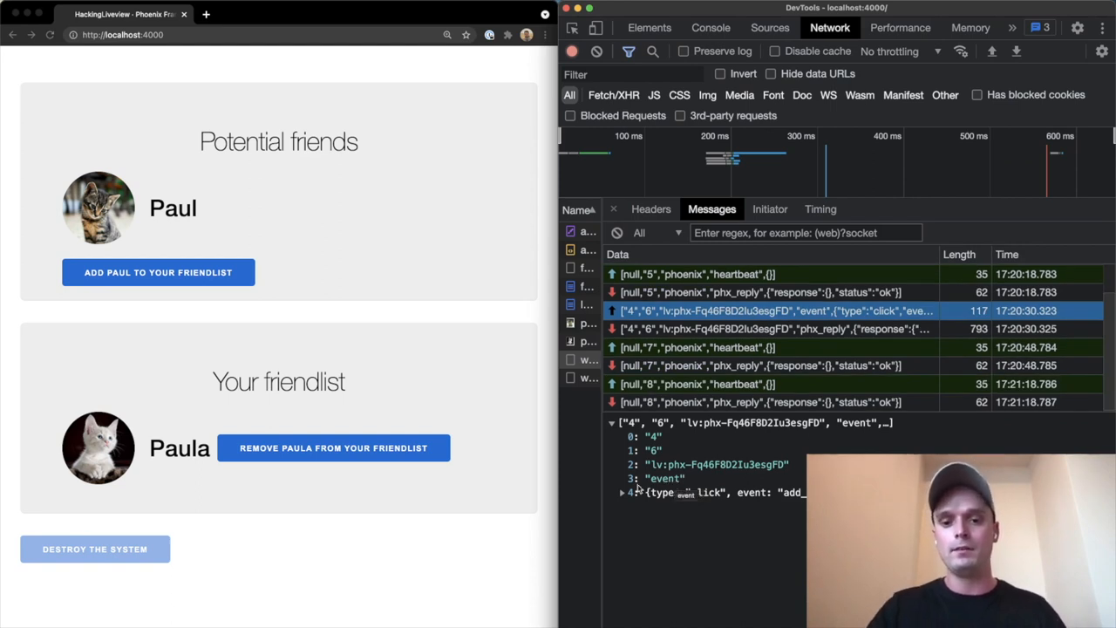
{"action": "left_click", "coordinate": [622, 492]}
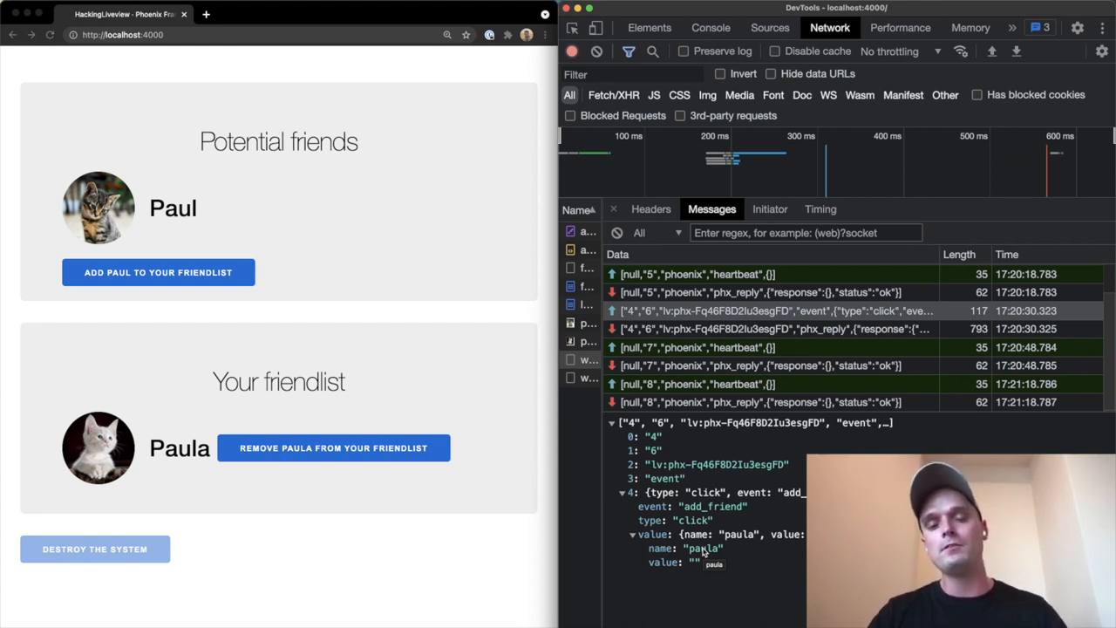
{"action": "mouse_move", "coordinate": [344, 257]}
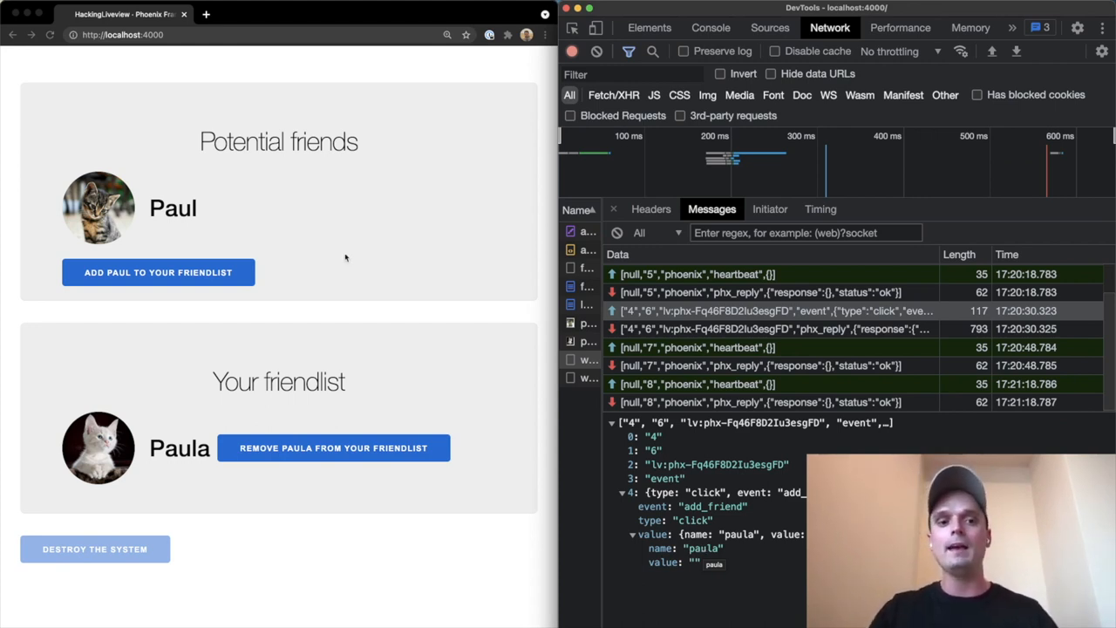
{"action": "mouse_move", "coordinate": [384, 185]}
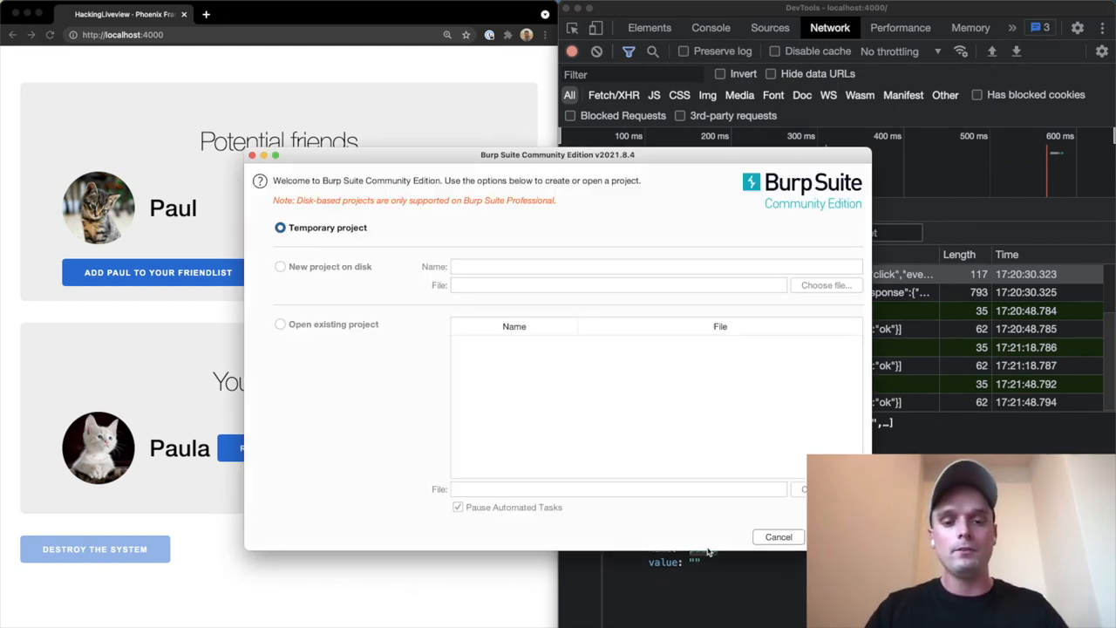
{"action": "mouse_move", "coordinate": [375, 475]}
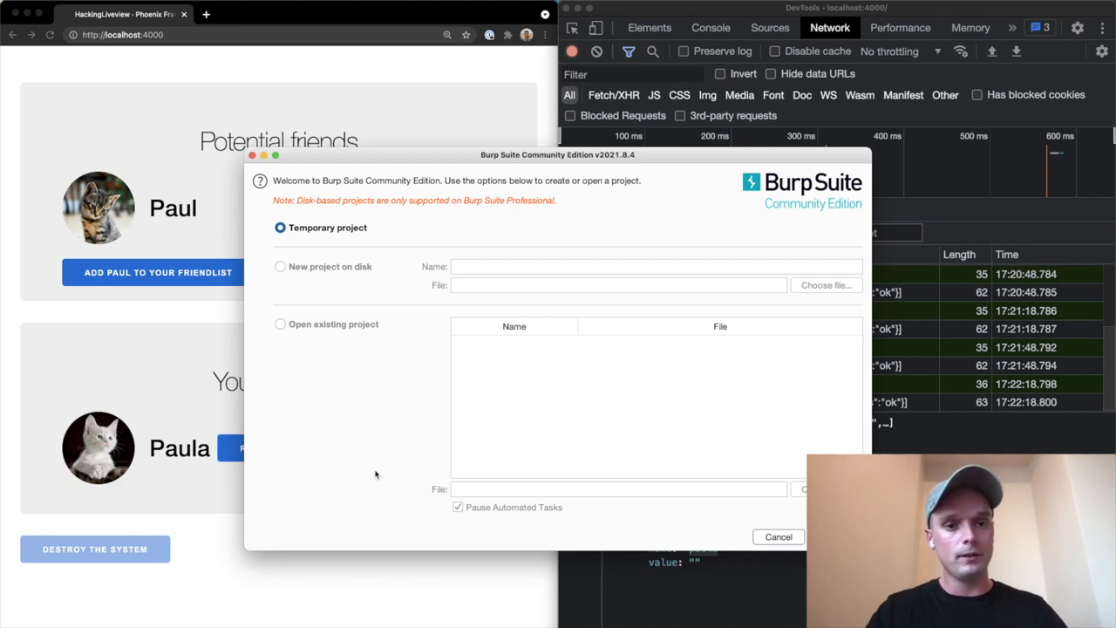
{"action": "mouse_move", "coordinate": [500, 244]}
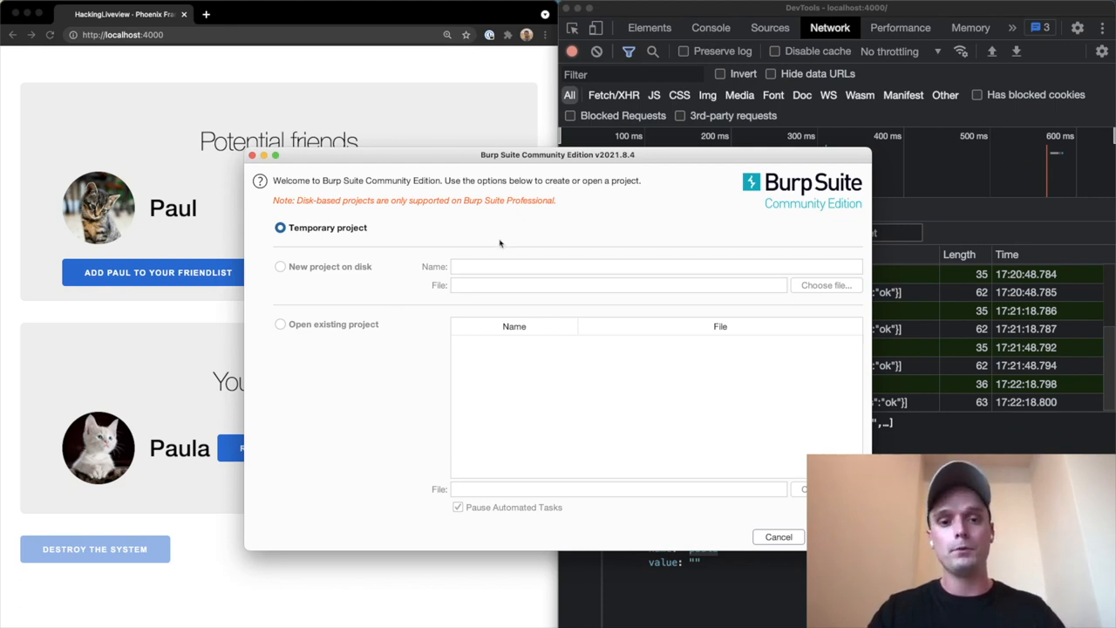
{"action": "mouse_move", "coordinate": [345, 246]}
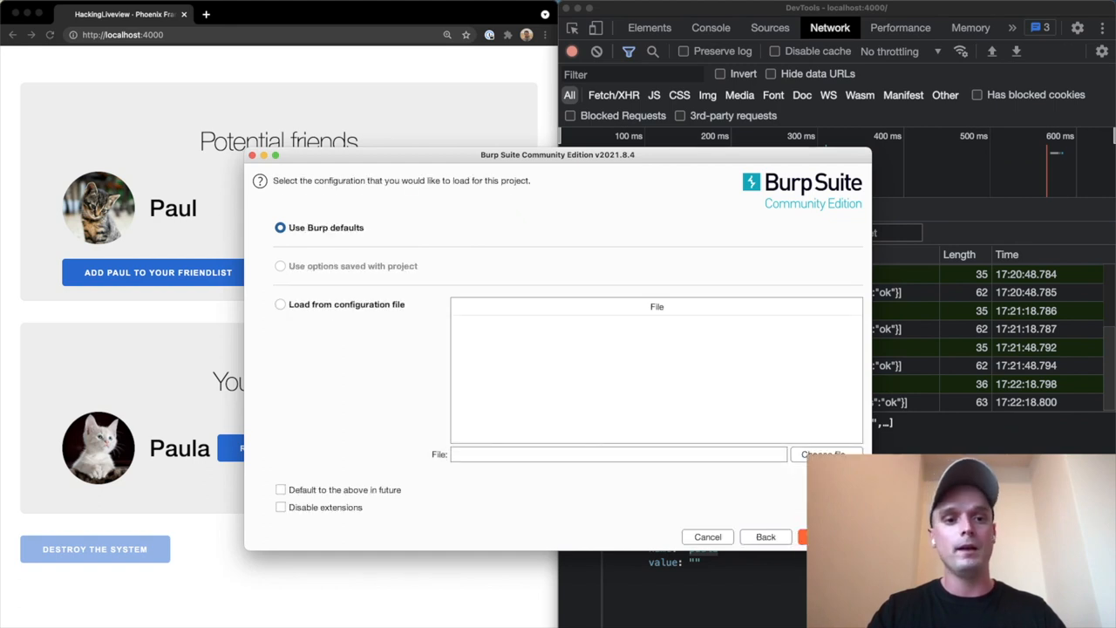
Step: Start Burp with a temporary project and default settings
{"action": "left_click", "coordinate": [806, 536]}
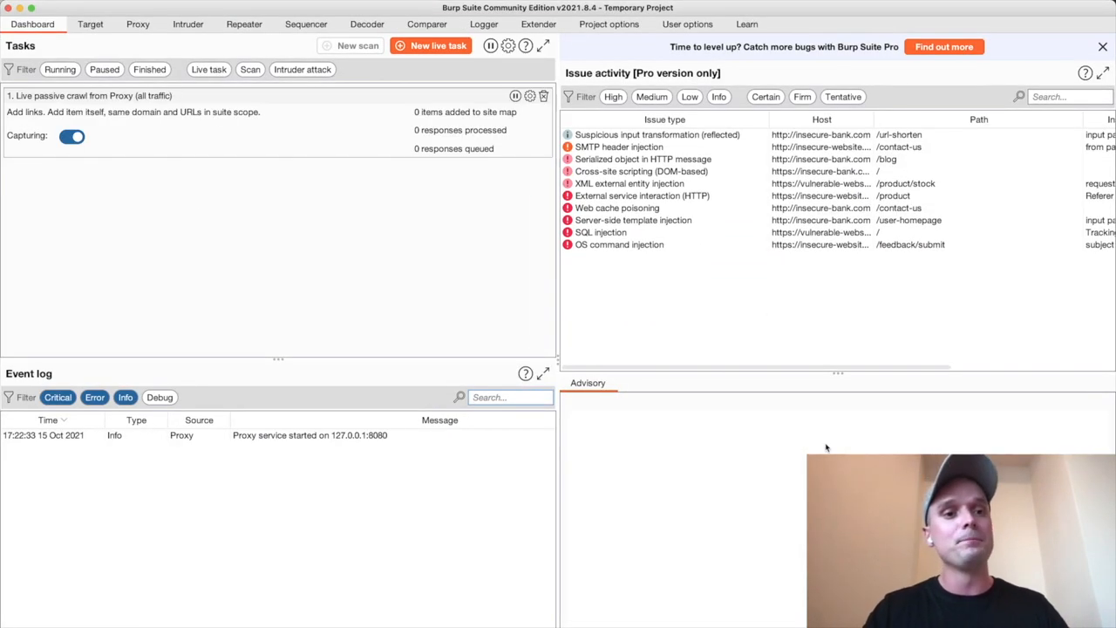
{"action": "mouse_move", "coordinate": [304, 286]}
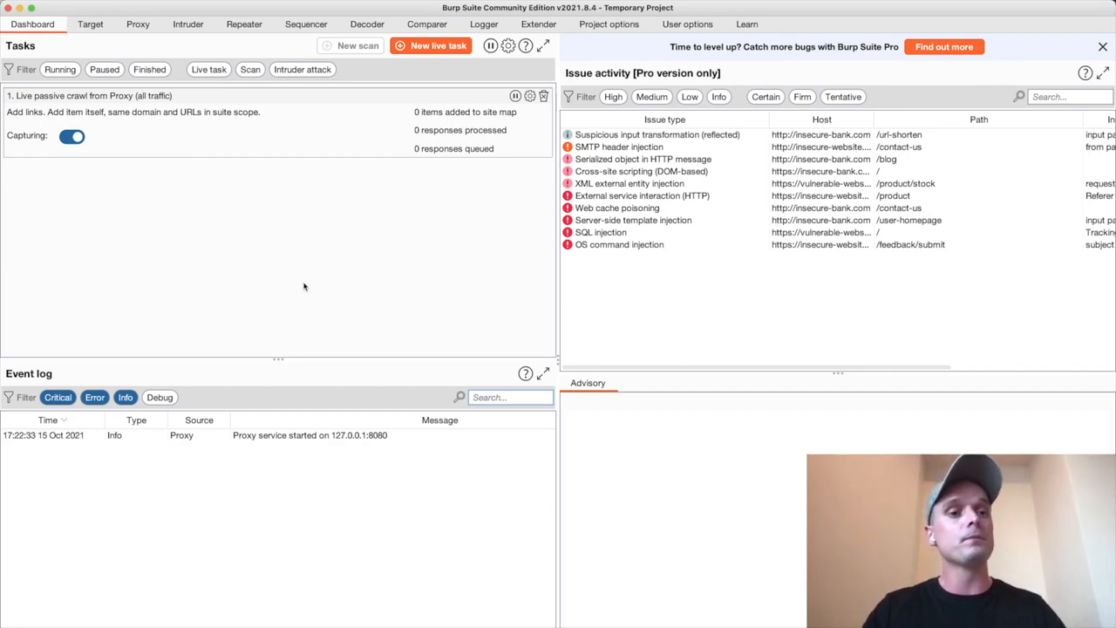
{"action": "mouse_move", "coordinate": [177, 44]}
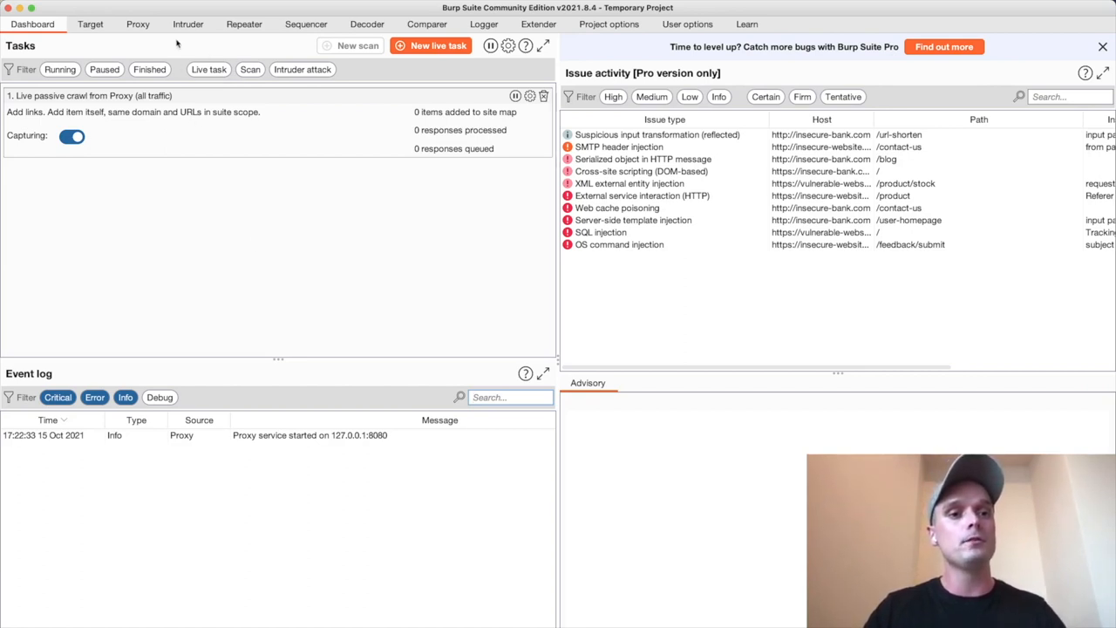
Step: Launch Burp's built-in browser from the Proxy Intercept page
{"action": "left_click", "coordinate": [138, 24]}
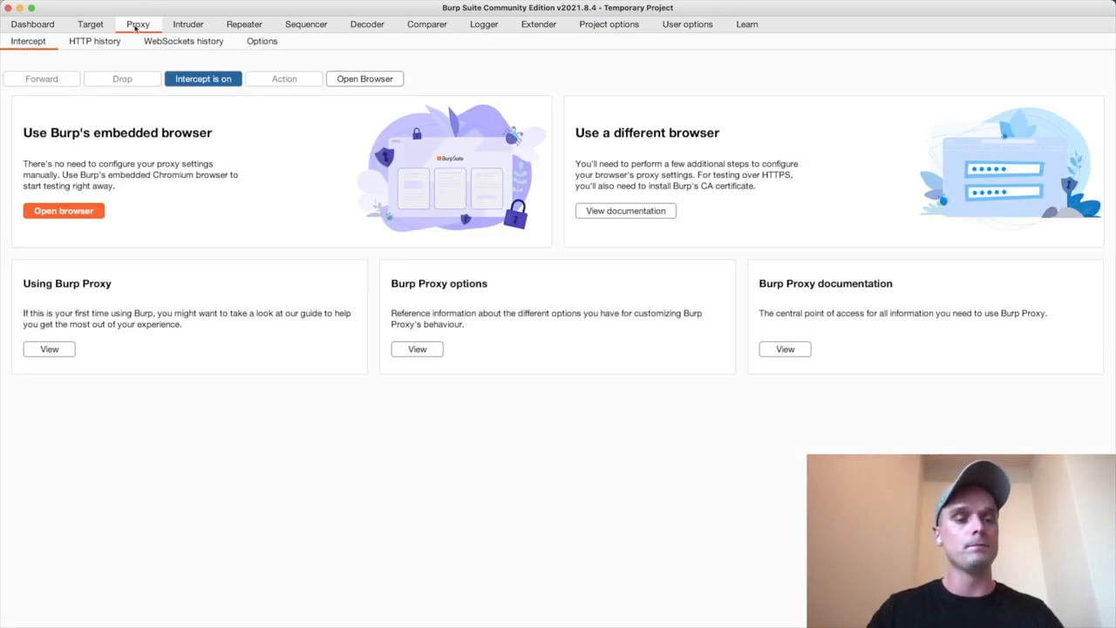
{"action": "mouse_move", "coordinate": [114, 187]}
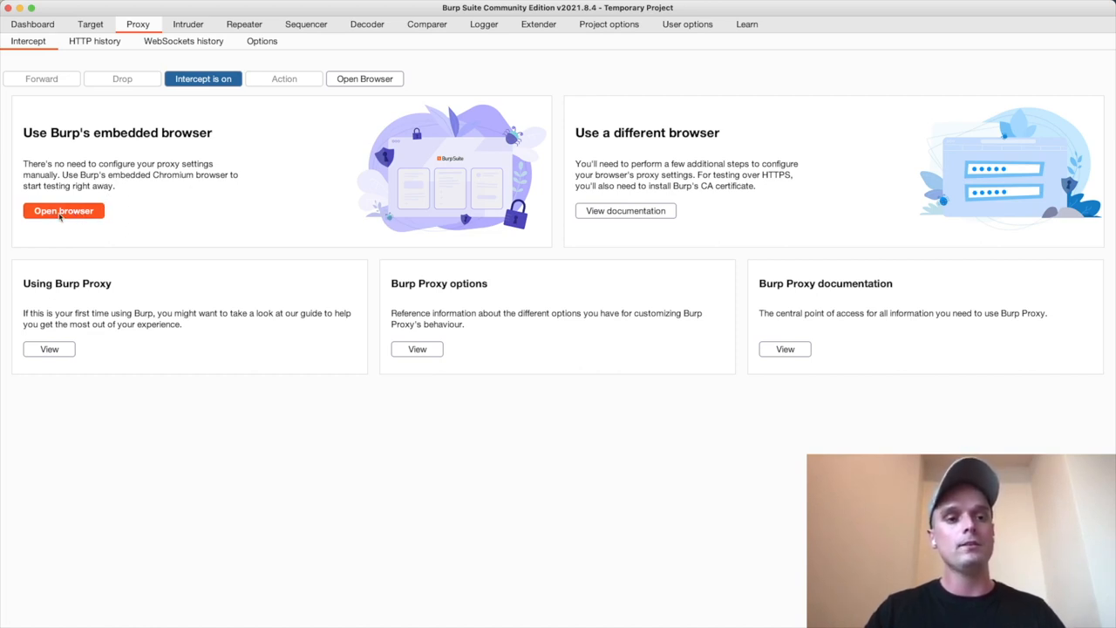
{"action": "left_click", "coordinate": [63, 210]}
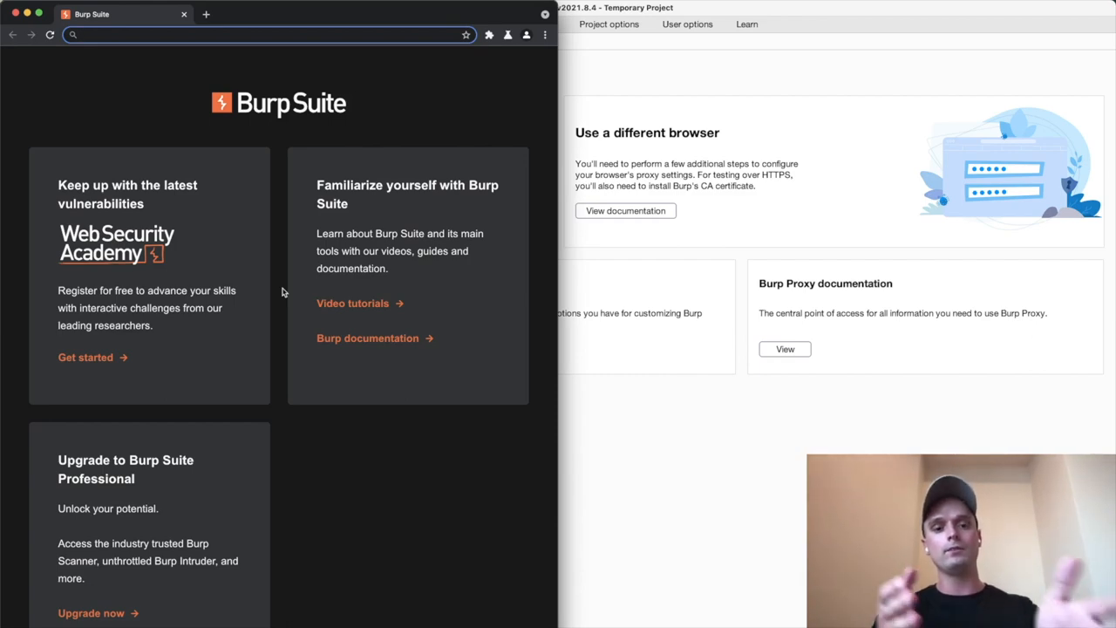
Step: Load localhost:4000, forward the five intercepted requests, and turn interception off
{"action": "left_click", "coordinate": [261, 34]}
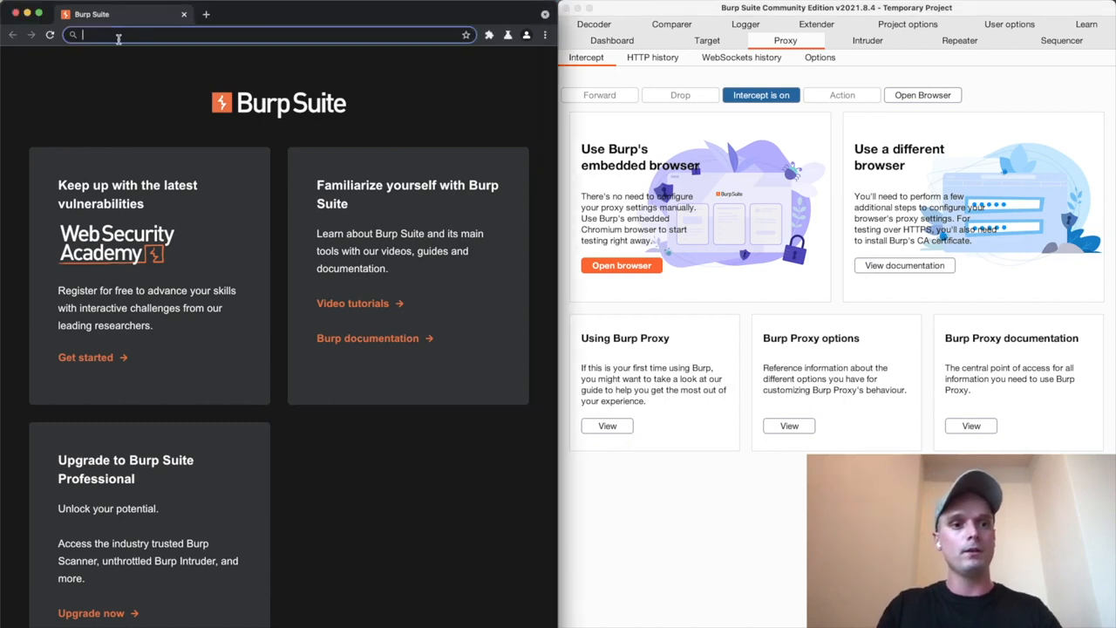
{"action": "type", "text": "localhost:4000"}
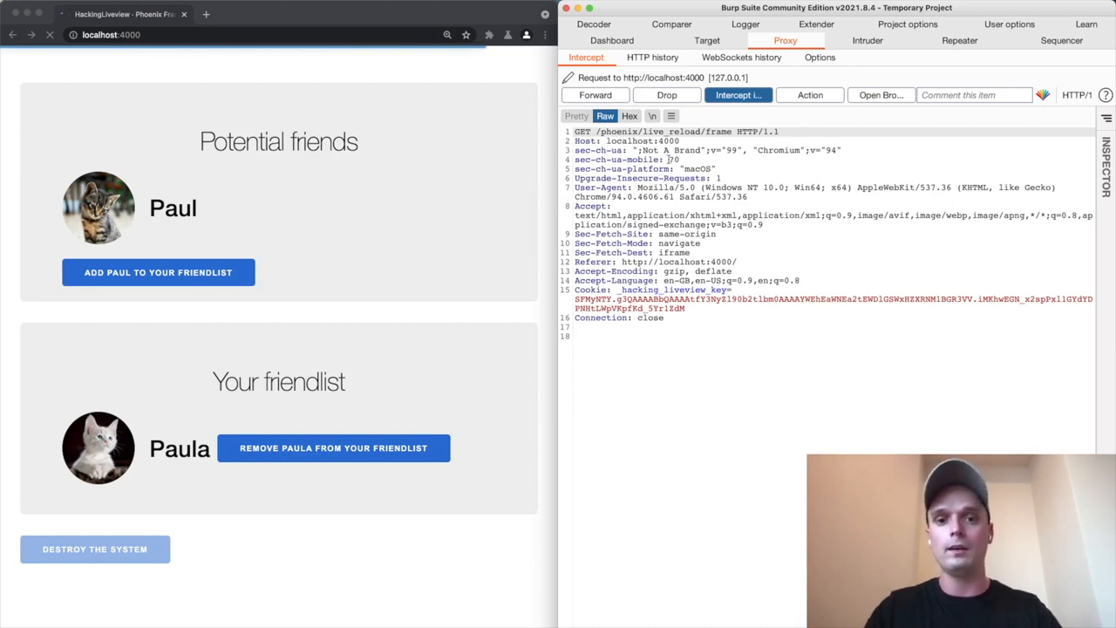
{"action": "left_click", "coordinate": [595, 95]}
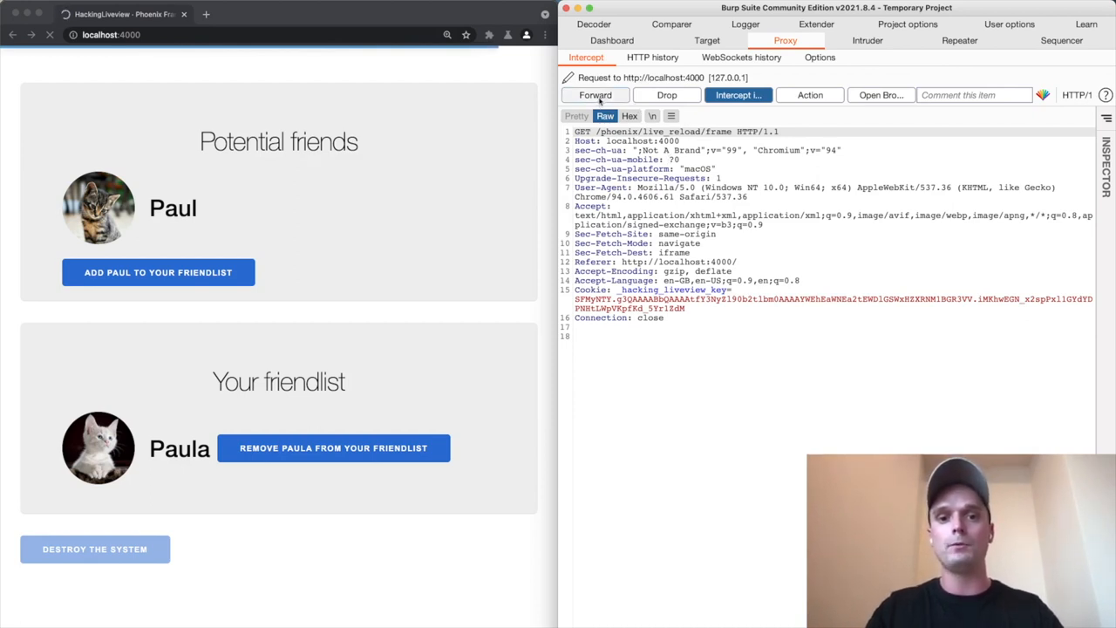
{"action": "left_click", "coordinate": [594, 95]}
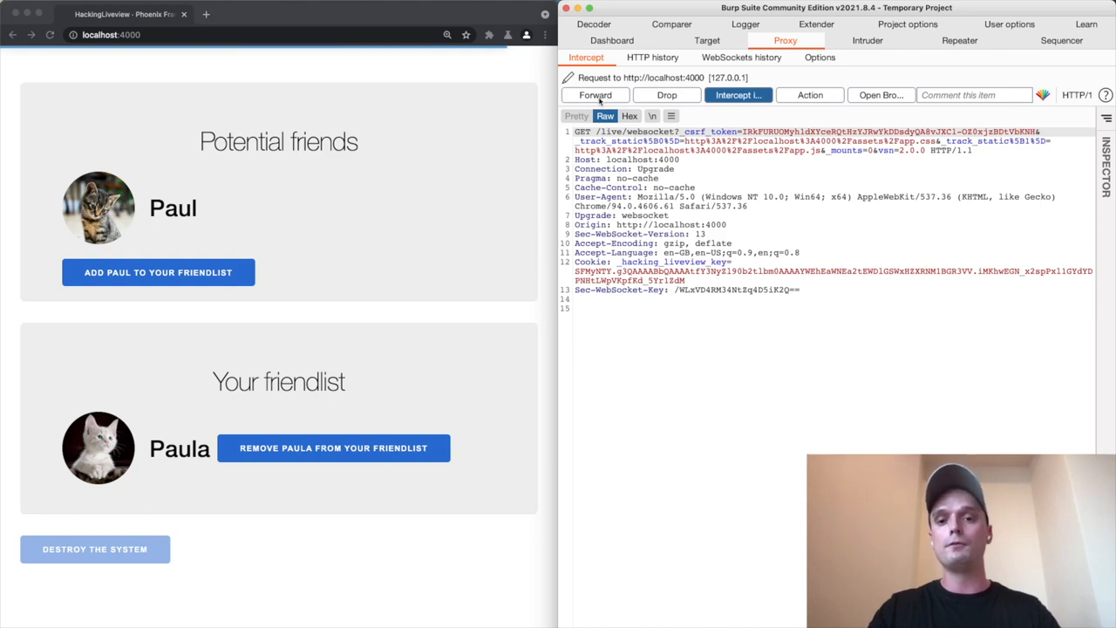
{"action": "left_click", "coordinate": [595, 95]}
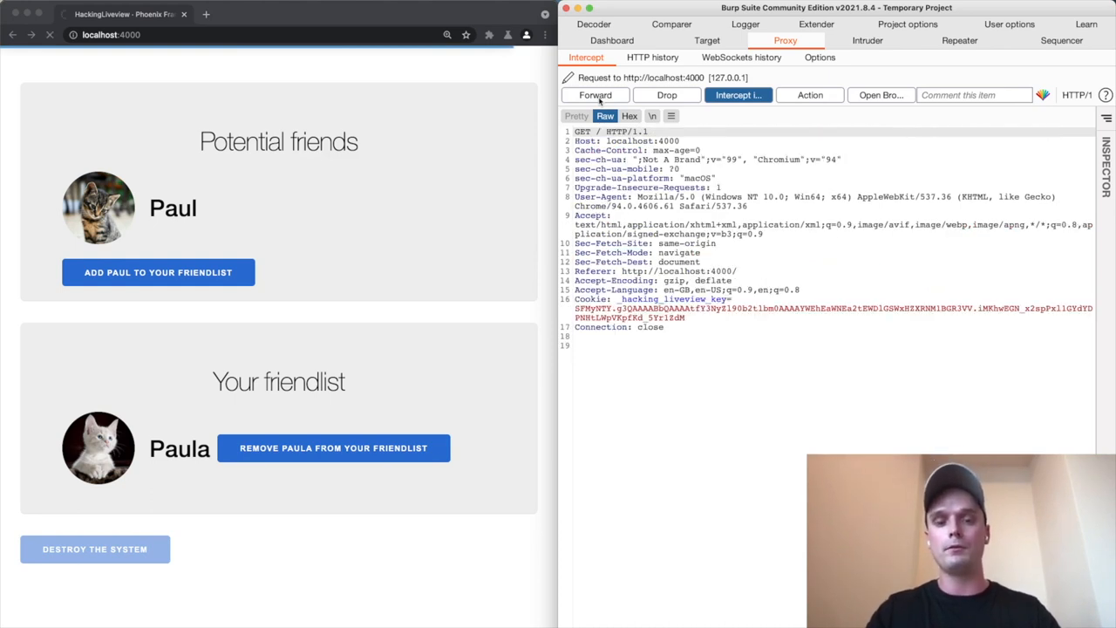
{"action": "left_click", "coordinate": [595, 95]}
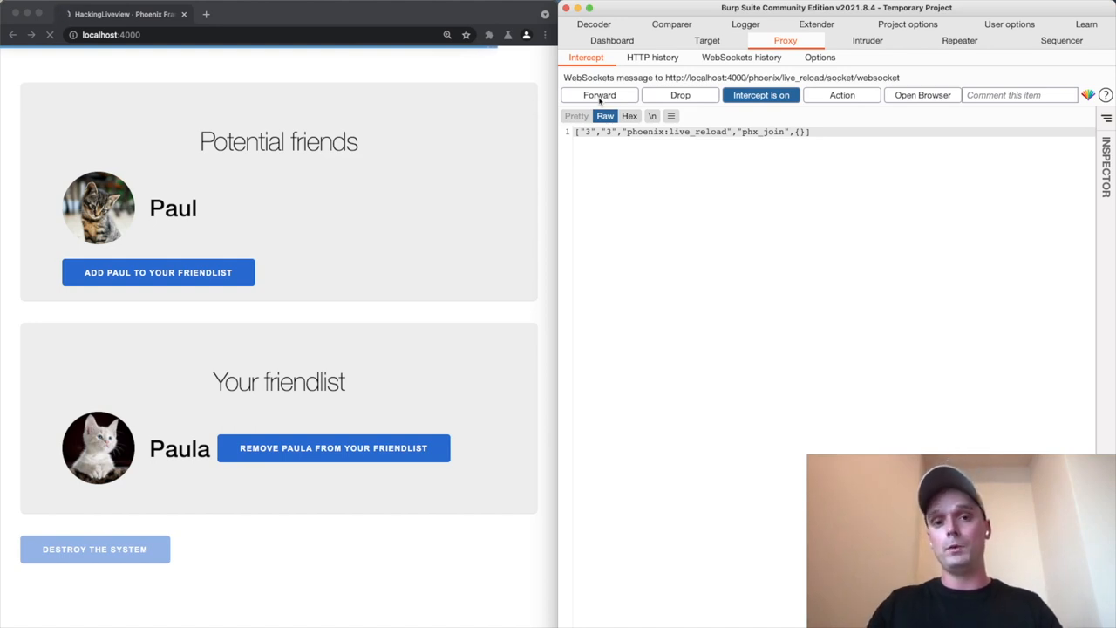
{"action": "left_click", "coordinate": [598, 94]}
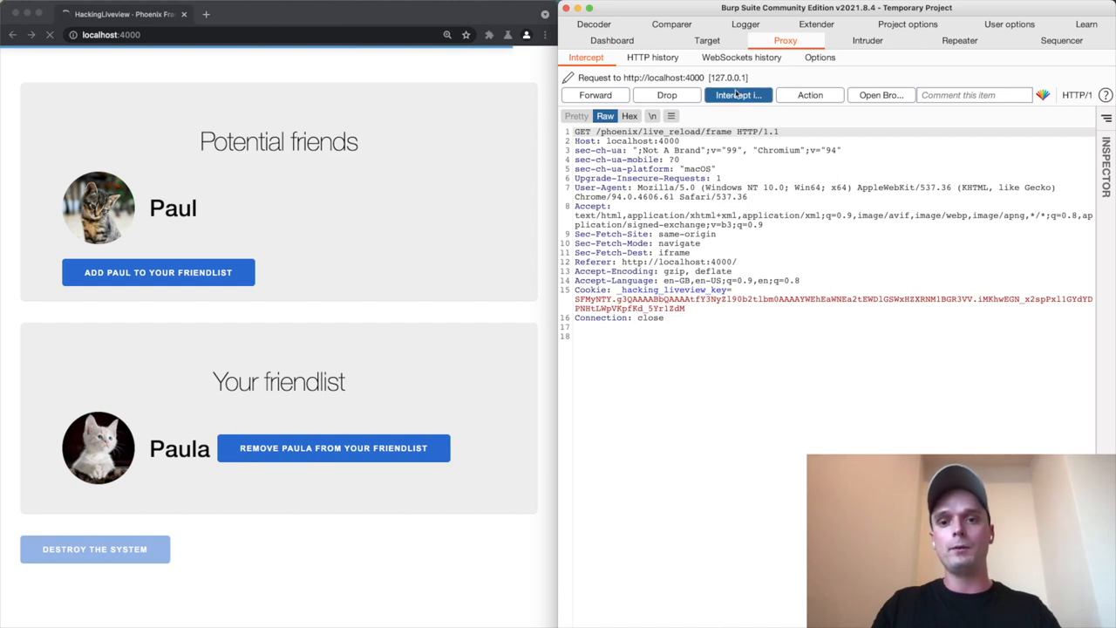
{"action": "mouse_move", "coordinate": [739, 95]}
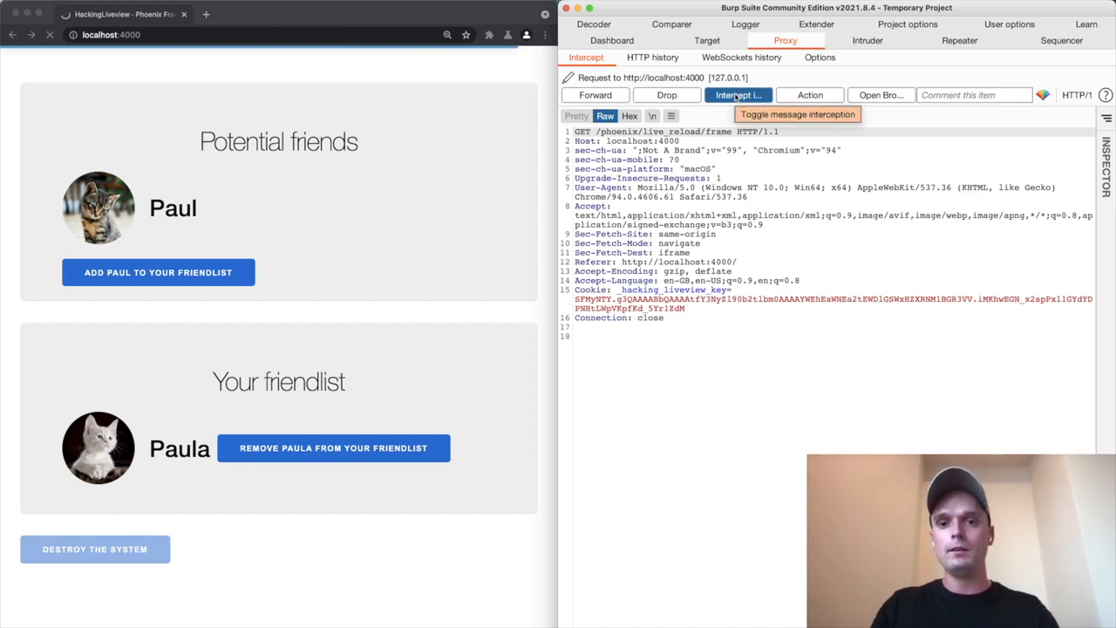
{"action": "left_click", "coordinate": [738, 95]}
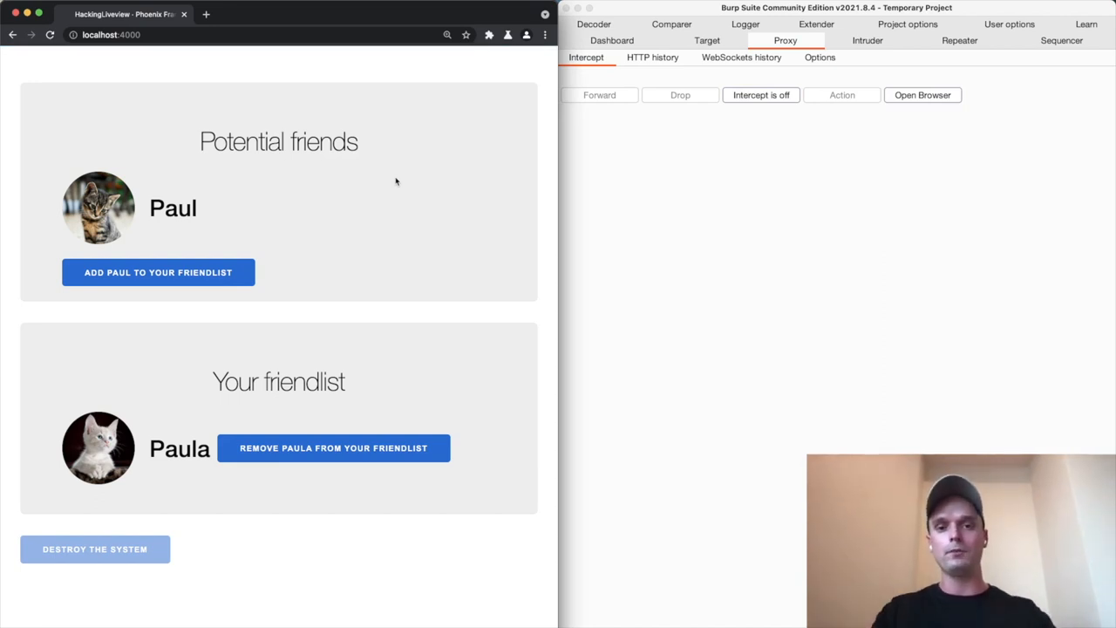
{"action": "mouse_move", "coordinate": [641, 186]}
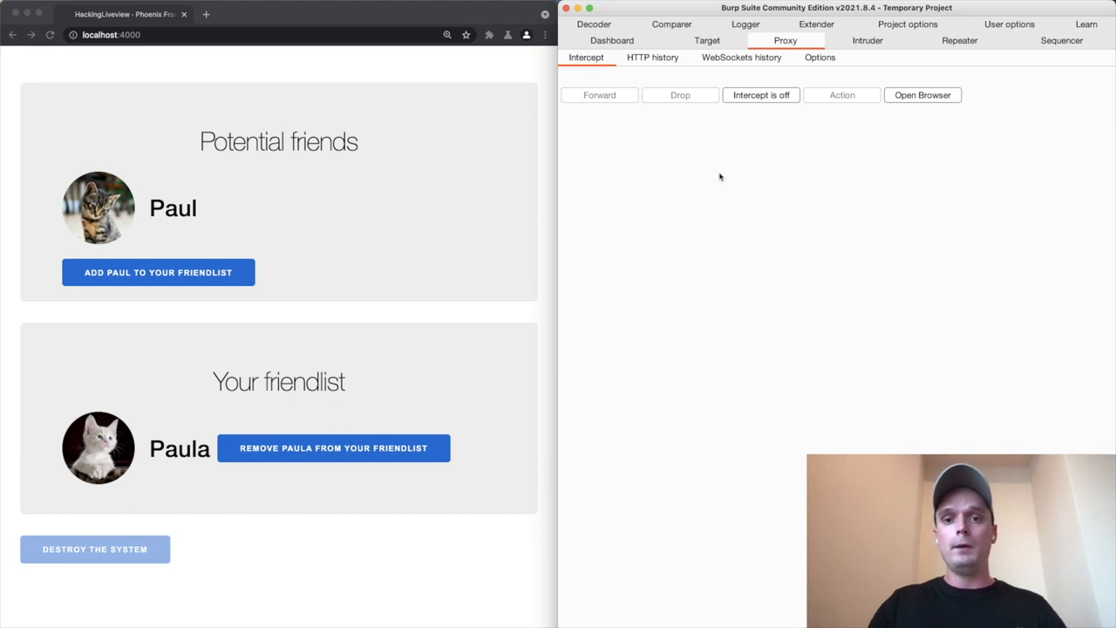
{"action": "mouse_move", "coordinate": [742, 65]}
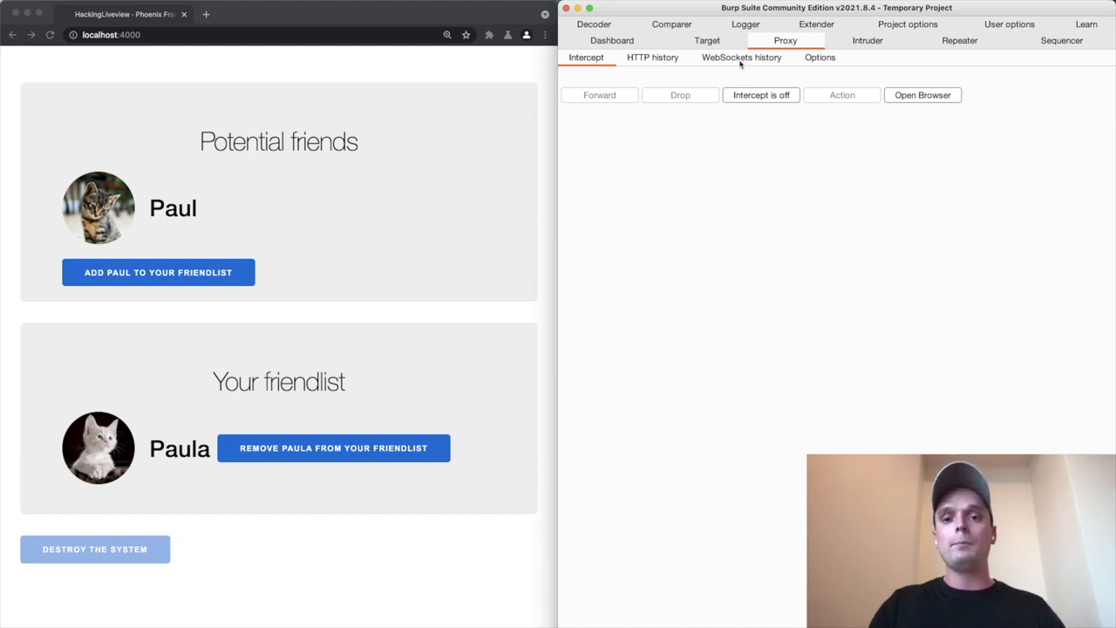
Step: Show Proxy's WebSockets history with the nine captured localhost messages
{"action": "left_click", "coordinate": [741, 57]}
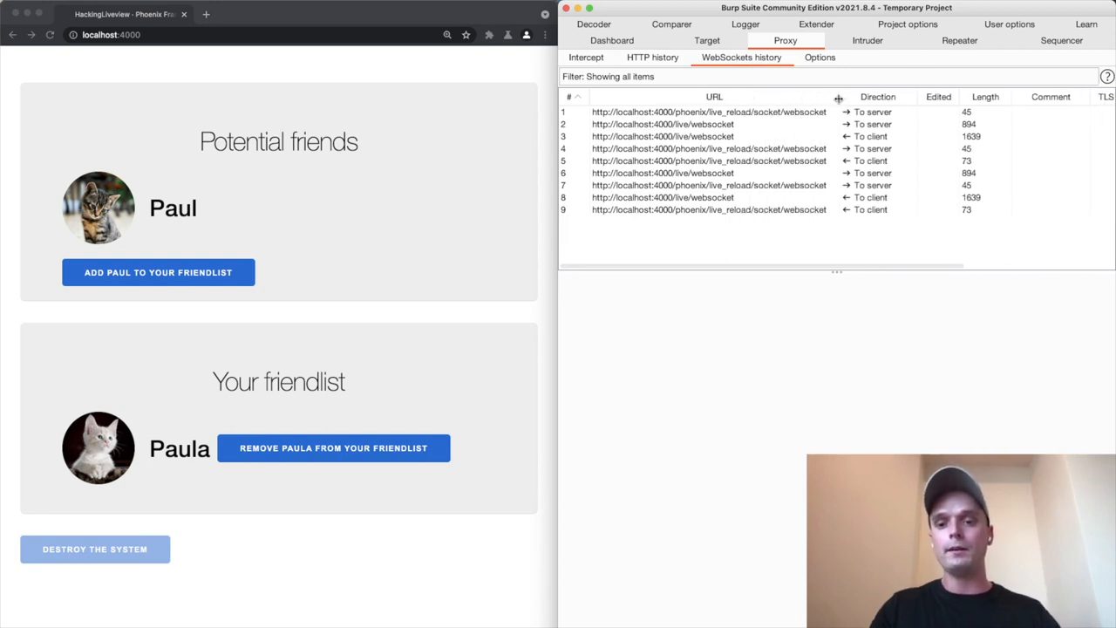
{"action": "mouse_move", "coordinate": [765, 229]}
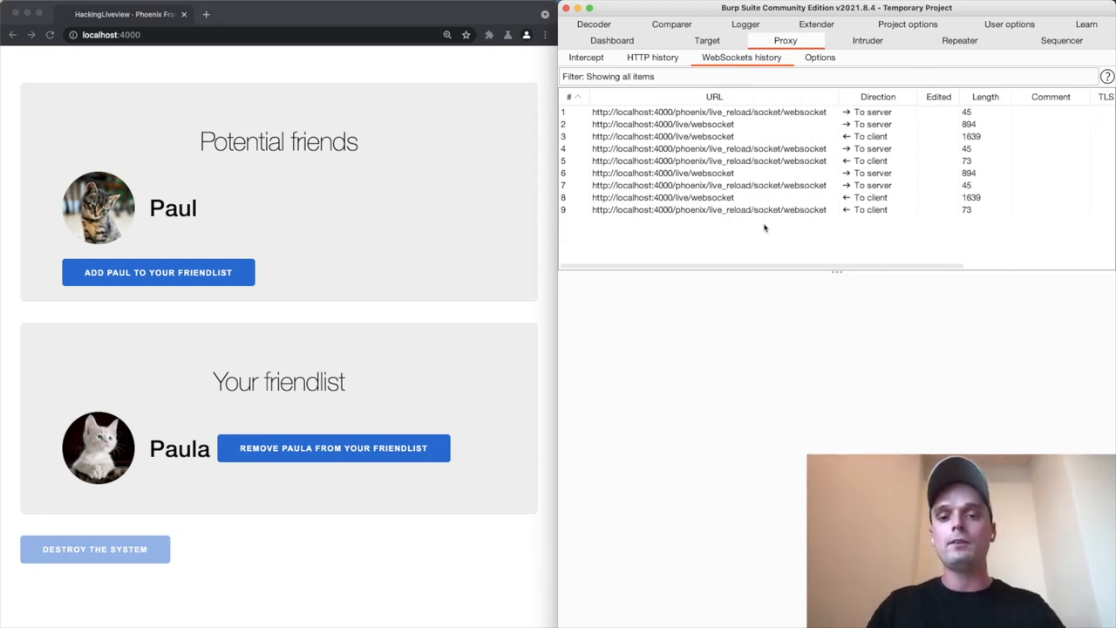
{"action": "mouse_move", "coordinate": [796, 203]}
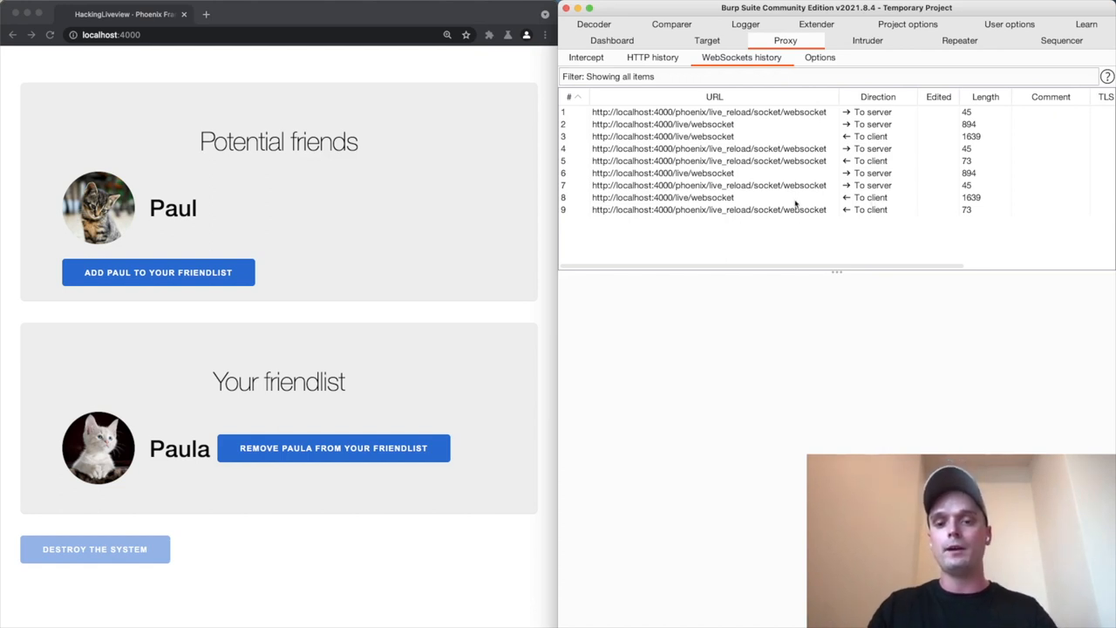
{"action": "mouse_move", "coordinate": [715, 197]}
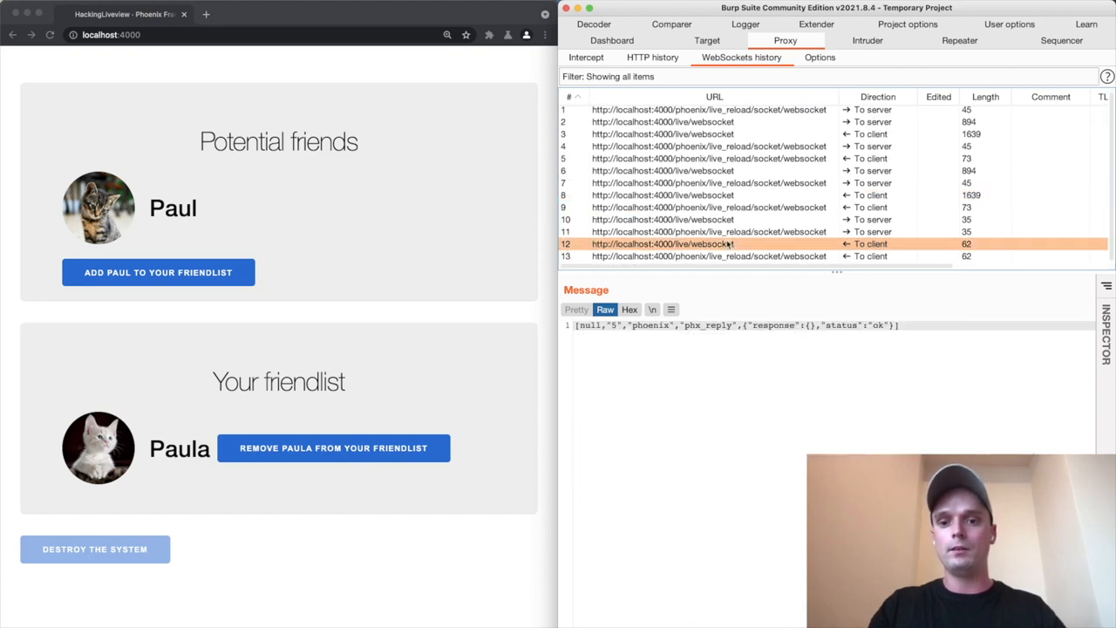
Step: Inspect the reply, heartbeat and status-ok messages in WebSockets history, then add Paul
{"action": "left_click", "coordinate": [709, 255]}
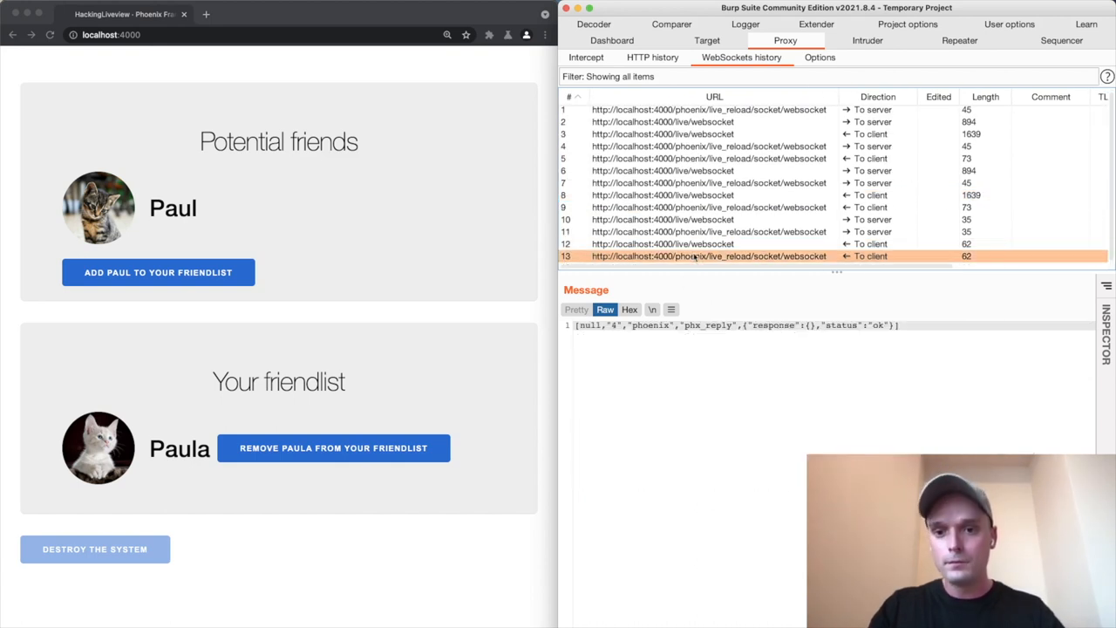
{"action": "left_click", "coordinate": [708, 231]}
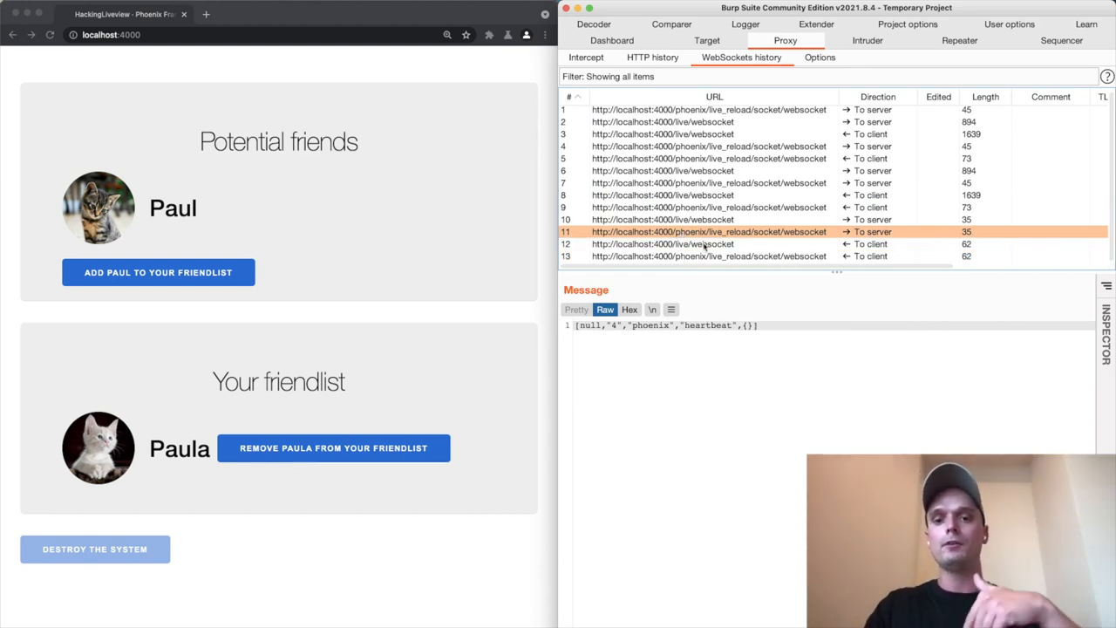
{"action": "left_click", "coordinate": [708, 244]}
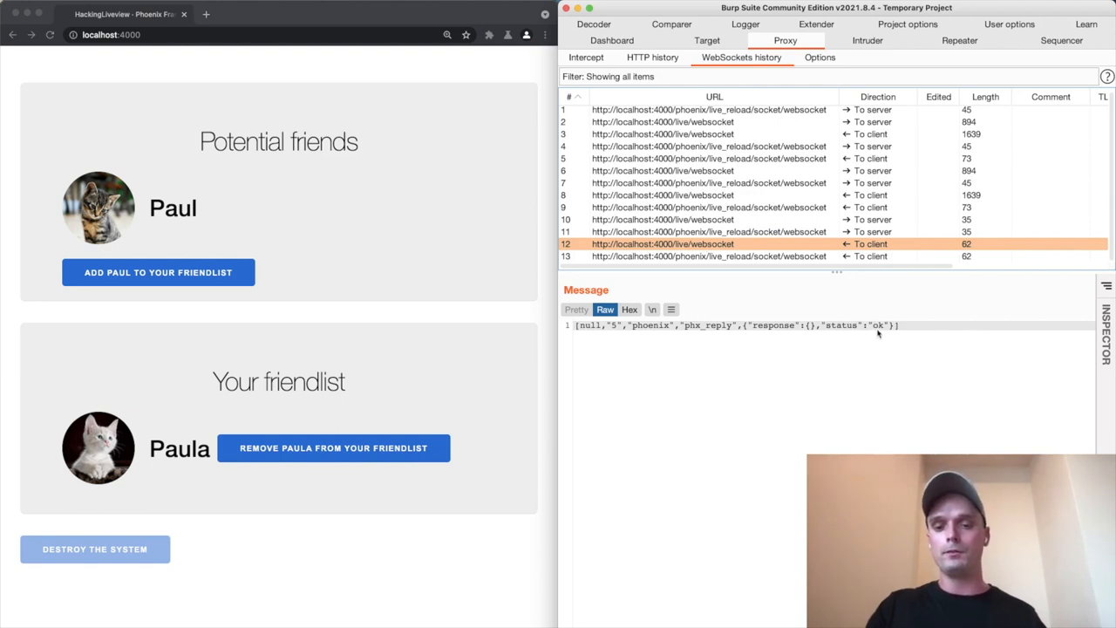
{"action": "left_click", "coordinate": [158, 272]}
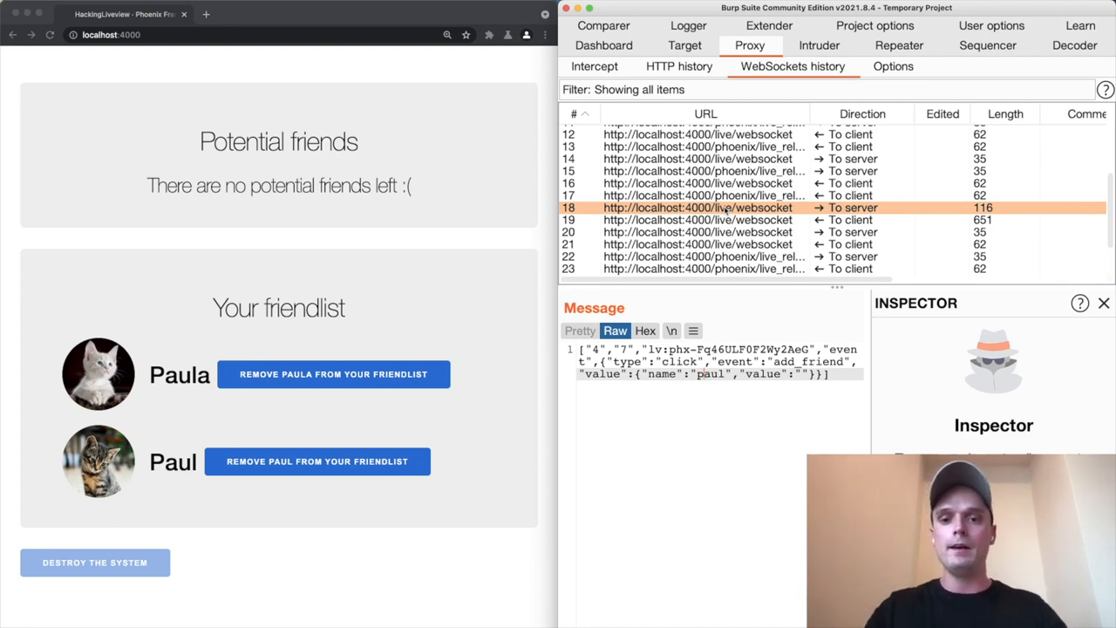
Step: Send the captured add_friend message for paul to Repeater
{"action": "right_click", "coordinate": [702, 207]}
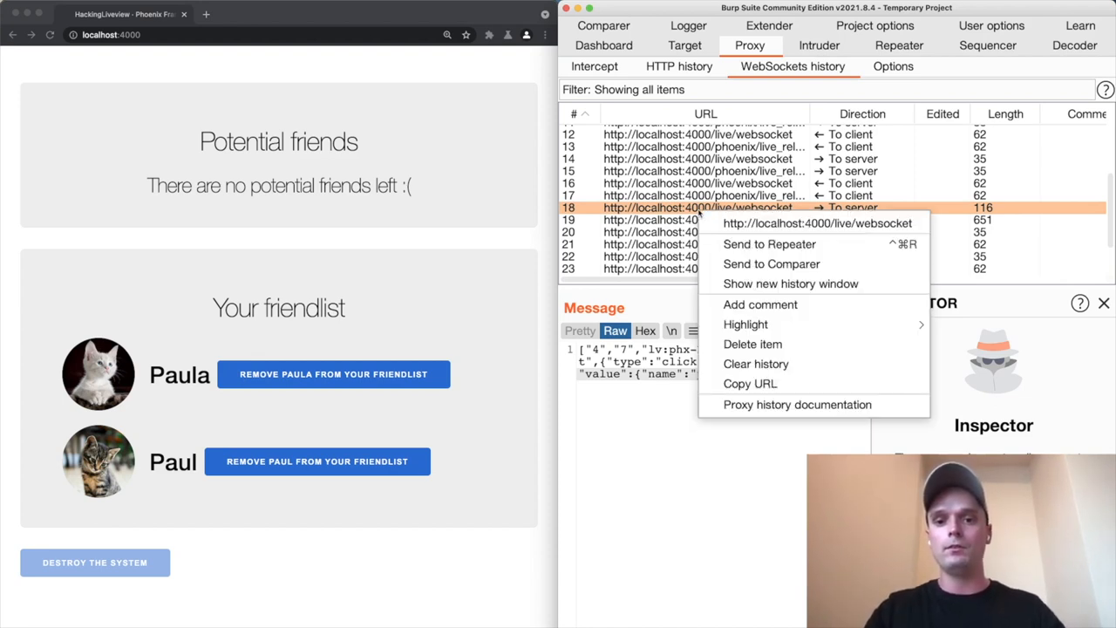
{"action": "mouse_move", "coordinate": [769, 244]}
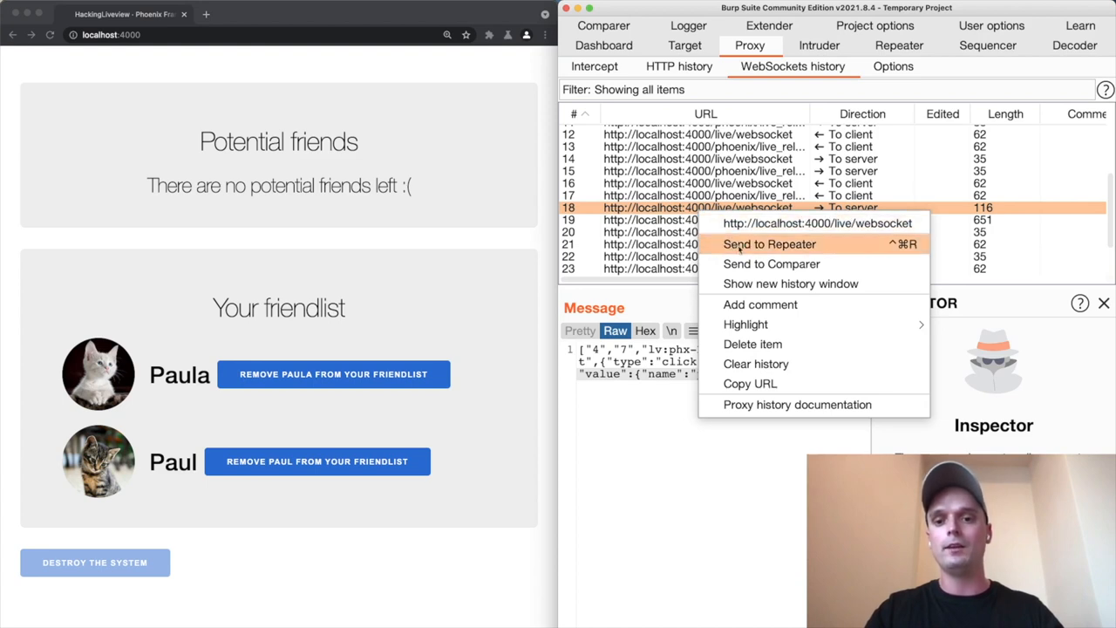
{"action": "left_click", "coordinate": [769, 244]}
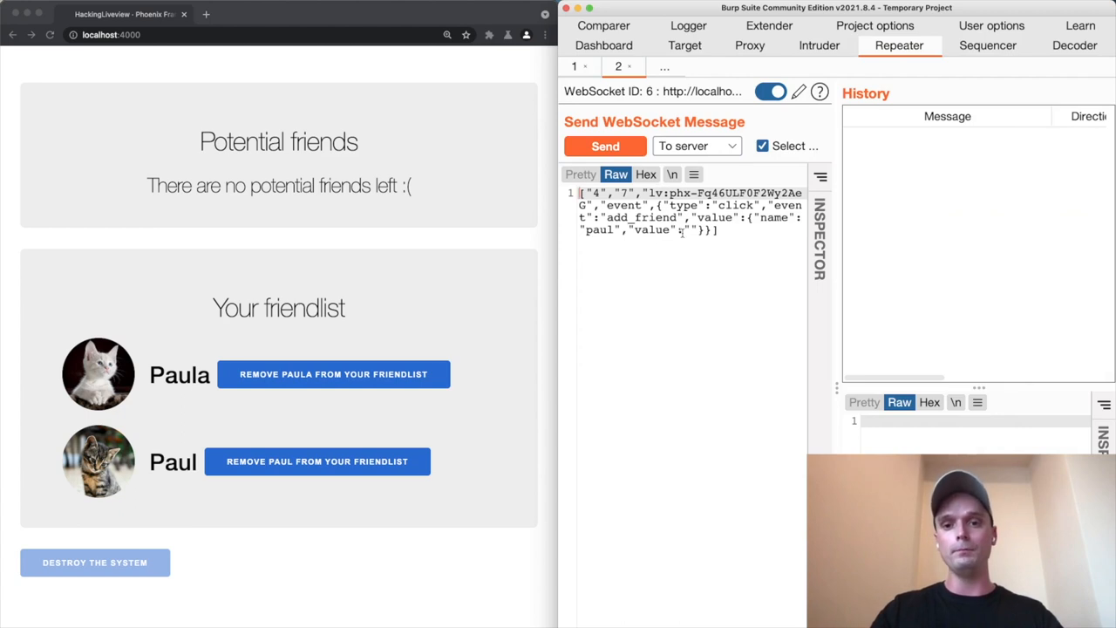
{"action": "left_click", "coordinate": [696, 146]}
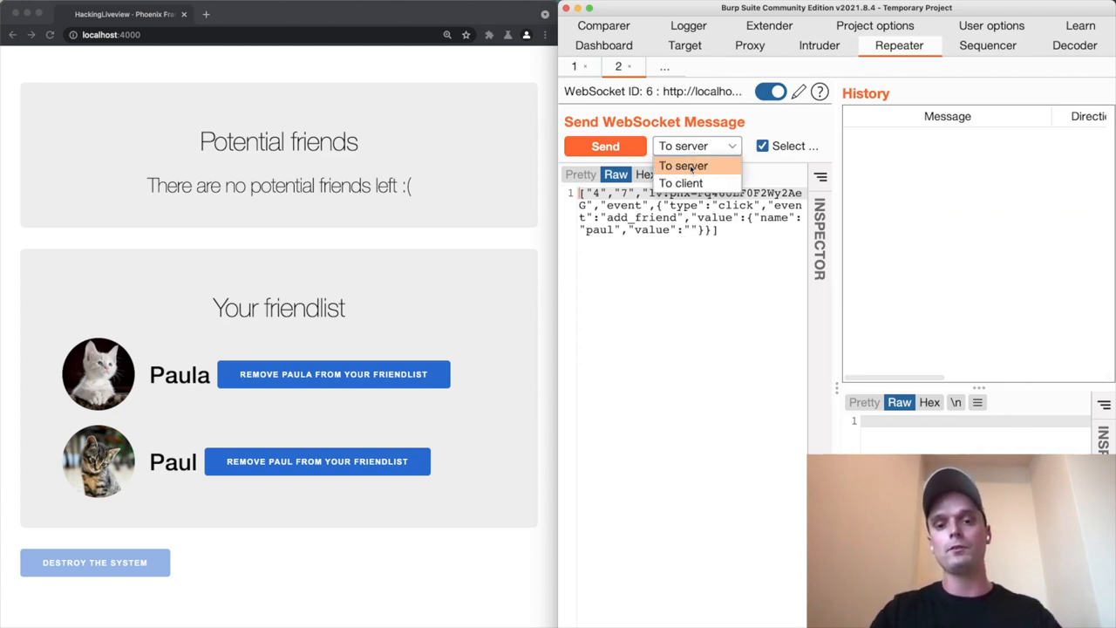
Step: Check a later heartbeat in WebSockets history, then return to the sequence-8 message being resent
{"action": "left_click", "coordinate": [684, 166]}
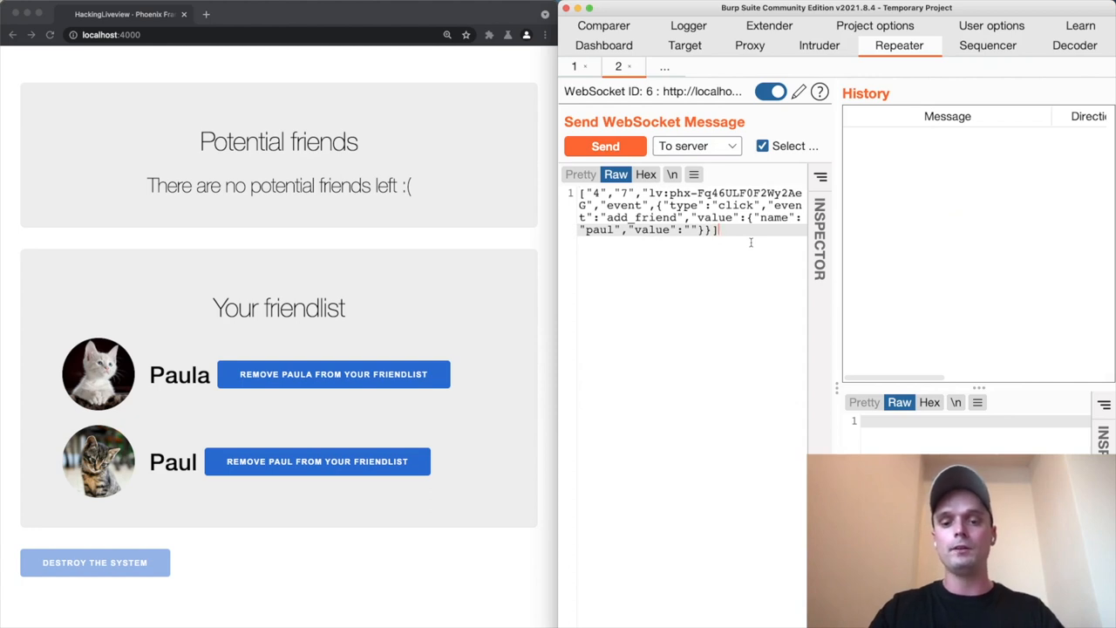
{"action": "left_click", "coordinate": [750, 46]}
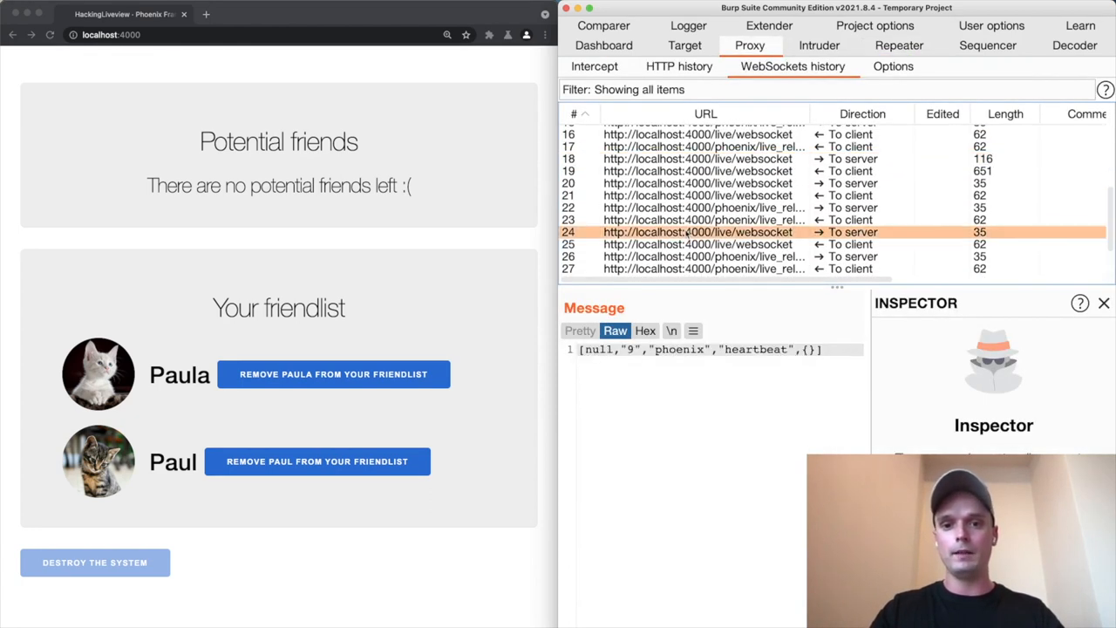
{"action": "left_click", "coordinate": [702, 257]}
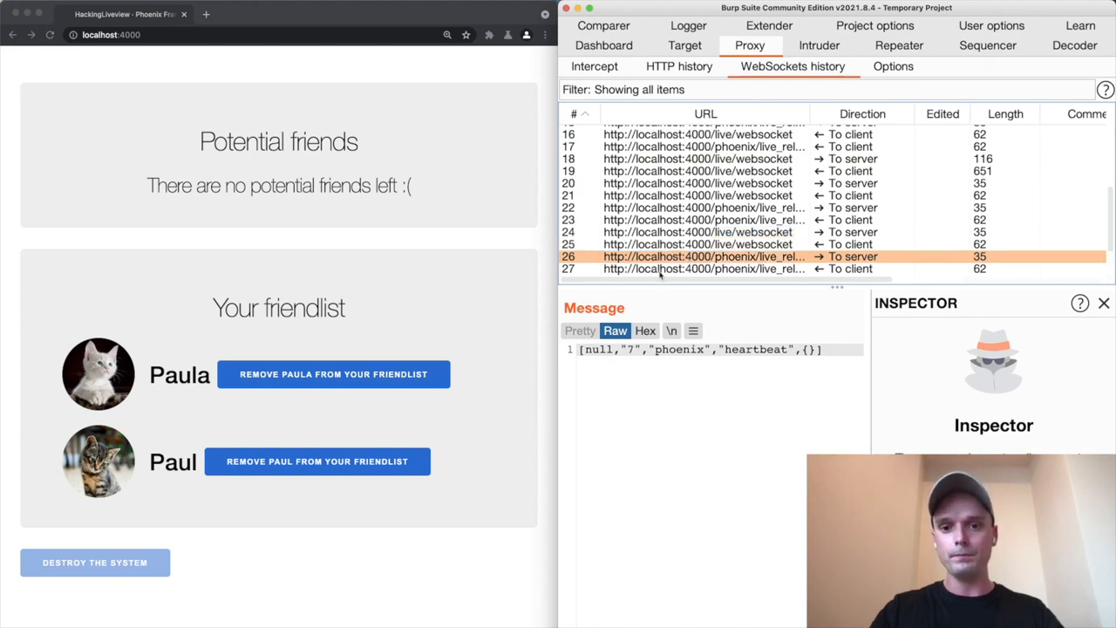
{"action": "left_click", "coordinate": [697, 244]}
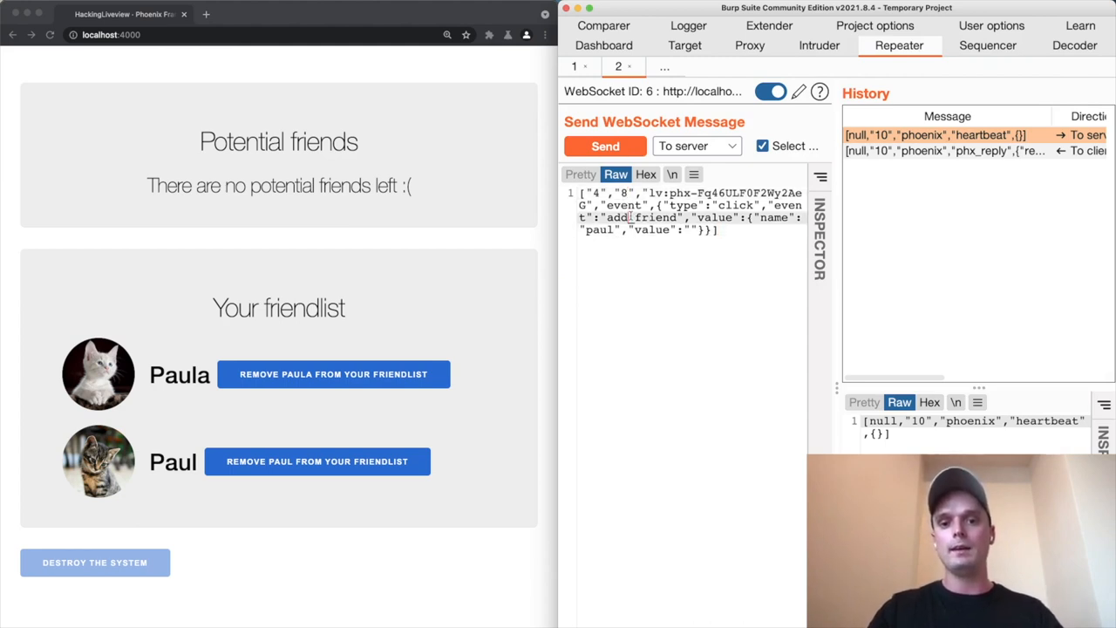
Step: Replace paul with bob, set the sequence number to 12, and send the forged message
{"action": "double_click", "coordinate": [599, 230]}
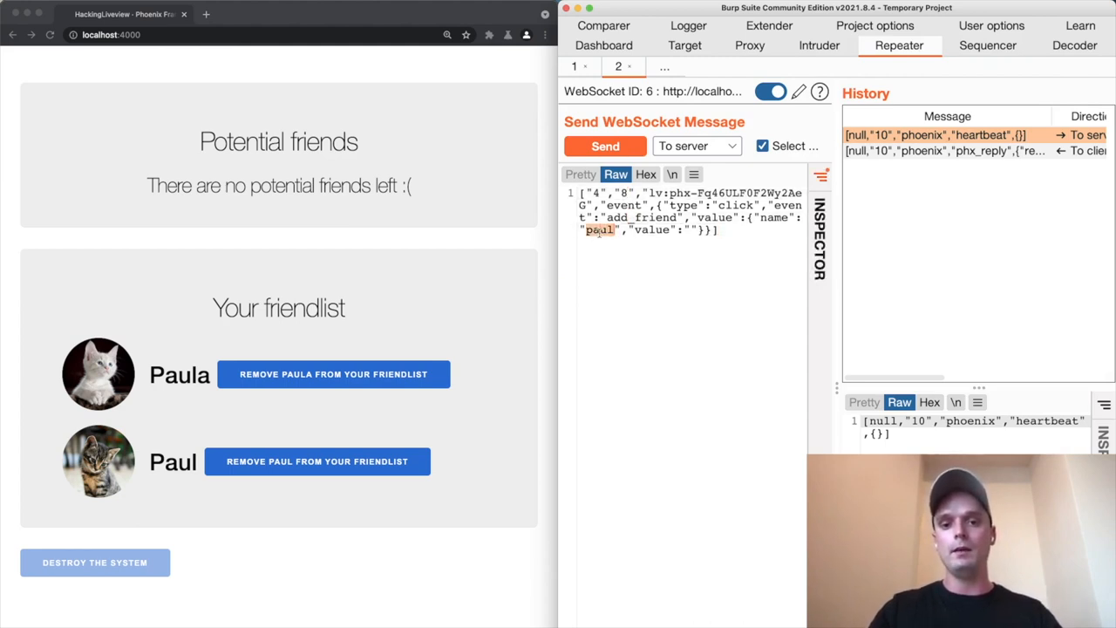
{"action": "type", "text": "bob"}
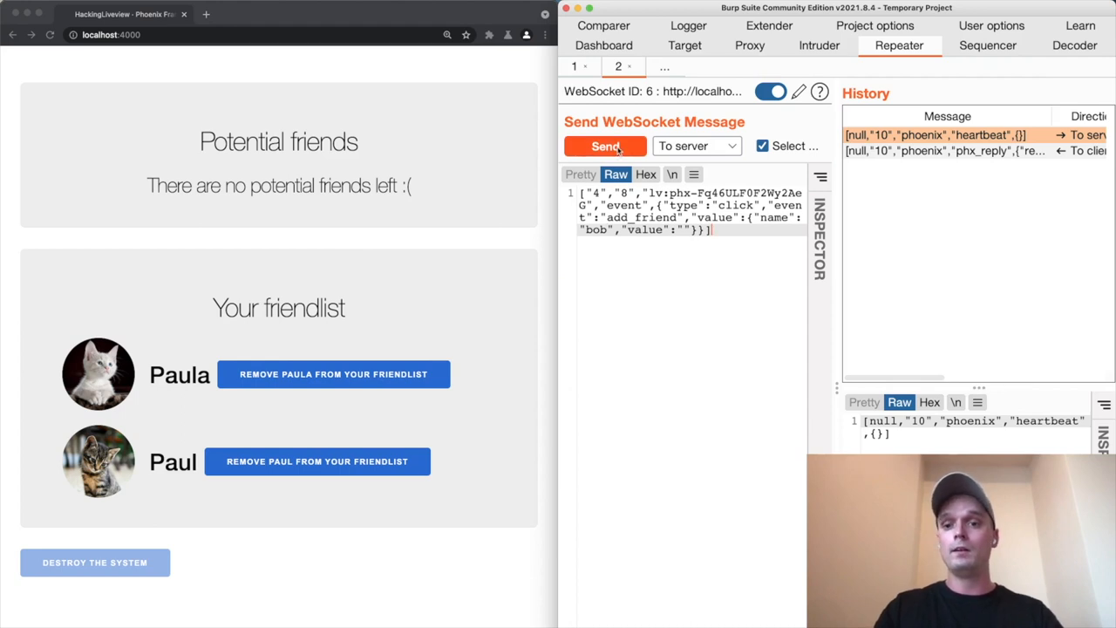
{"action": "left_click", "coordinate": [605, 146]}
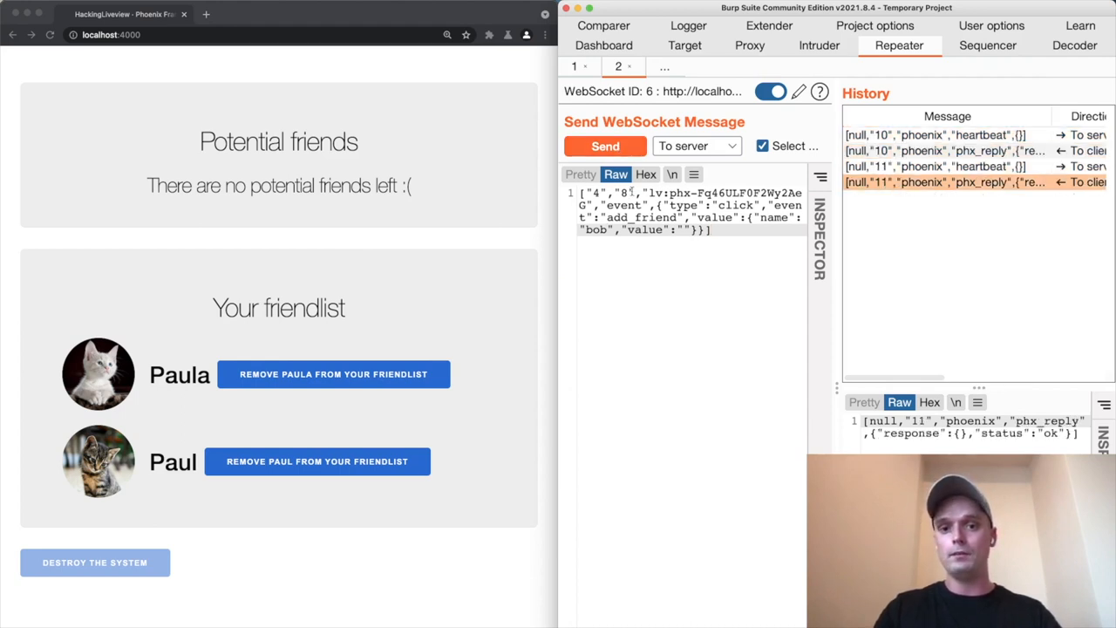
{"action": "left_click", "coordinate": [605, 146]}
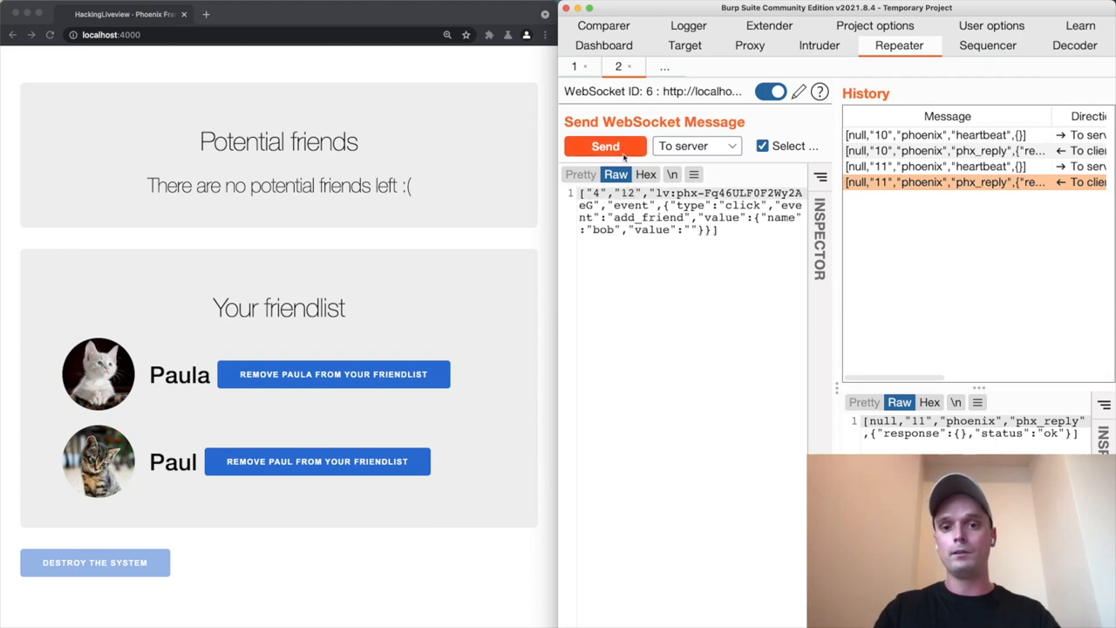
{"action": "left_click", "coordinate": [605, 145]}
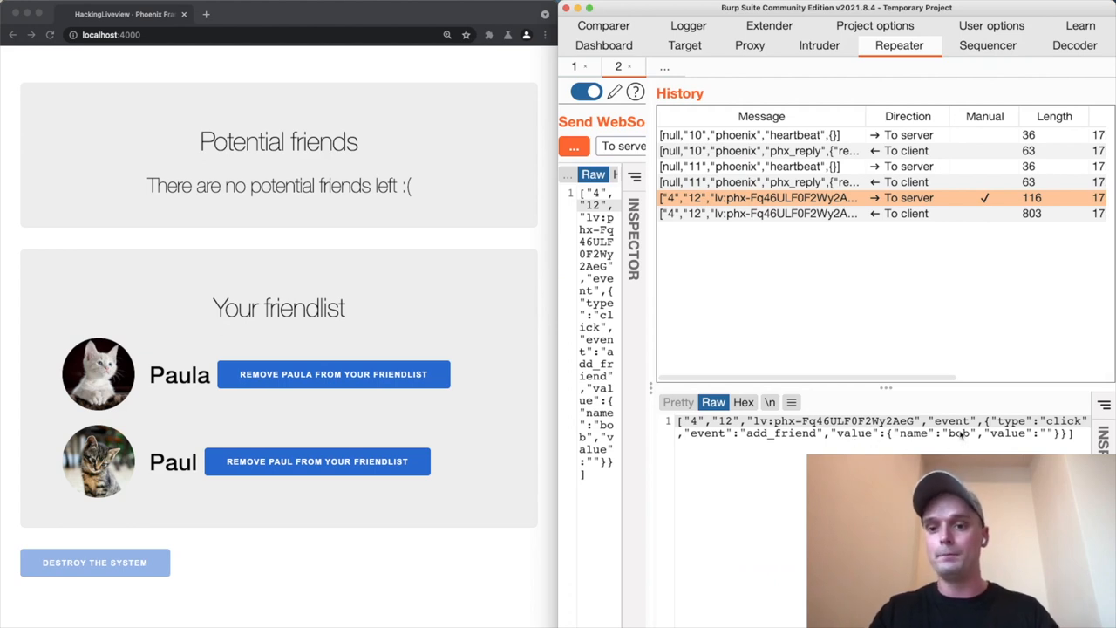
{"action": "mouse_move", "coordinate": [909, 221]}
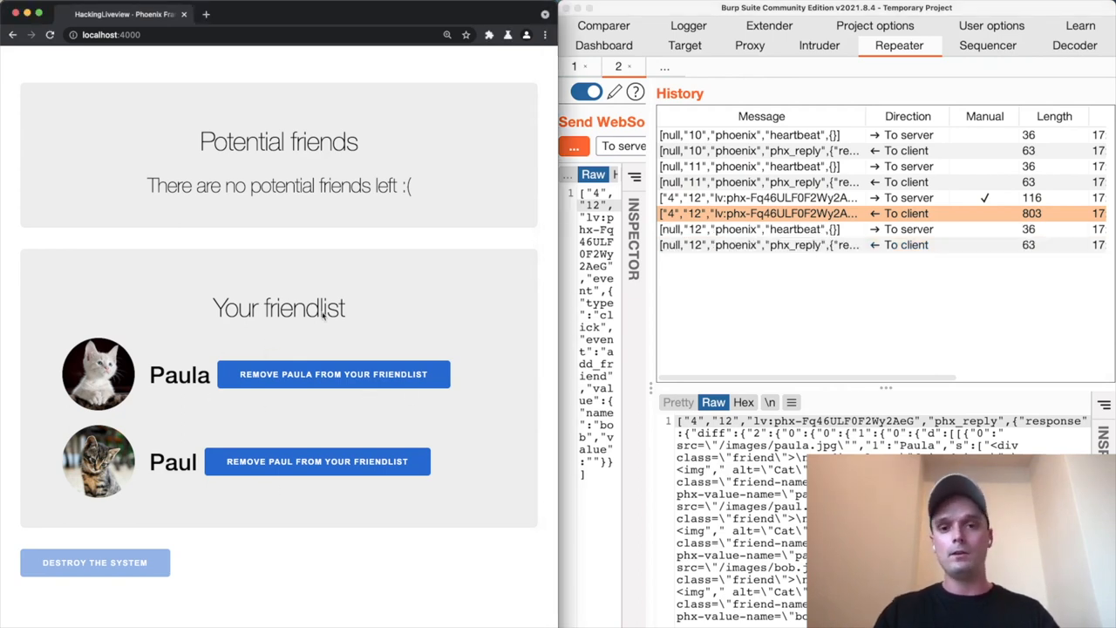
{"action": "mouse_move", "coordinate": [378, 315]}
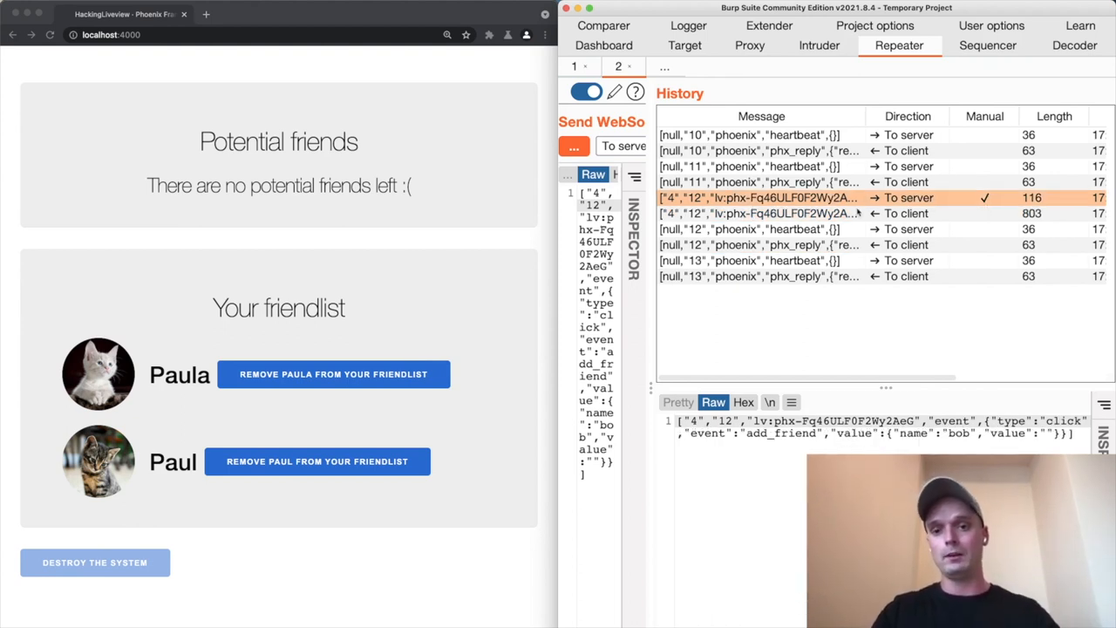
Step: Inspect the server's 803-byte reply whose diff includes bob's image
{"action": "left_click", "coordinate": [759, 213]}
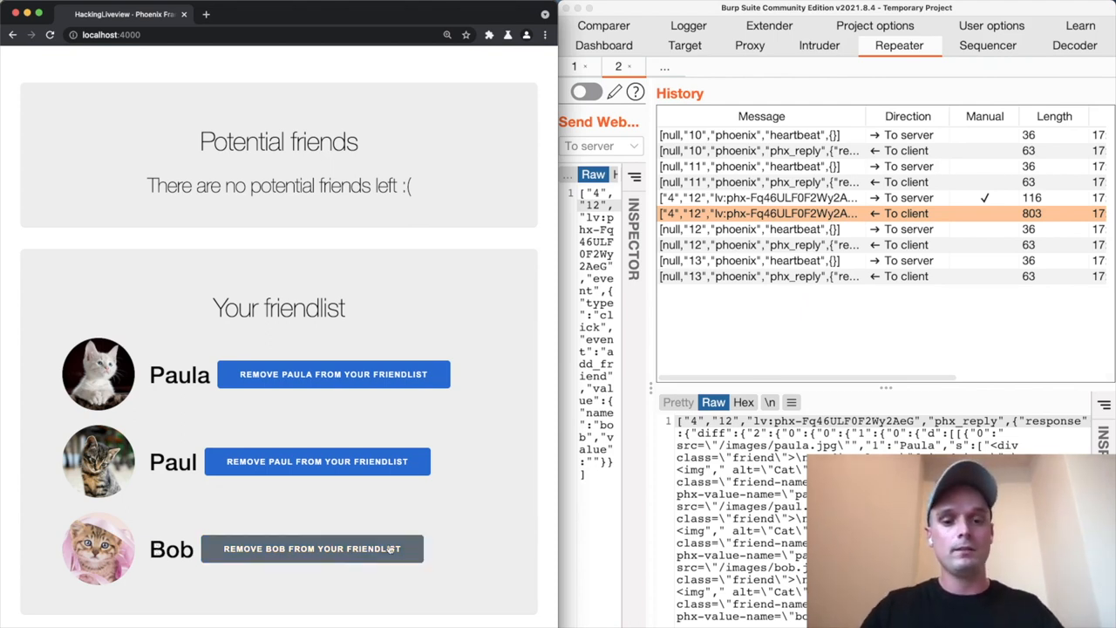
{"action": "mouse_move", "coordinate": [469, 476]}
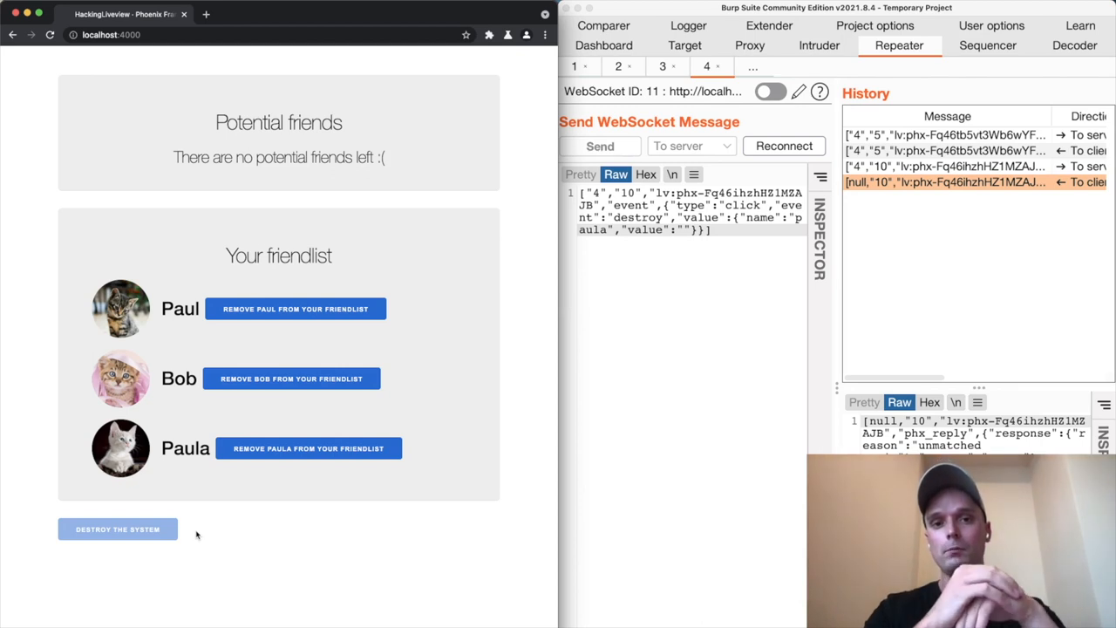
{"action": "mouse_move", "coordinate": [668, 342]}
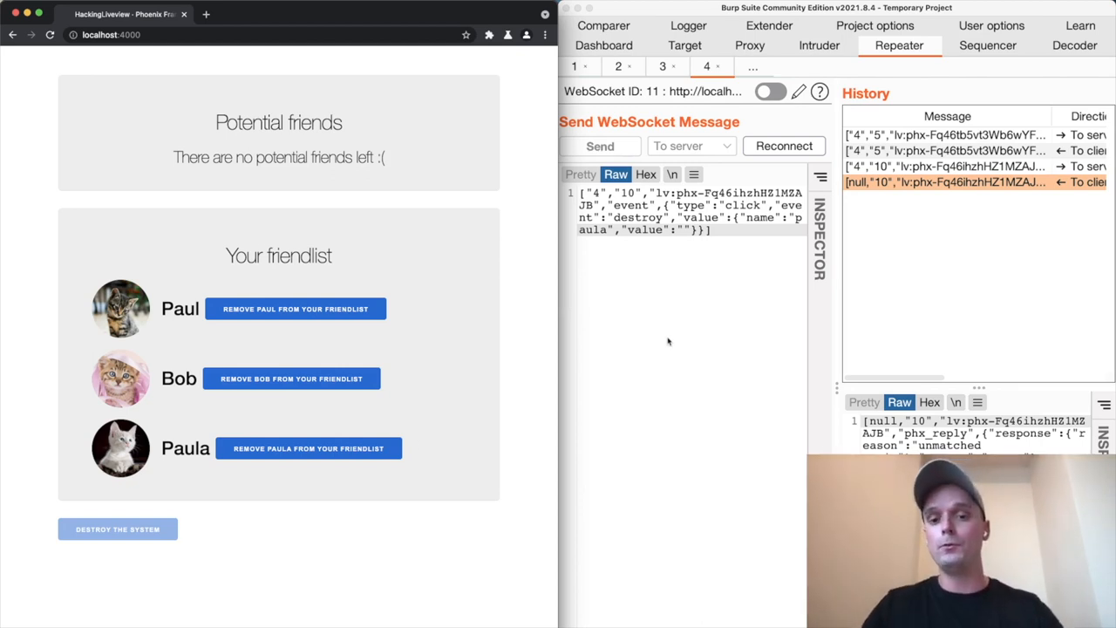
{"action": "mouse_move", "coordinate": [509, 430]}
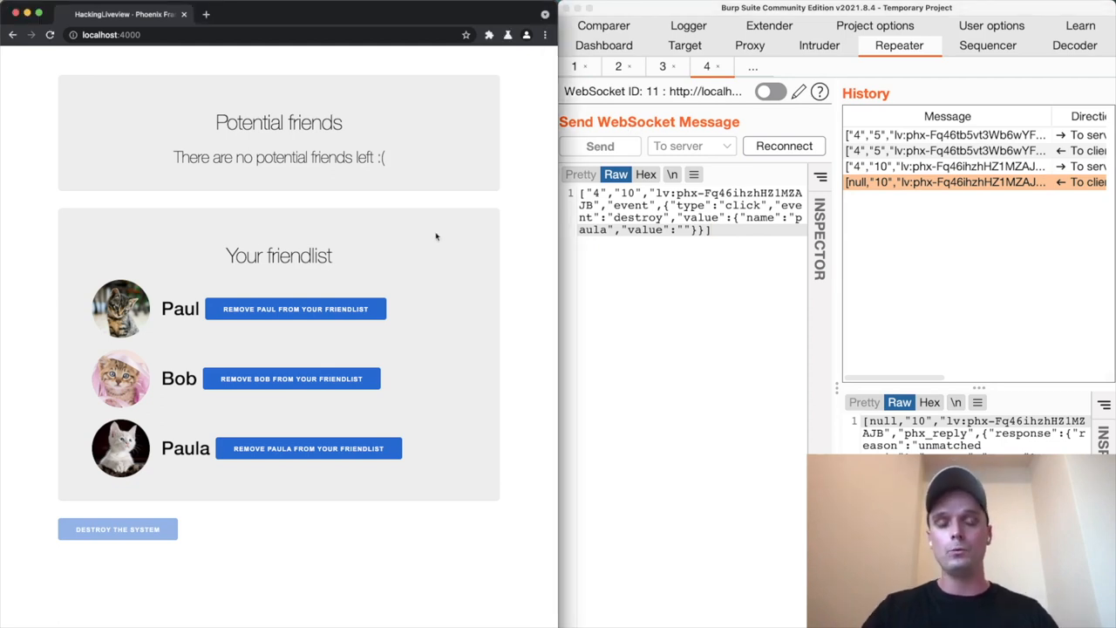
{"action": "mouse_move", "coordinate": [728, 272]}
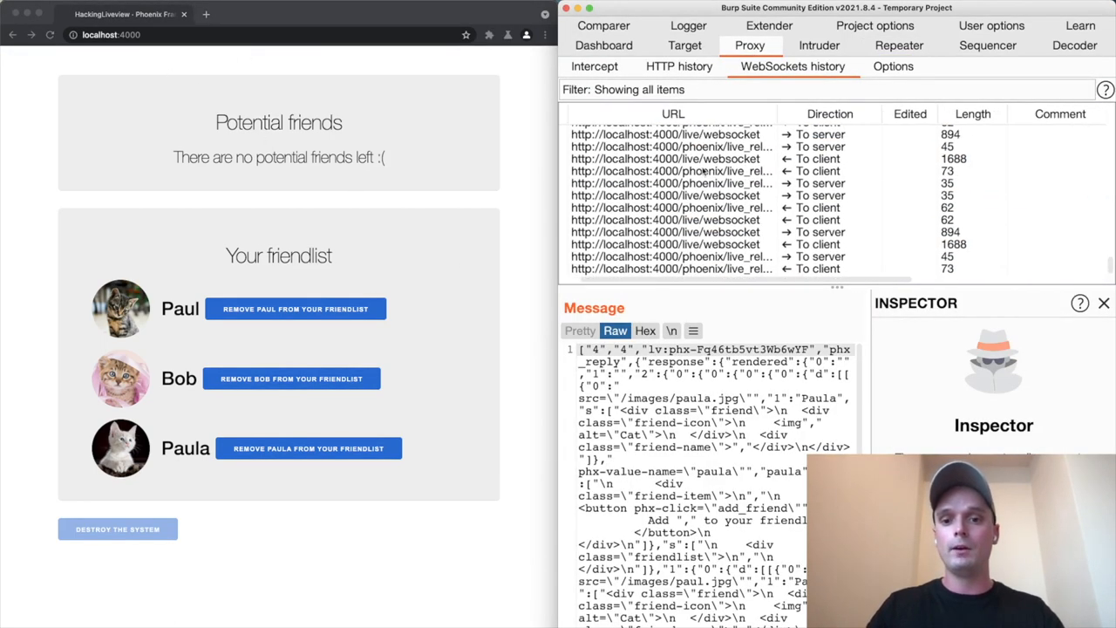
Step: Send outgoing phx_join message 103 from WebSockets history to Repeater tab 5
{"action": "left_click", "coordinate": [697, 232]}
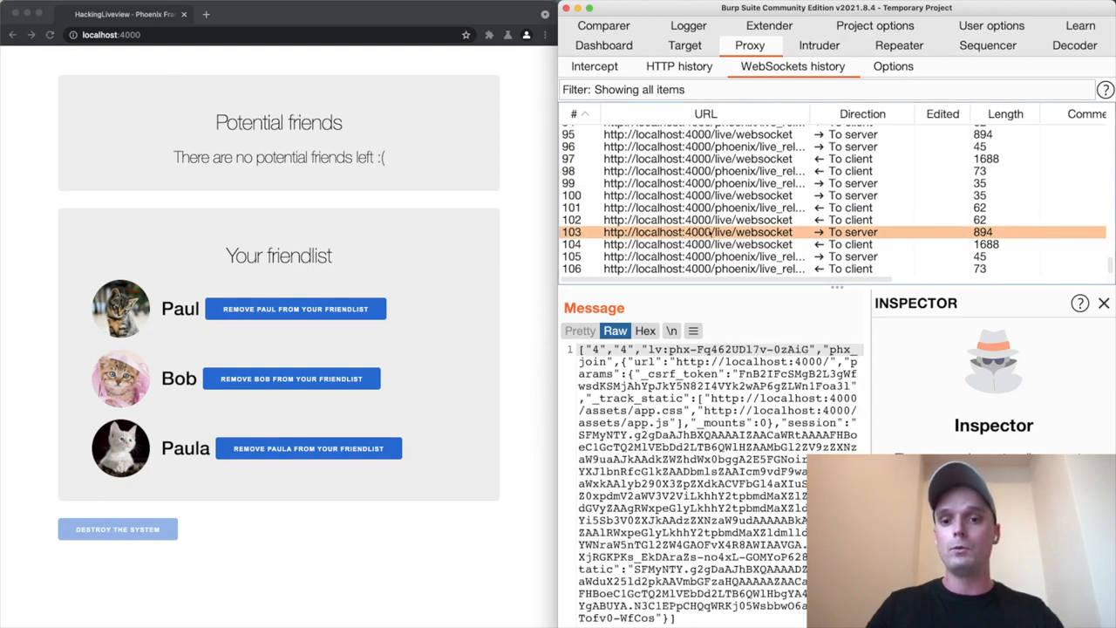
{"action": "right_click", "coordinate": [698, 232]}
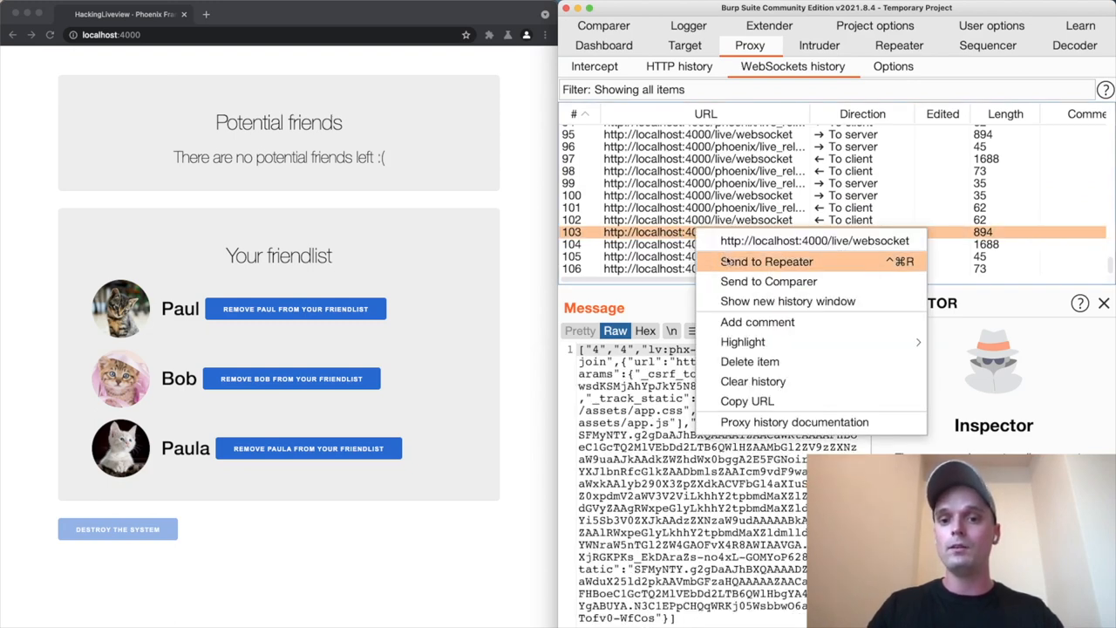
{"action": "left_click", "coordinate": [765, 261]}
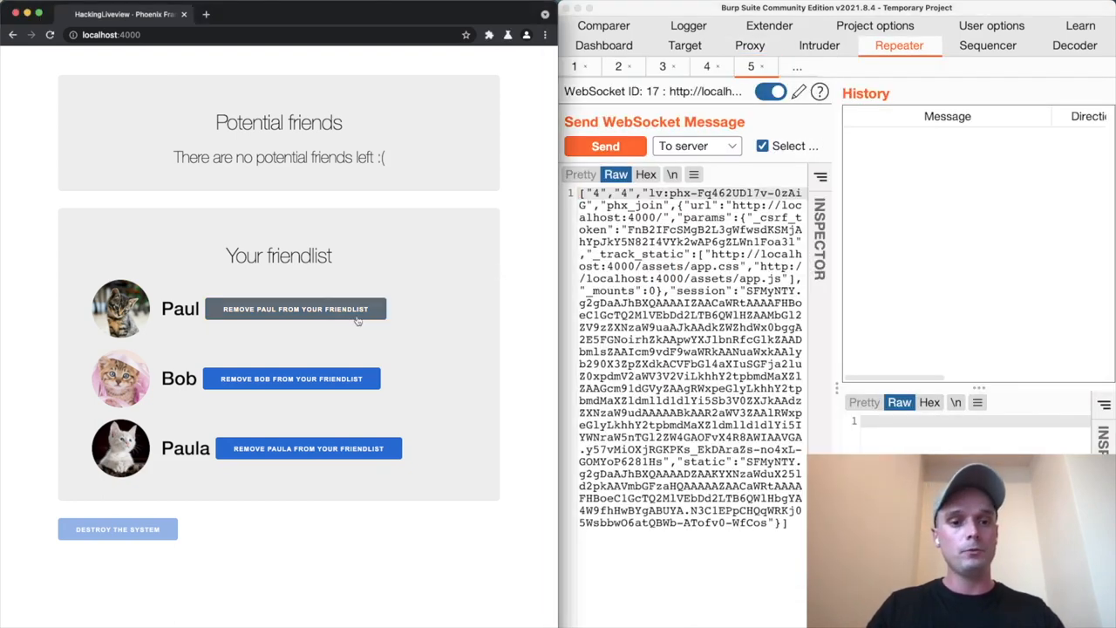
Step: Remove Paul from the friendlist in the browser to capture the remove_friend message
{"action": "left_click", "coordinate": [294, 308]}
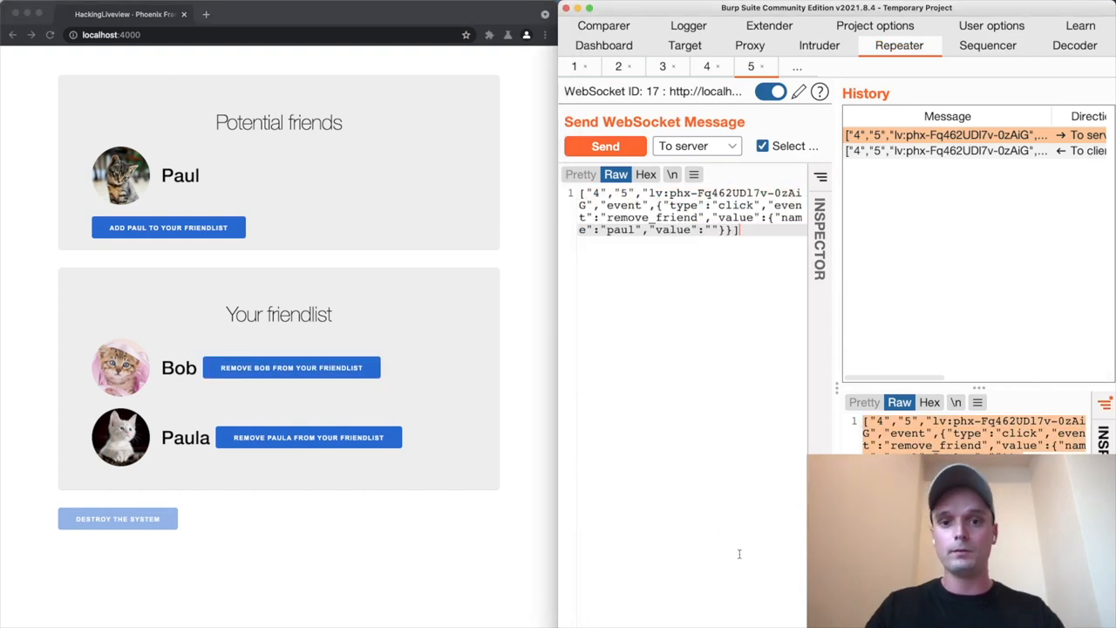
{"action": "mouse_move", "coordinate": [844, 283]}
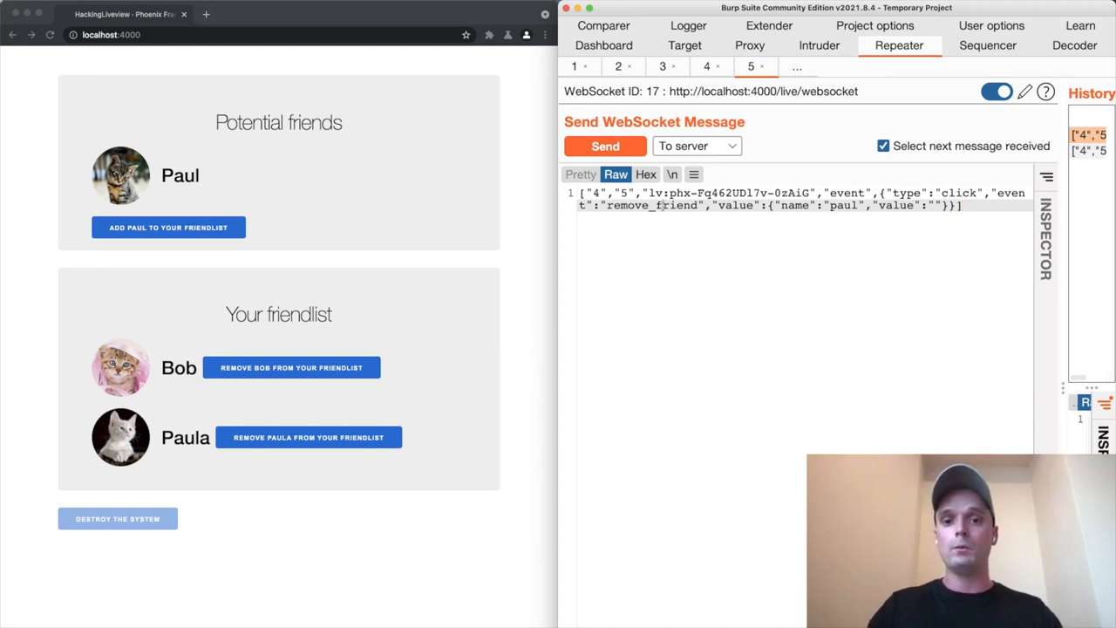
Step: Rewrite the remove_friend event as destroy and delete the paul name value
{"action": "double_click", "coordinate": [652, 205]}
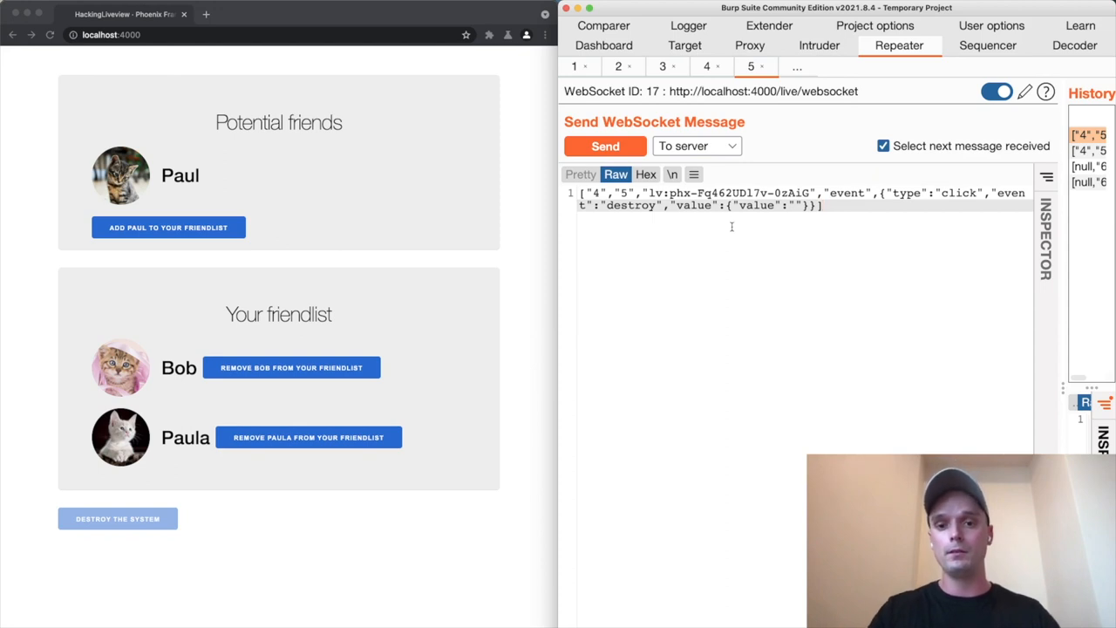
{"action": "double_click", "coordinate": [630, 205]}
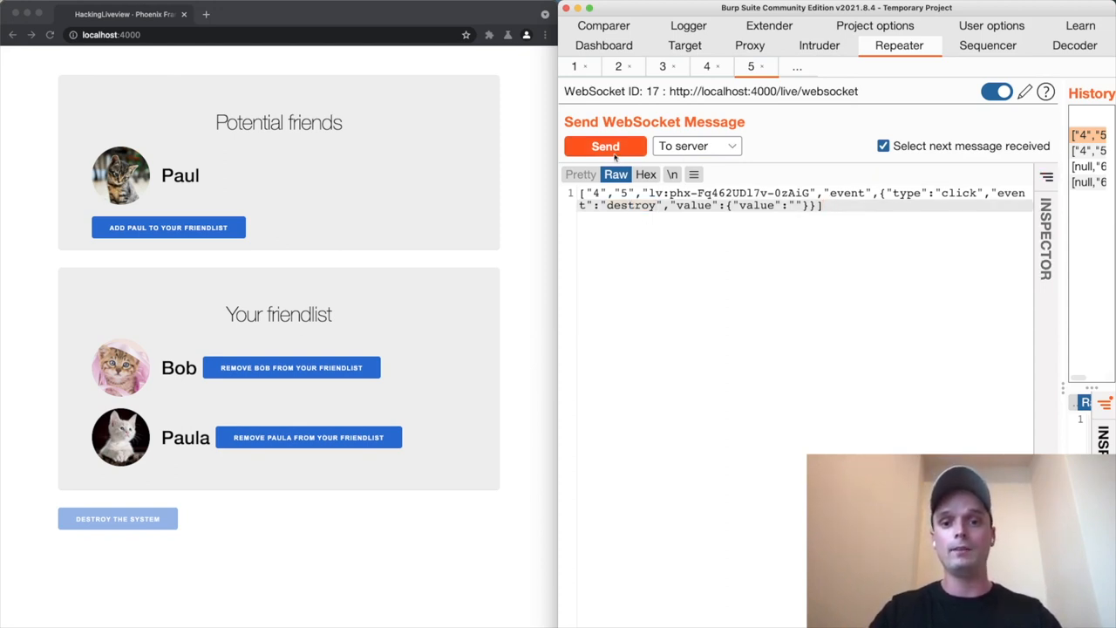
Step: Send the forged destroy message and inspect its ok reply with the destroyed warning
{"action": "left_click", "coordinate": [606, 146]}
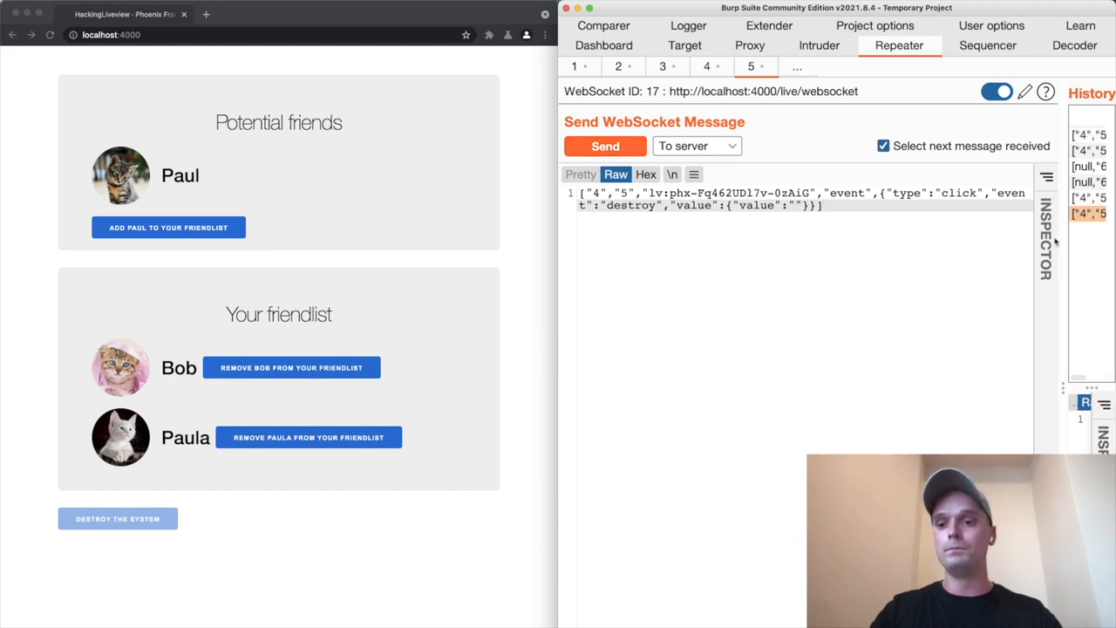
{"action": "left_click", "coordinate": [1046, 244]}
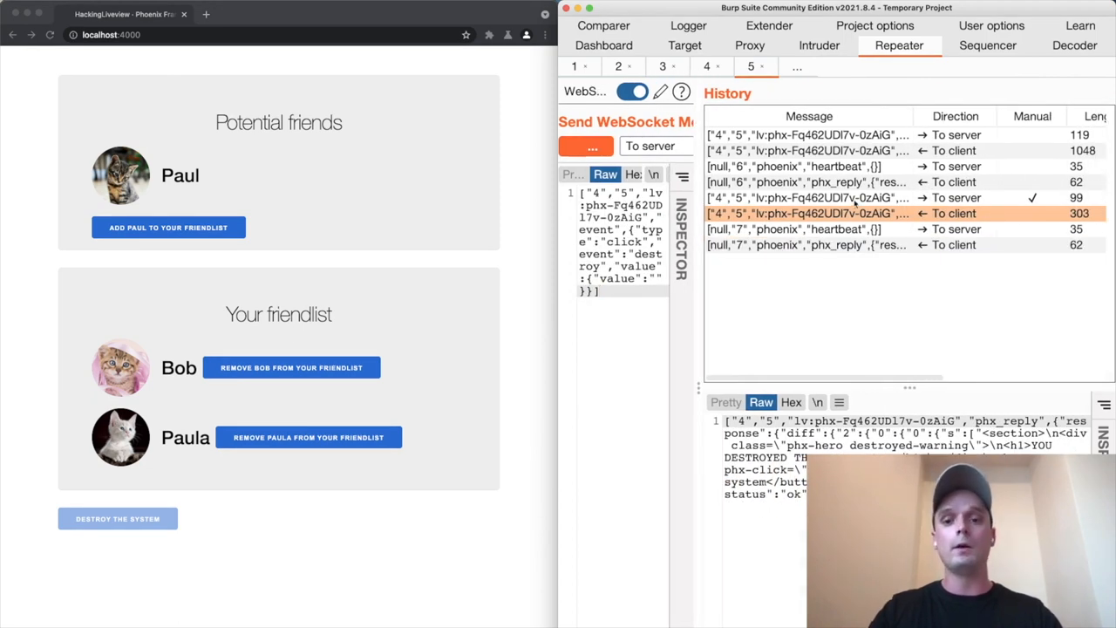
{"action": "left_click", "coordinate": [803, 197]}
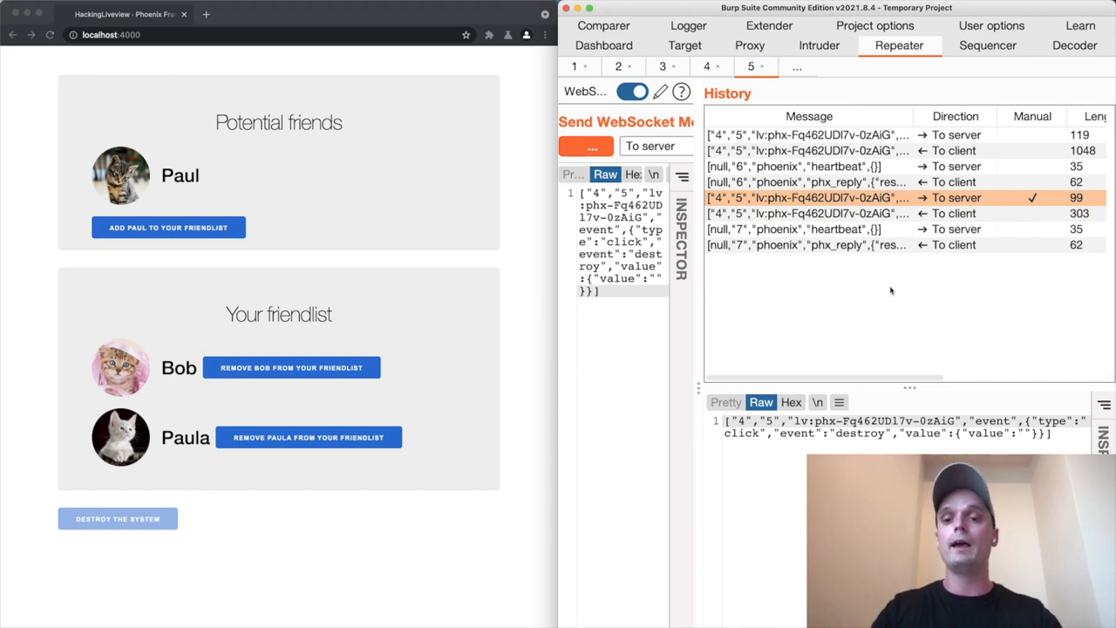
{"action": "left_click", "coordinate": [809, 214]}
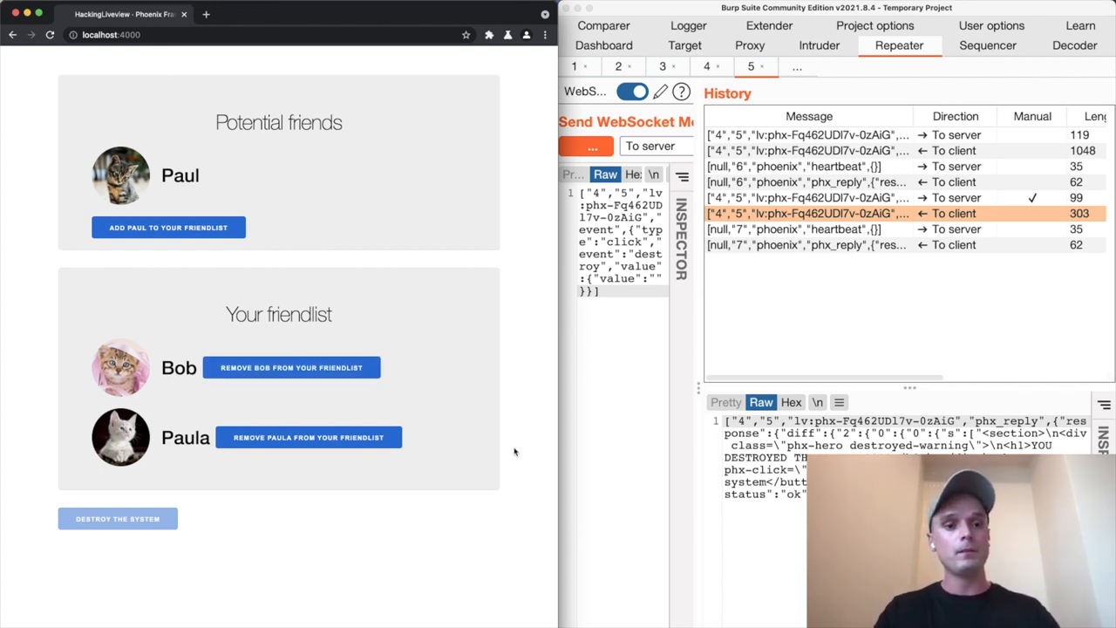
{"action": "left_click", "coordinate": [117, 519]}
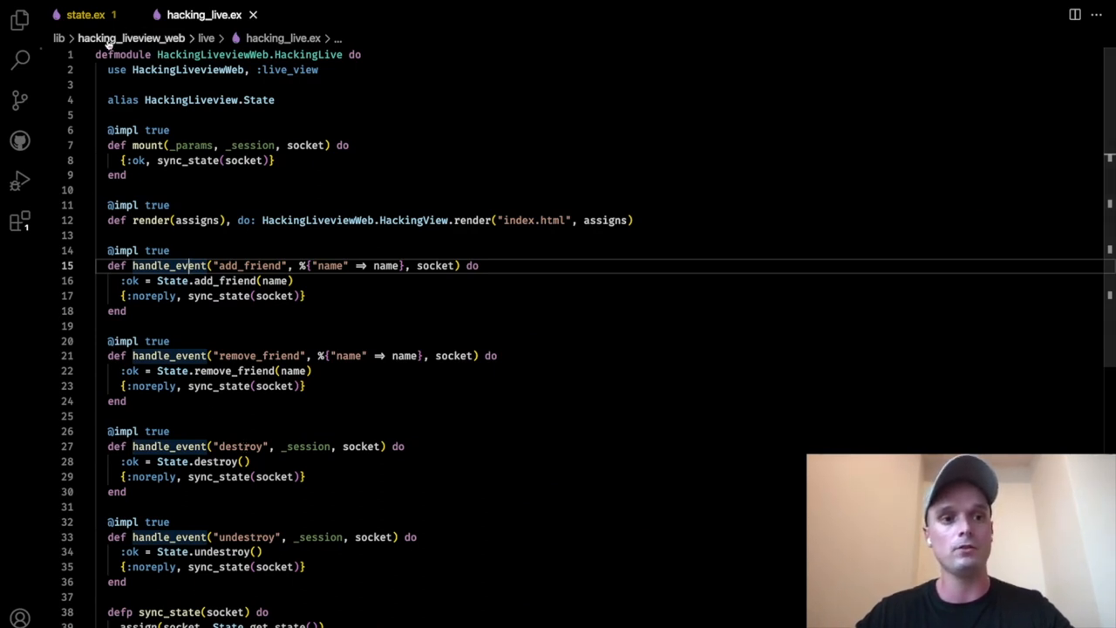
Step: Open hacking_live.ex and insert blank lines inside mount and the add_friend handler
{"action": "left_click", "coordinate": [86, 15]}
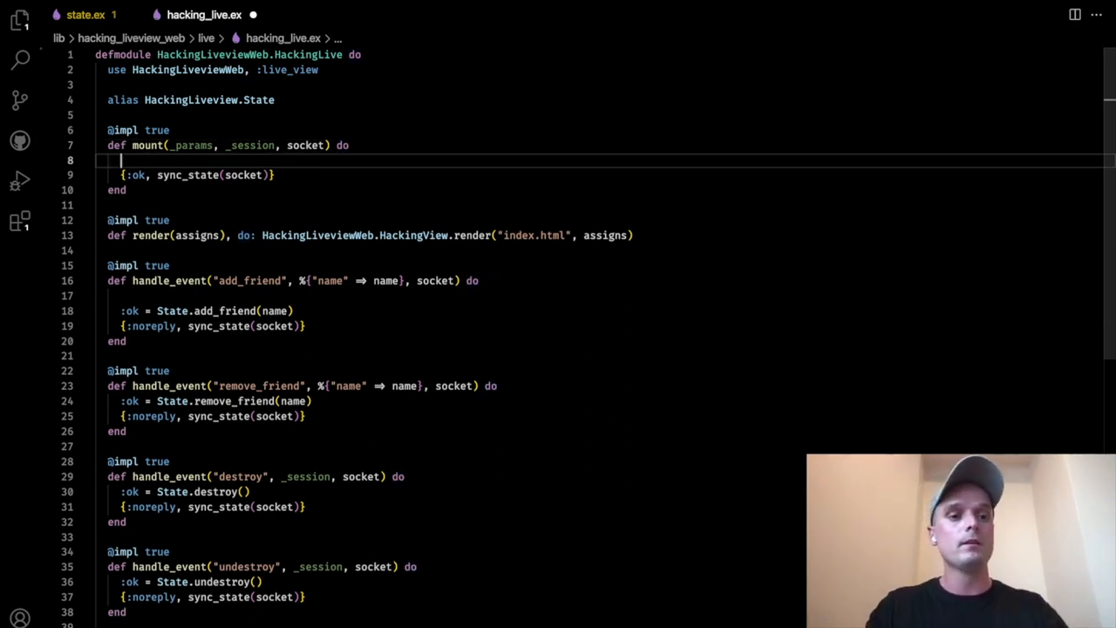
{"action": "key", "text": "Backspace"}
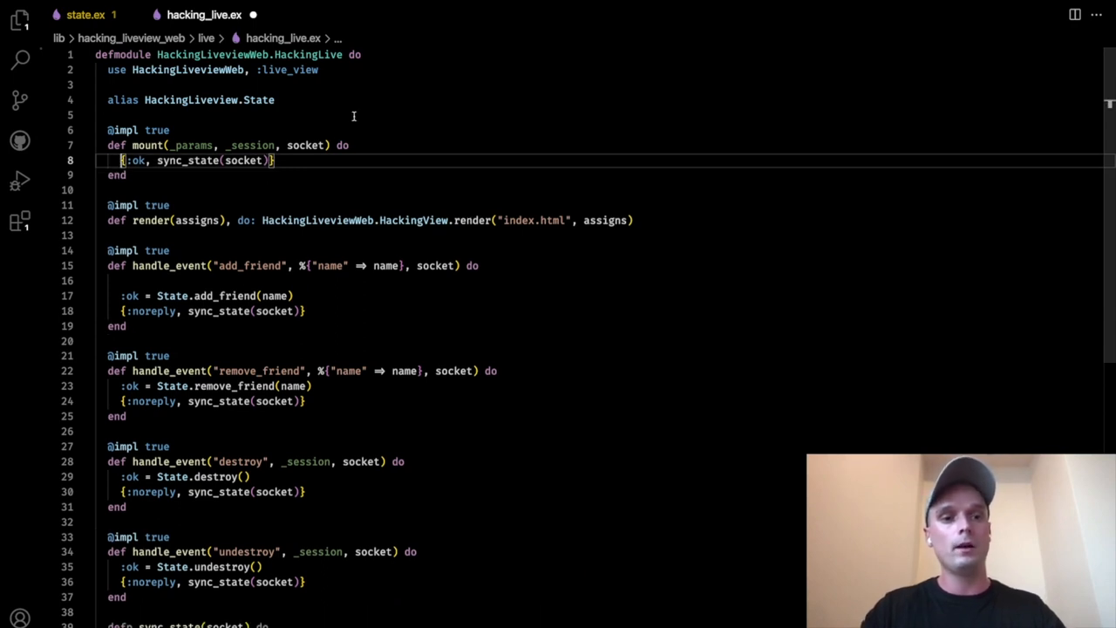
{"action": "mouse_move", "coordinate": [274, 99]}
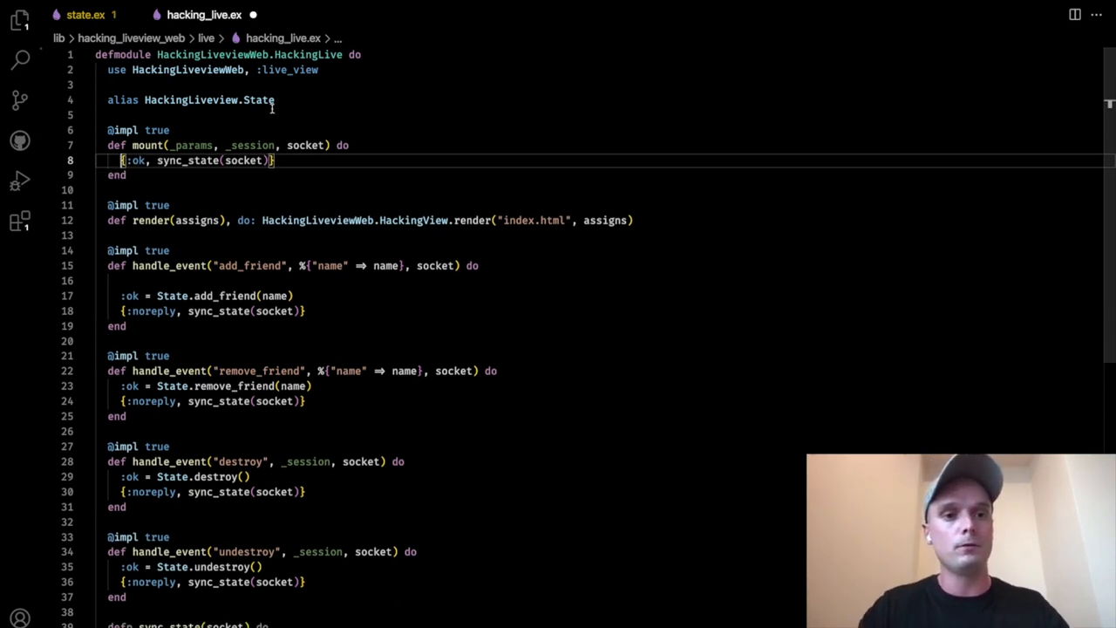
{"action": "key", "text": "Enter"}
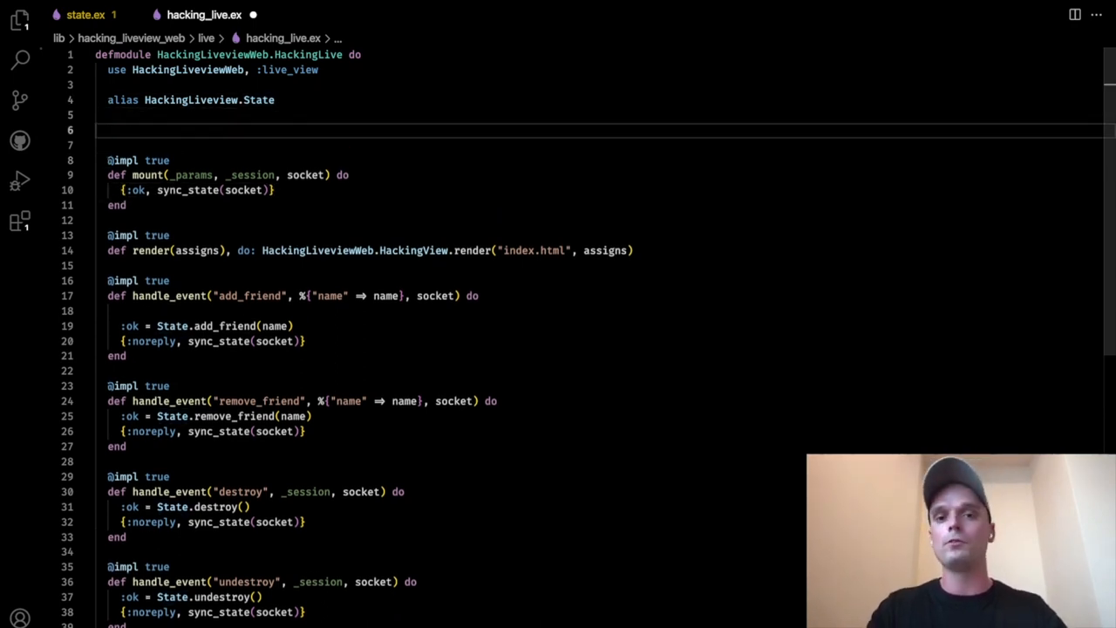
{"action": "type", "text": "@allo"}
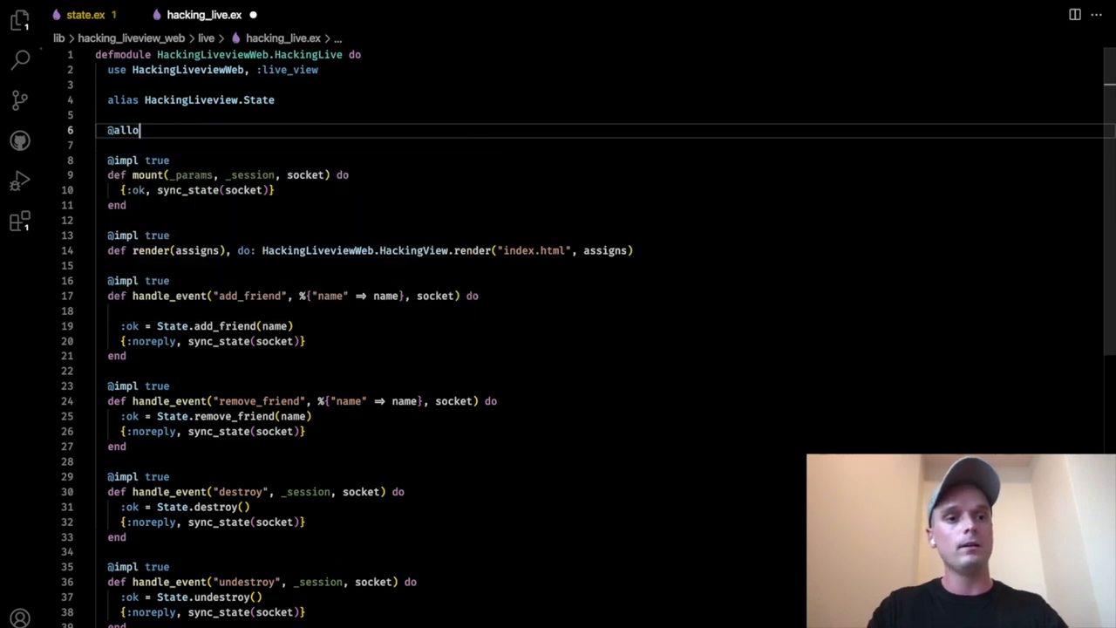
{"action": "type", "text": "wed_friends"}
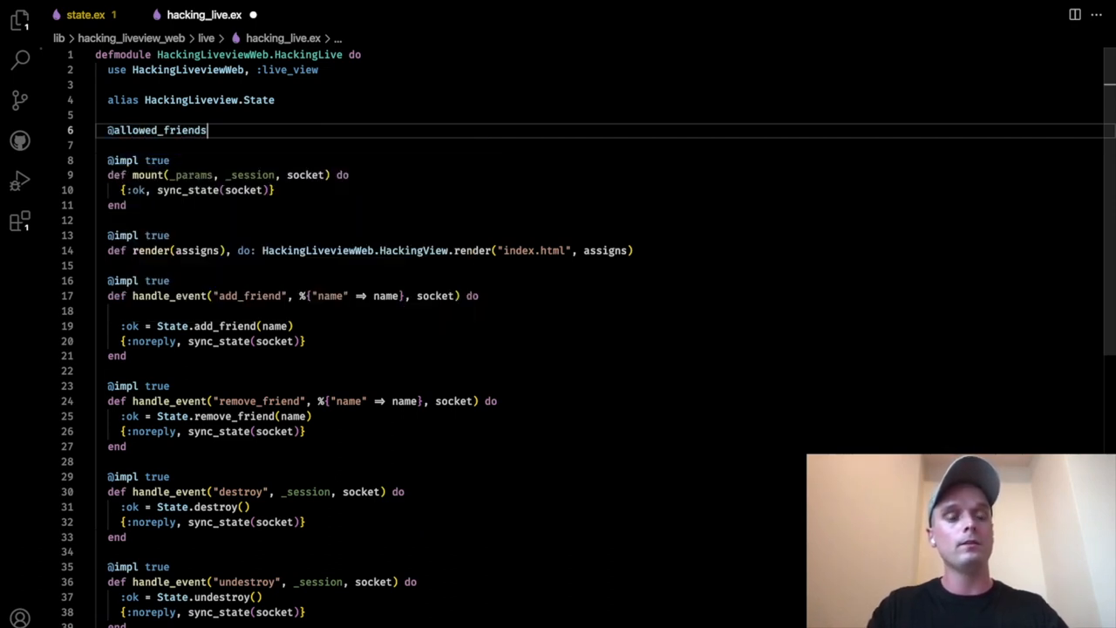
{"action": "type", "text": "valid_"}
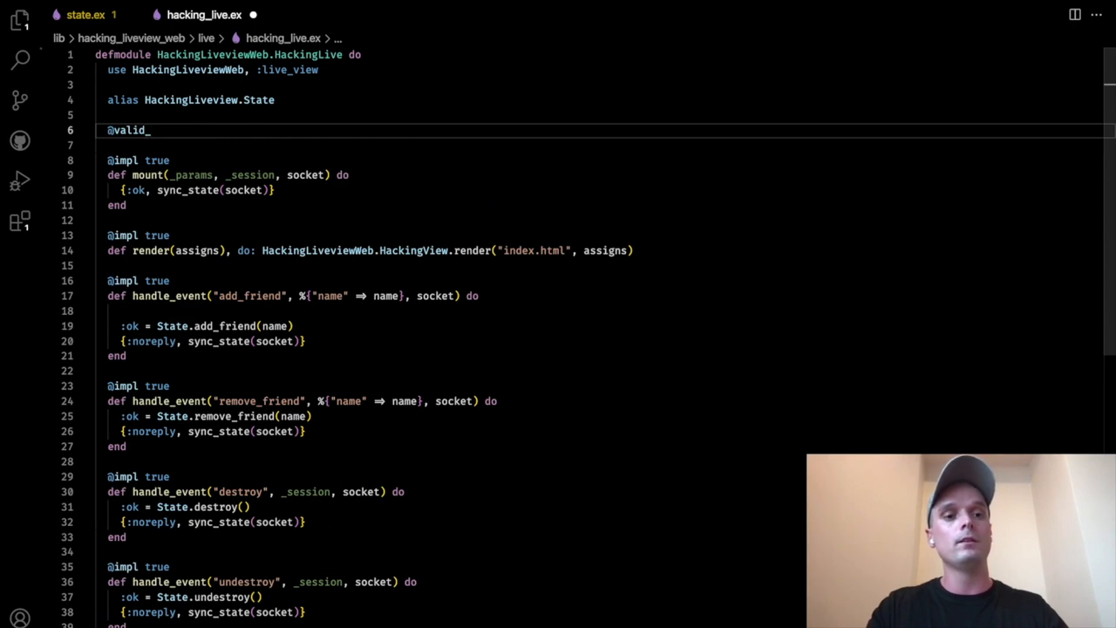
{"action": "type", "text": "potential_friendl"}
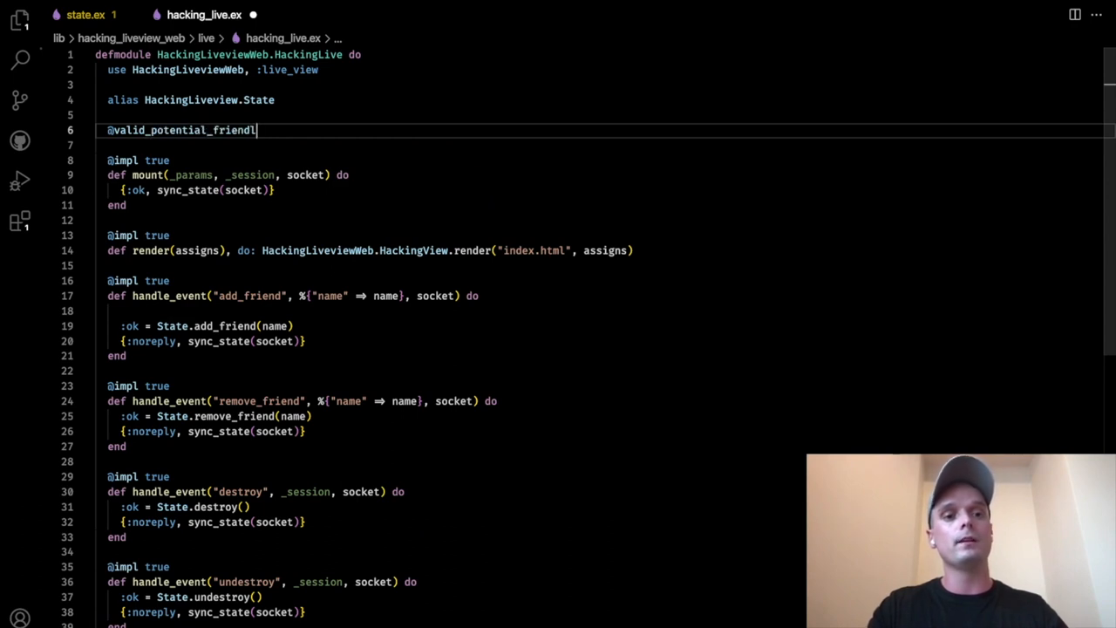
{"action": "type", "text": "ist ["}
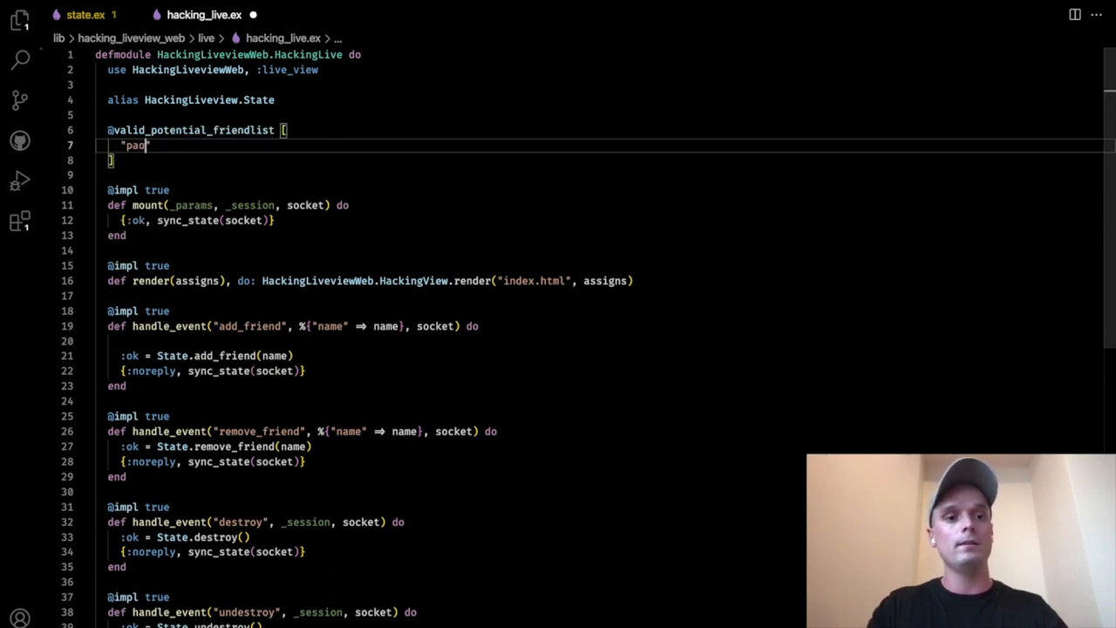
{"action": "type", "text": "ul\""}
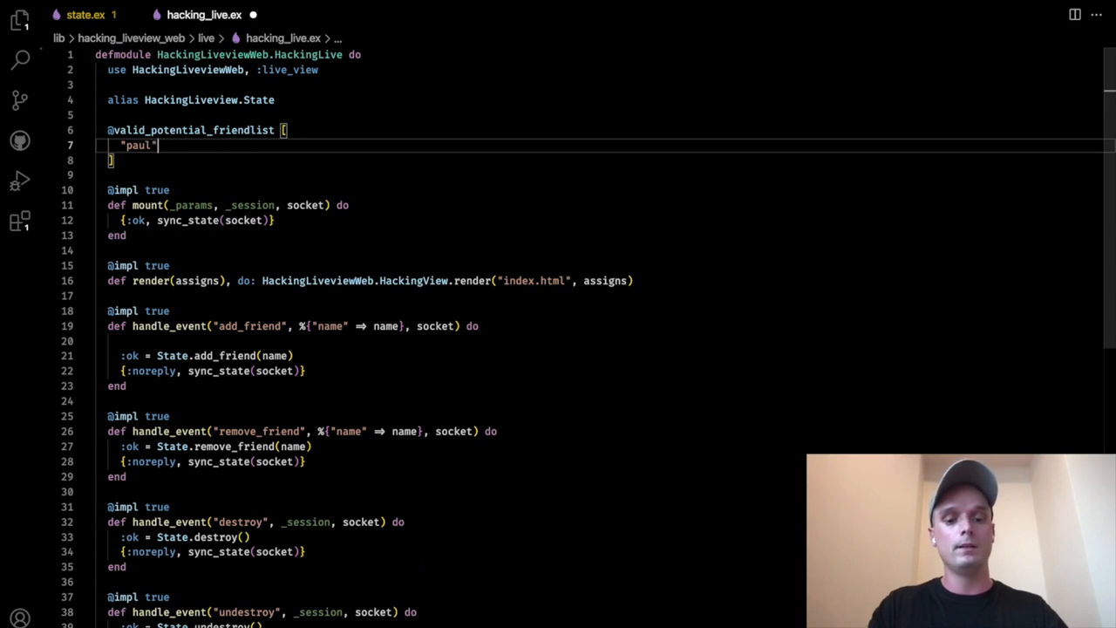
{"action": "type", "text": ","}
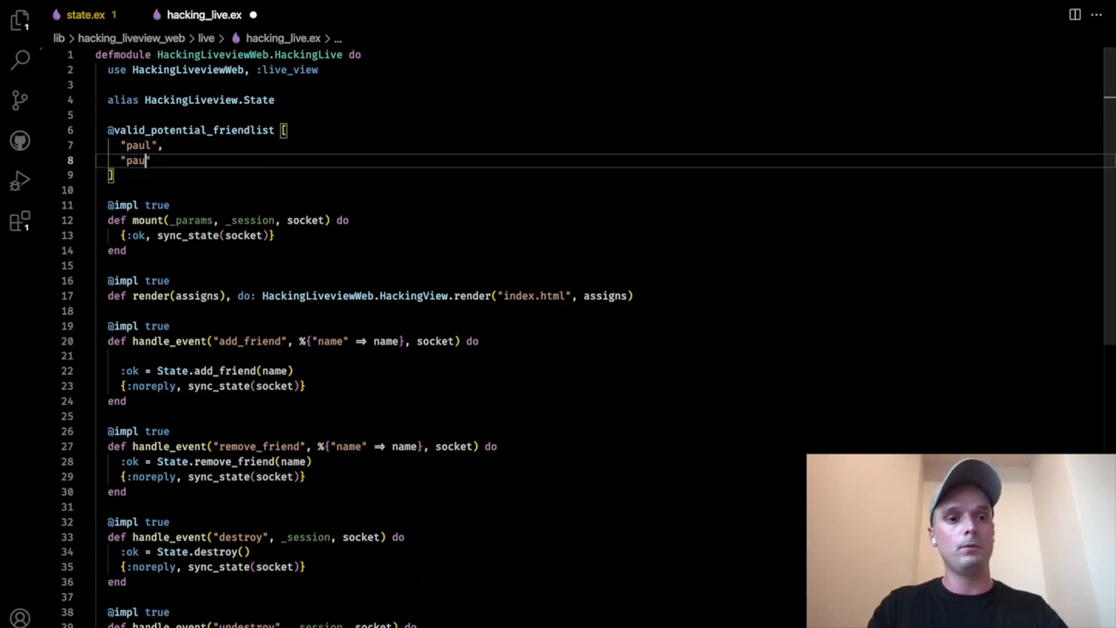
{"action": "type", "text": "a"}
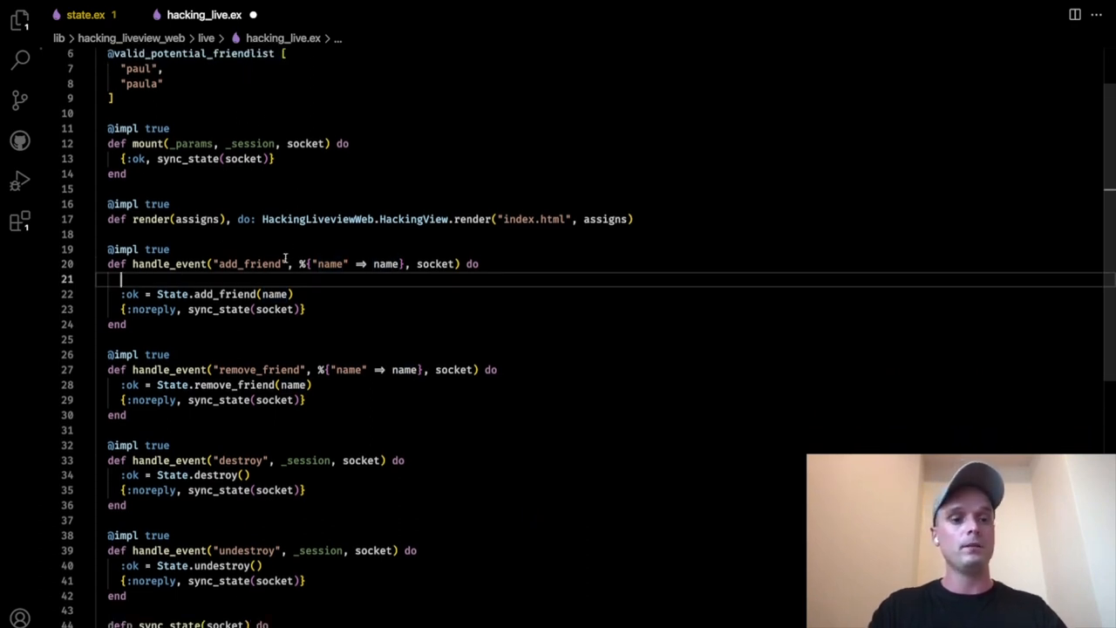
{"action": "type", "text": "case"}
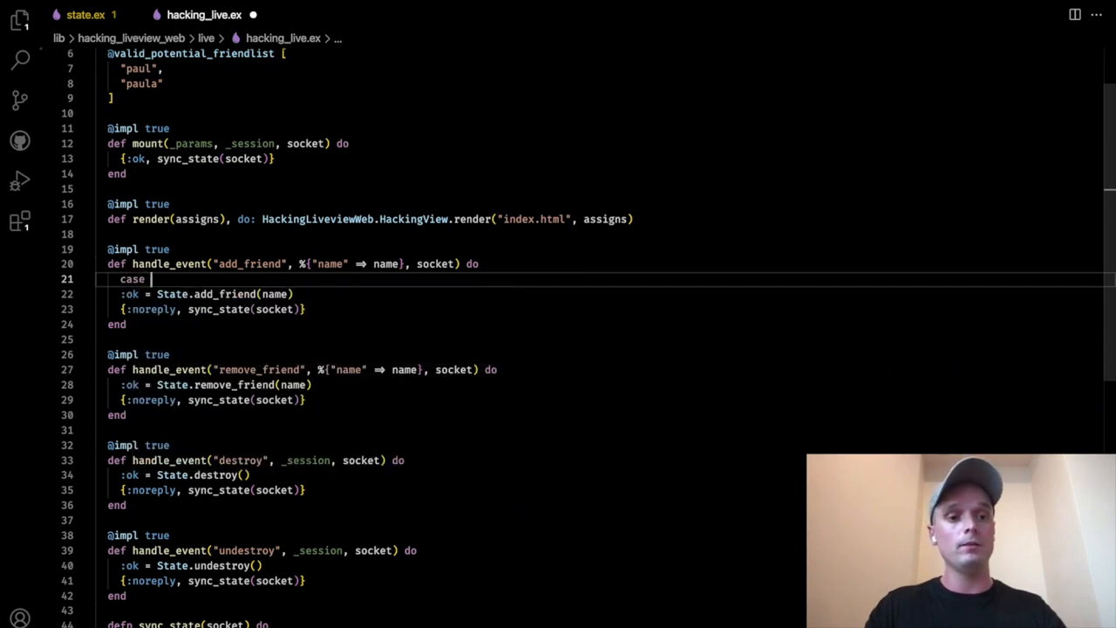
{"action": "type", "text": "name in @valid_potential_friendlist do"}
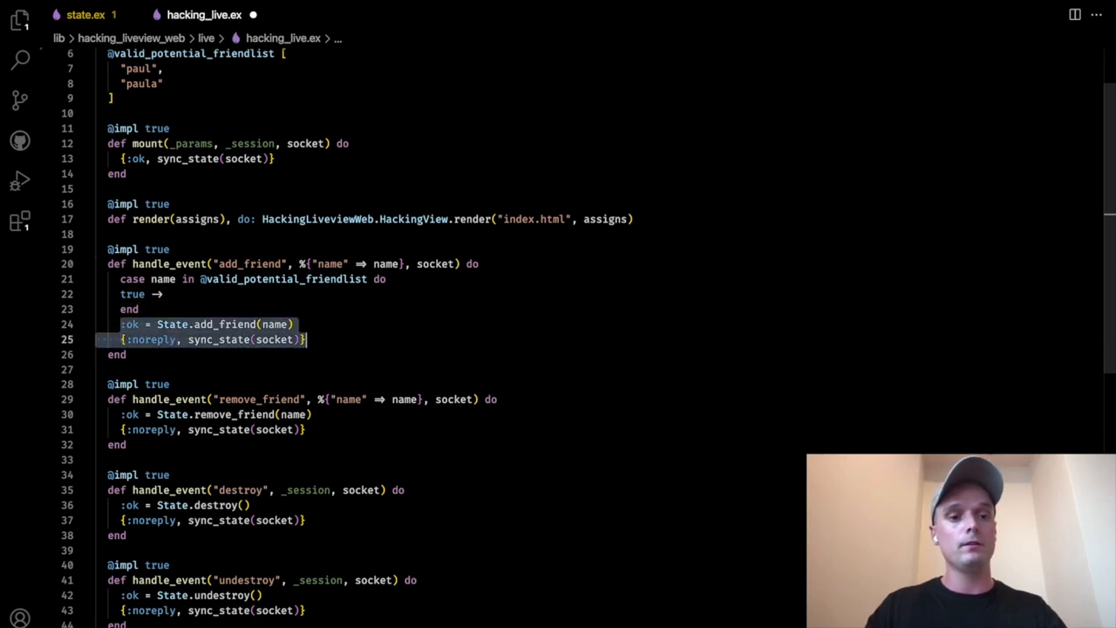
{"action": "key", "text": "Enter"}
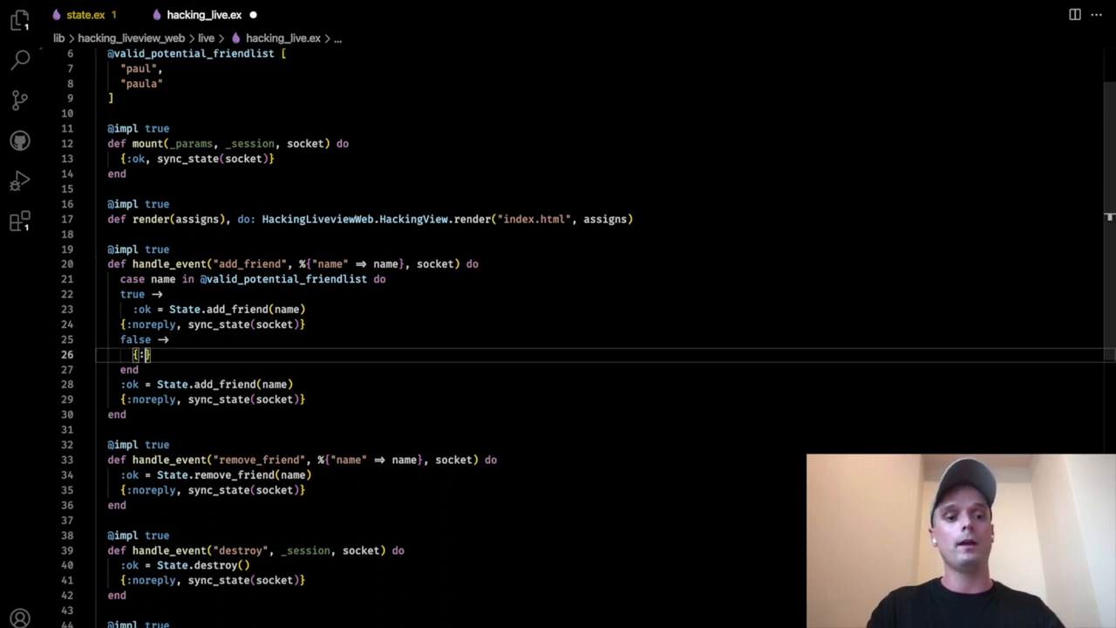
{"action": "type", "text": "noreply"}
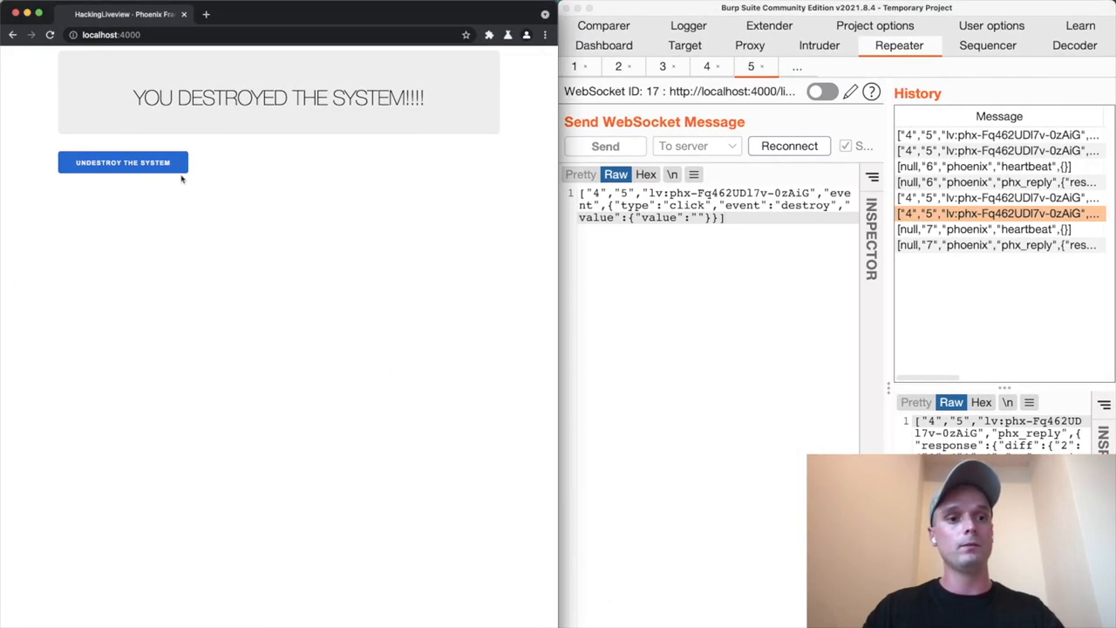
Step: Undestroy the system and capture an add_friend WebSocket message by adding Paul
{"action": "left_click", "coordinate": [122, 162]}
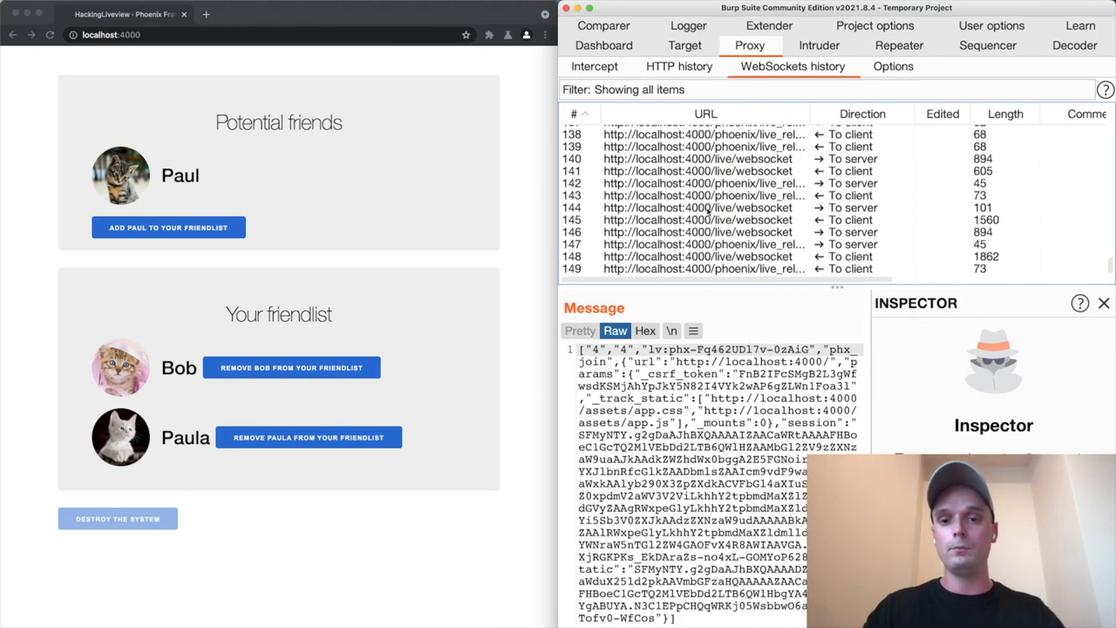
{"action": "left_click", "coordinate": [698, 256]}
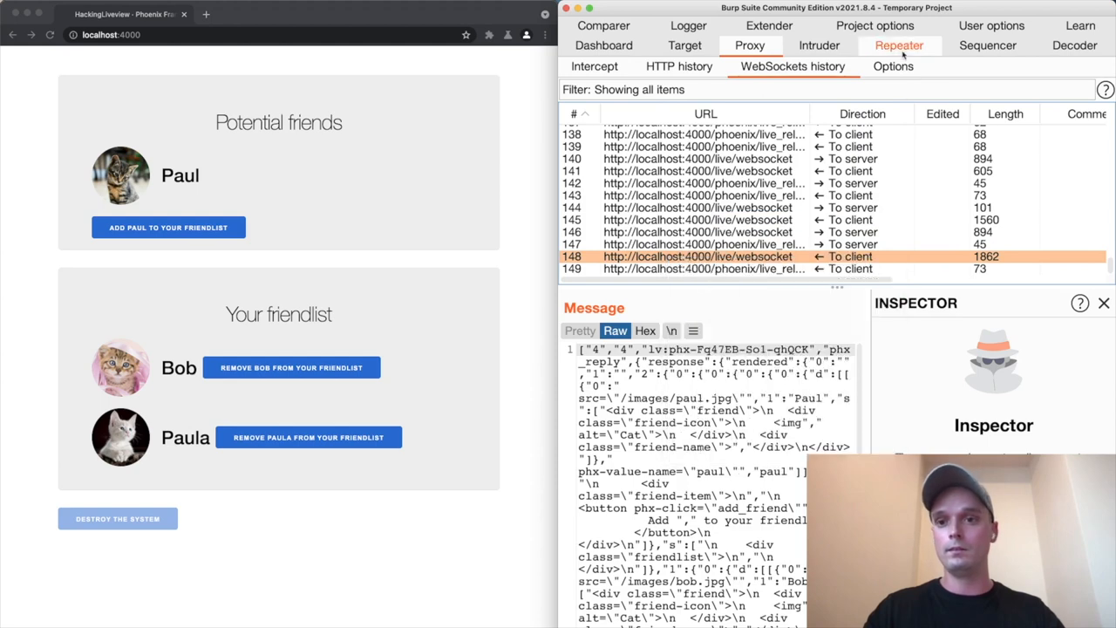
{"action": "left_click", "coordinate": [899, 44]}
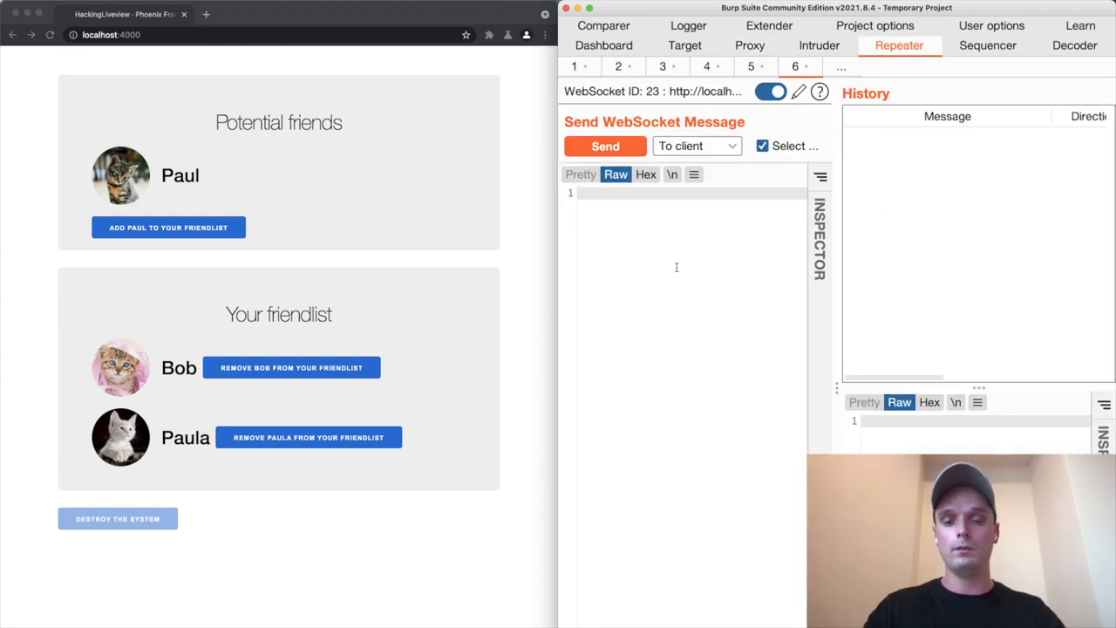
{"action": "left_click", "coordinate": [169, 228]}
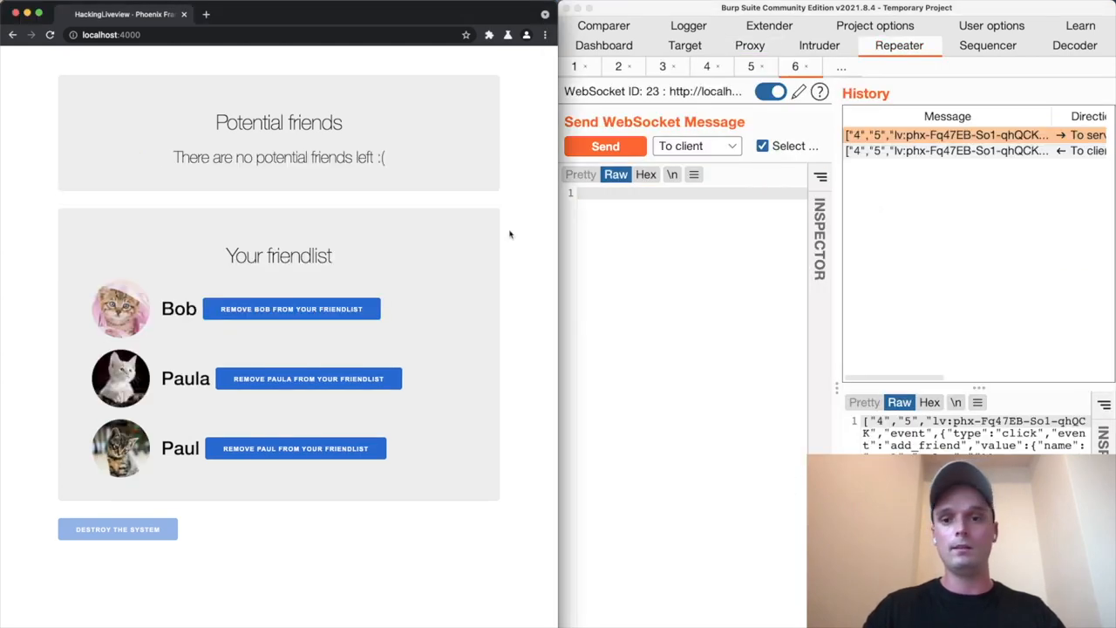
Step: In Repeater, paste the add_friend message, change paul to bob, and send it to the server
{"action": "left_click", "coordinate": [698, 320]}
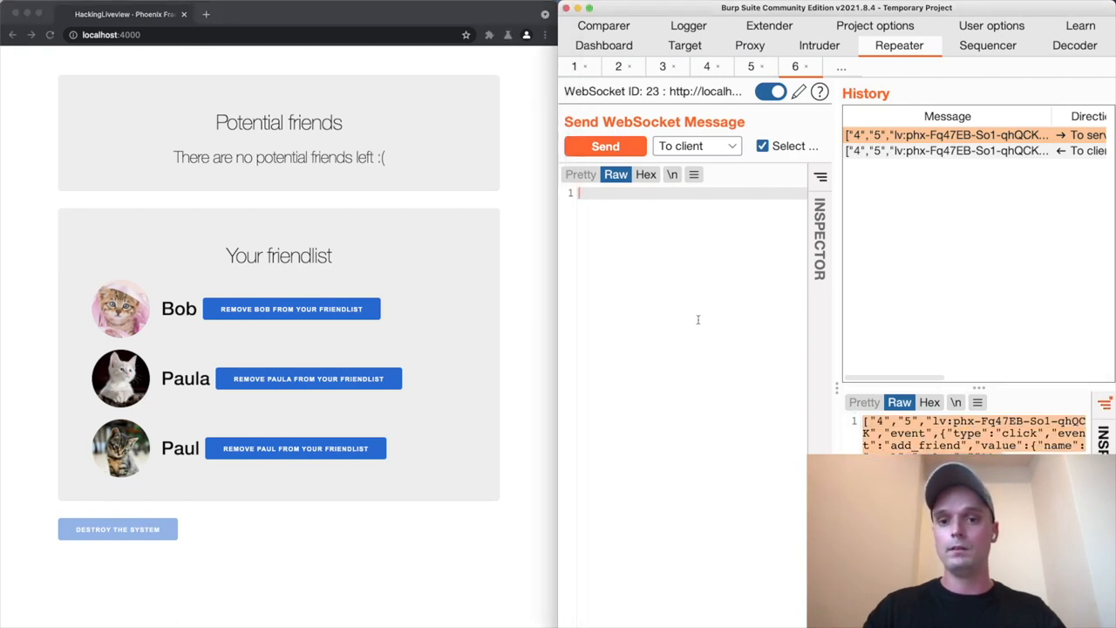
{"action": "type", "text": "[\"4\",\"5\",\"lv:phx-Fq47EB-So1-qhQCK\",\"event\",{\"type\":\"click\",\"event\":\"add_friend\",\"value\":{\"name\":\"paul\",\"value\":\"\"}}]"}
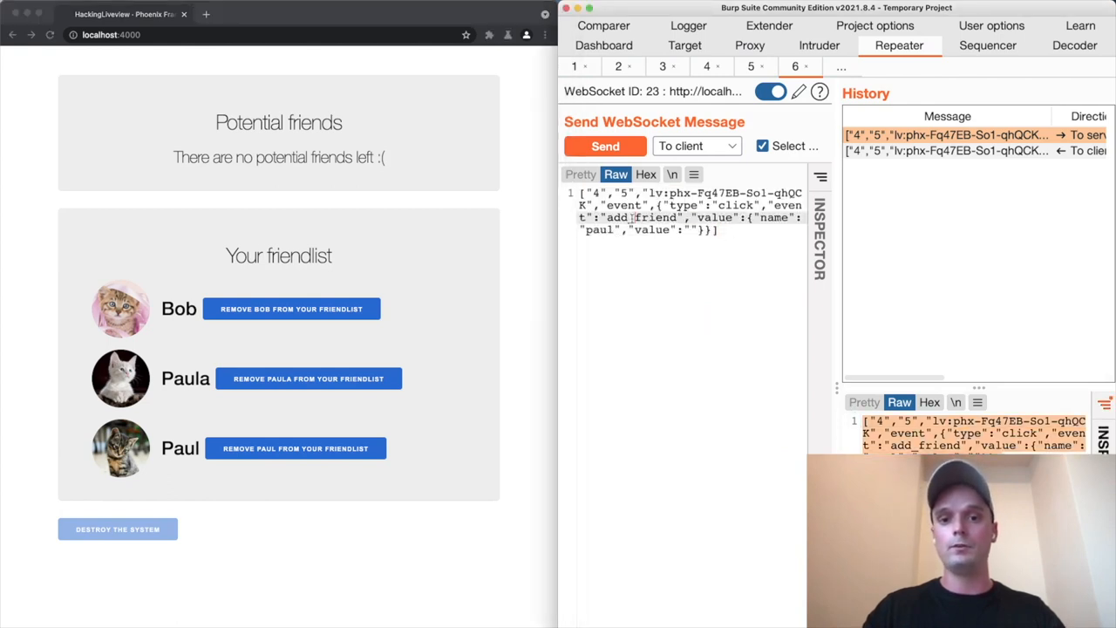
{"action": "double_click", "coordinate": [599, 229]}
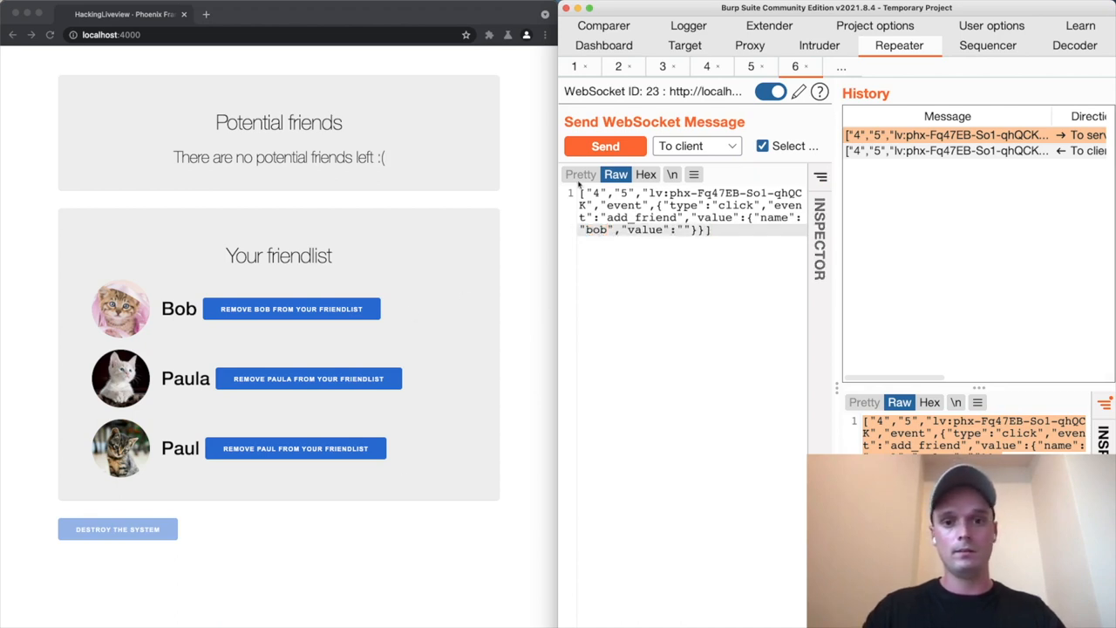
{"action": "left_click", "coordinate": [605, 146]}
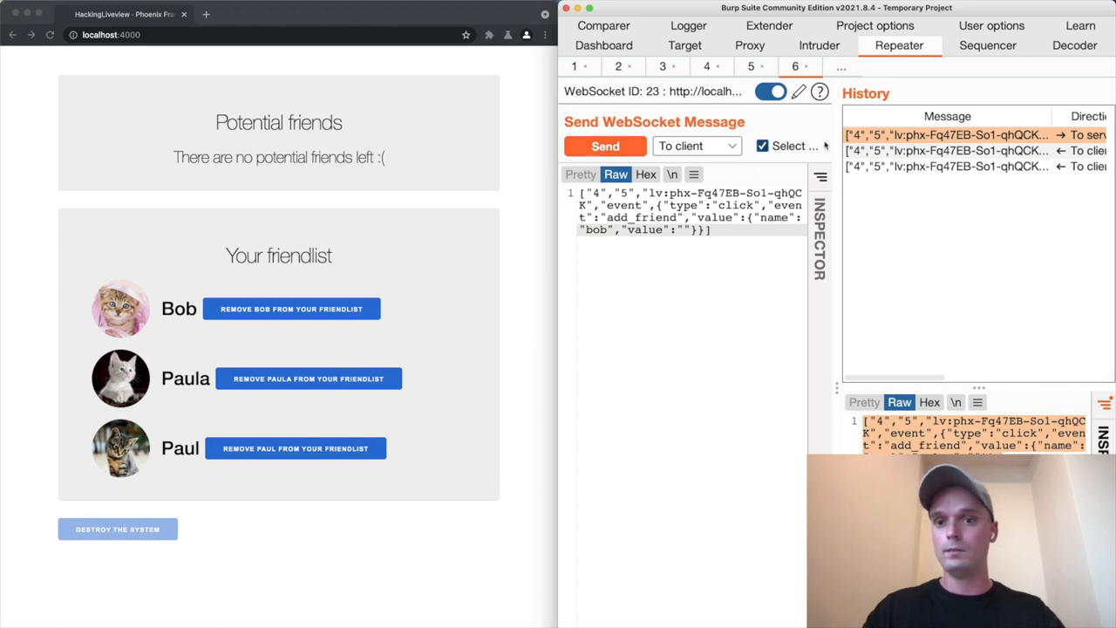
{"action": "left_click", "coordinate": [605, 146]}
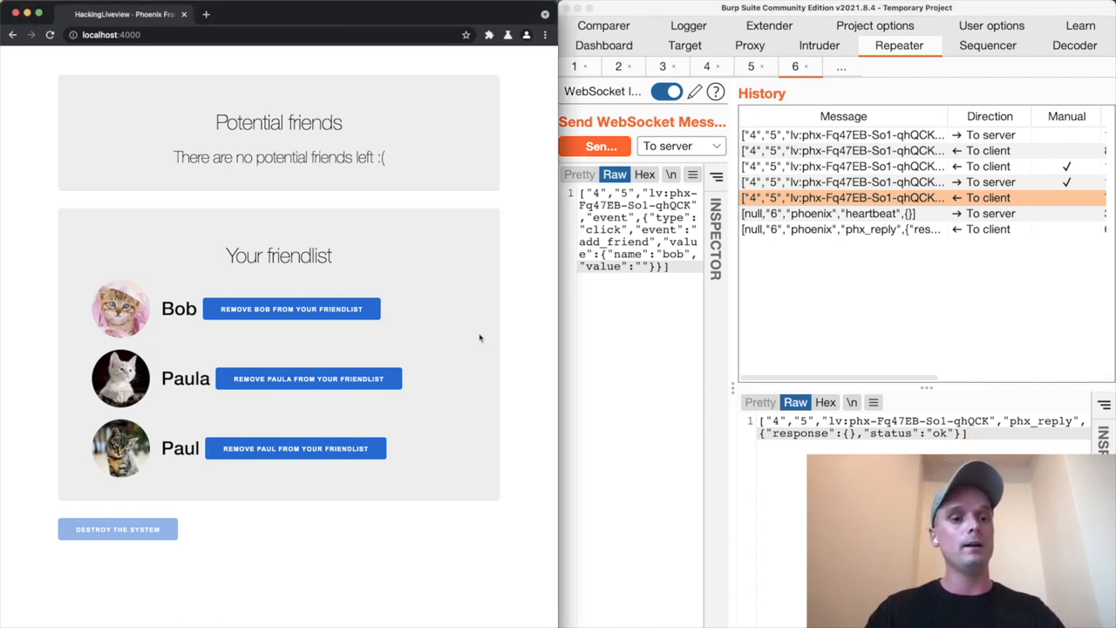
{"action": "left_click", "coordinate": [666, 90]}
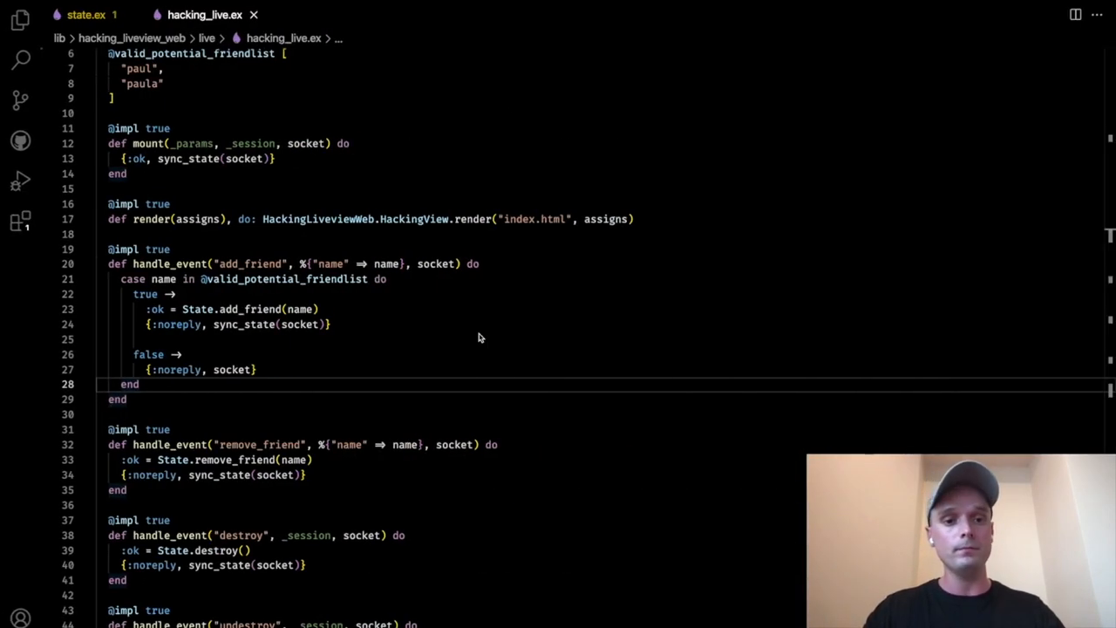
Step: Wrap State.destroy in a case on user.admin? with true and false branches returning noreply
{"action": "scroll", "scroll_direction": "down", "scroll_amount": 3}
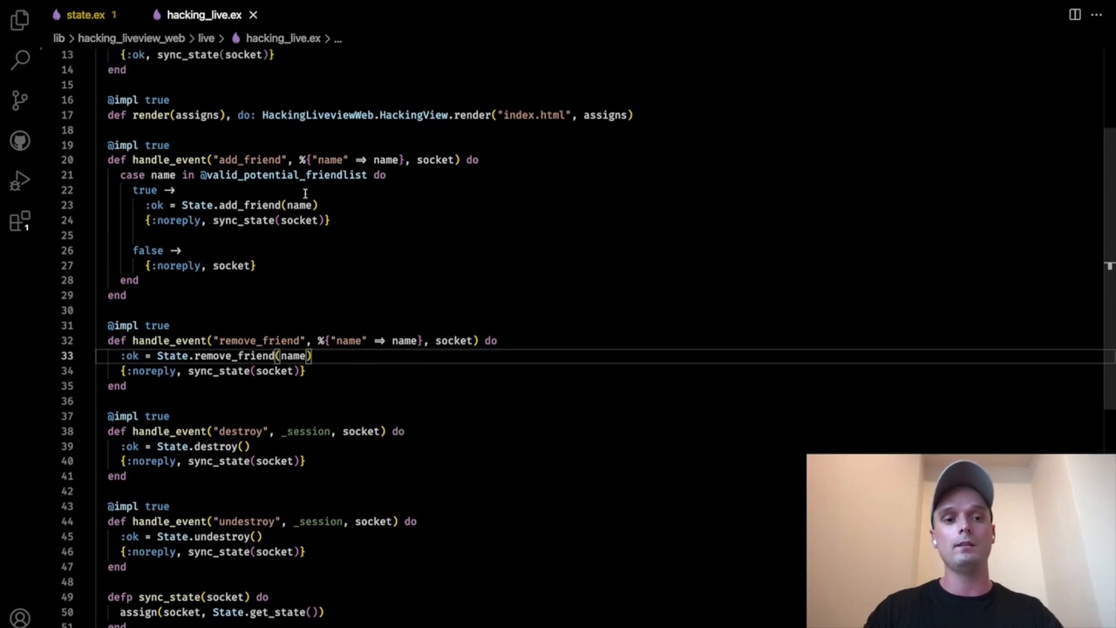
{"action": "scroll", "scroll_direction": "down", "scroll_amount": 3}
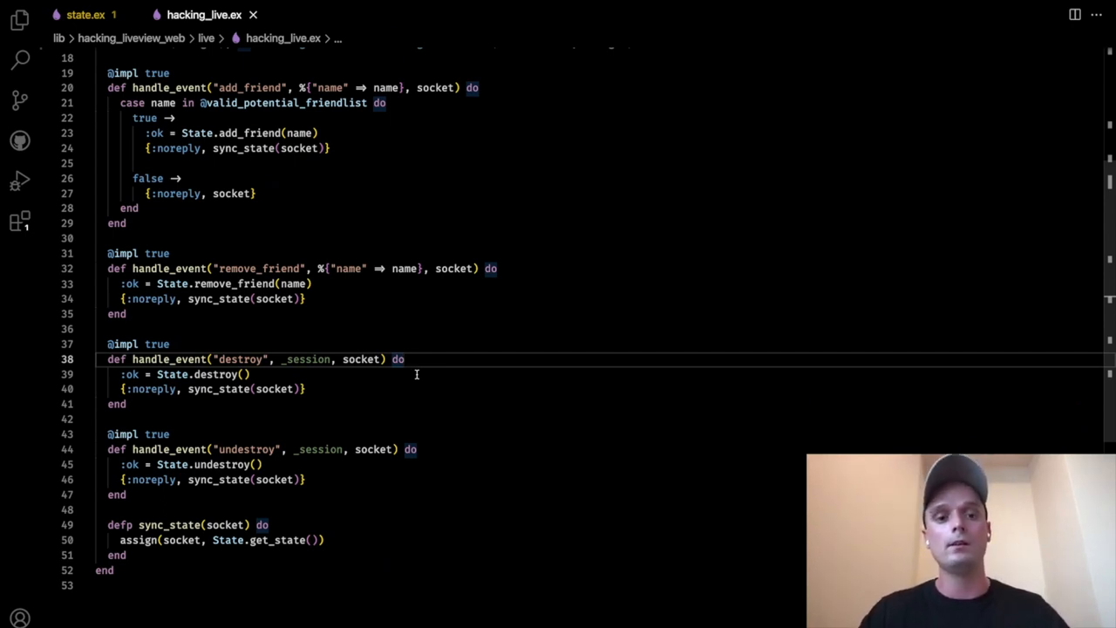
{"action": "type", "text": "case user.is_"}
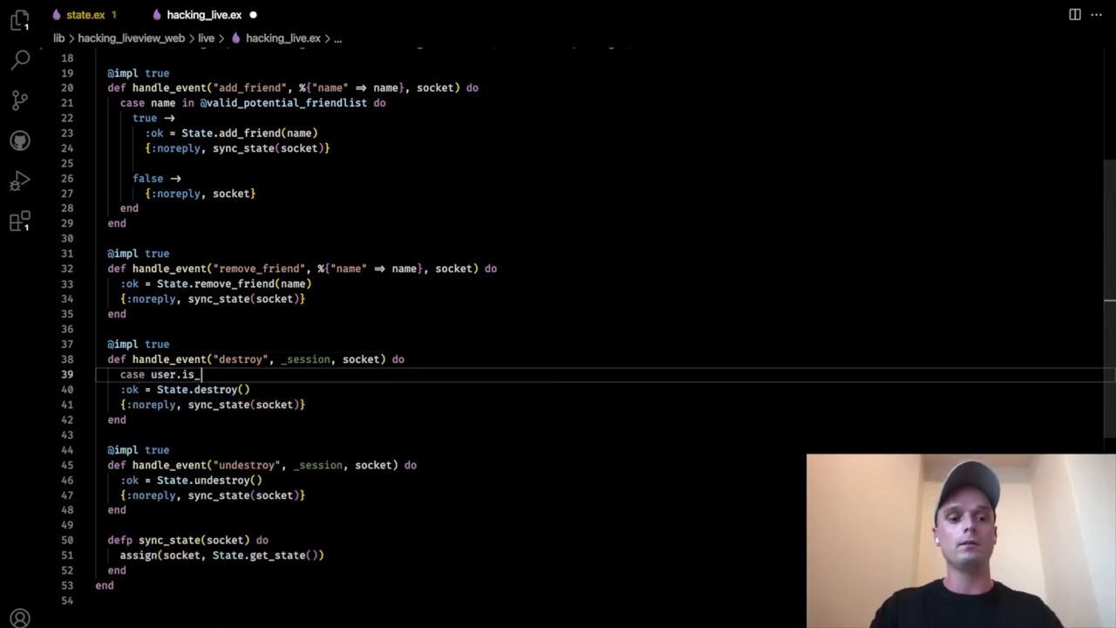
{"action": "type", "text": "admin? do"}
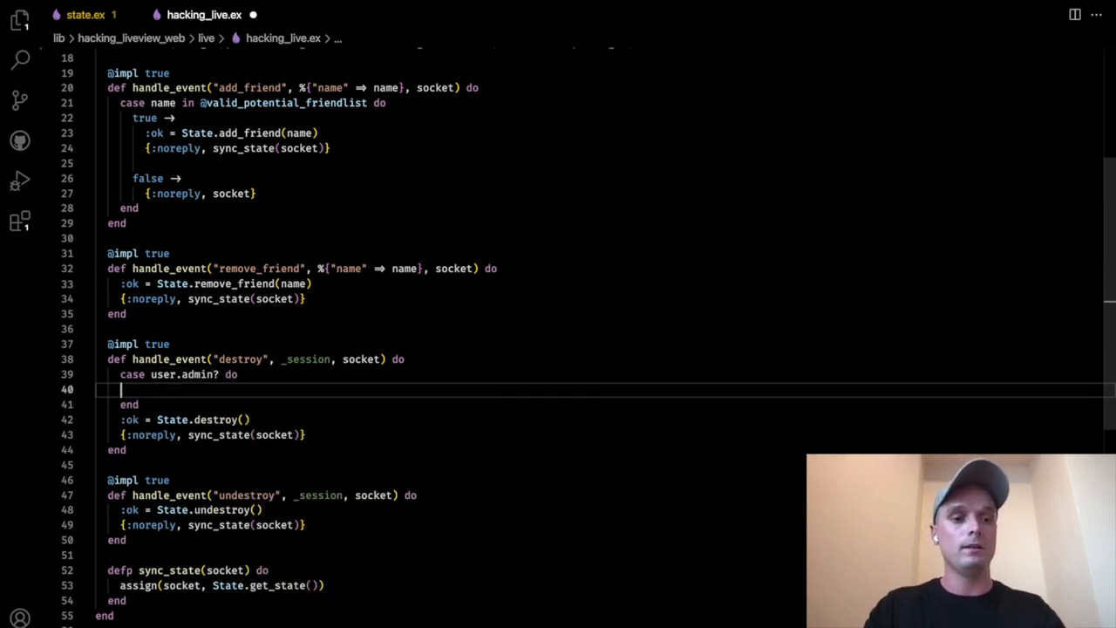
{"action": "type", "text": "true ->"}
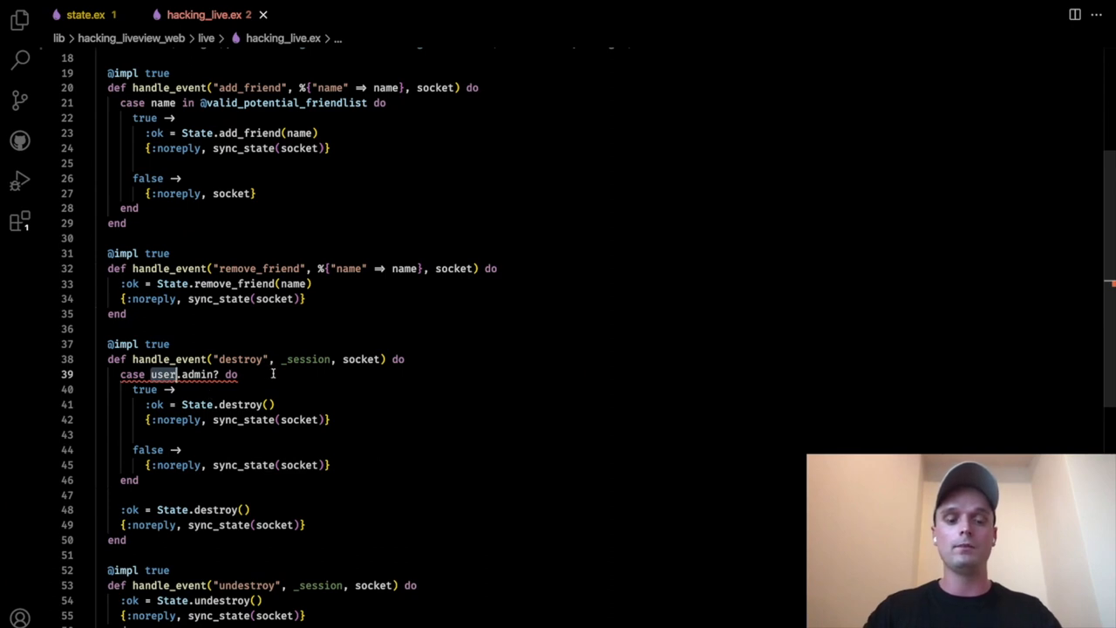
{"action": "scroll", "scroll_direction": "up", "scroll_amount": 3}
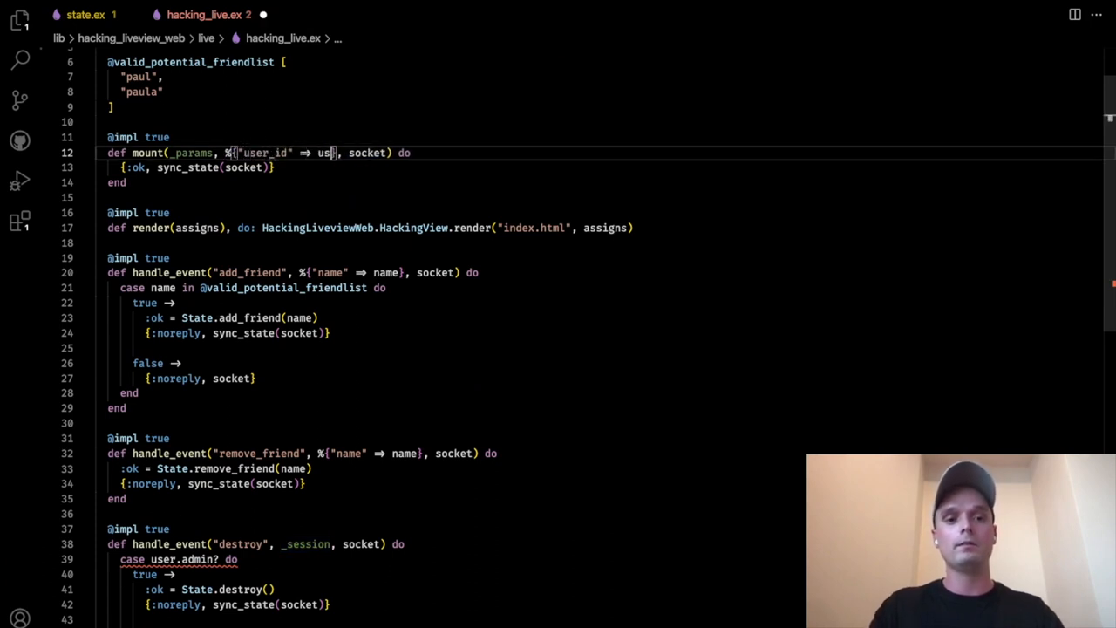
Step: Load the user via UserRepo.get_user!(user_id) into assigns in mount; read it in destroy
{"action": "type", "text": "er_id"}
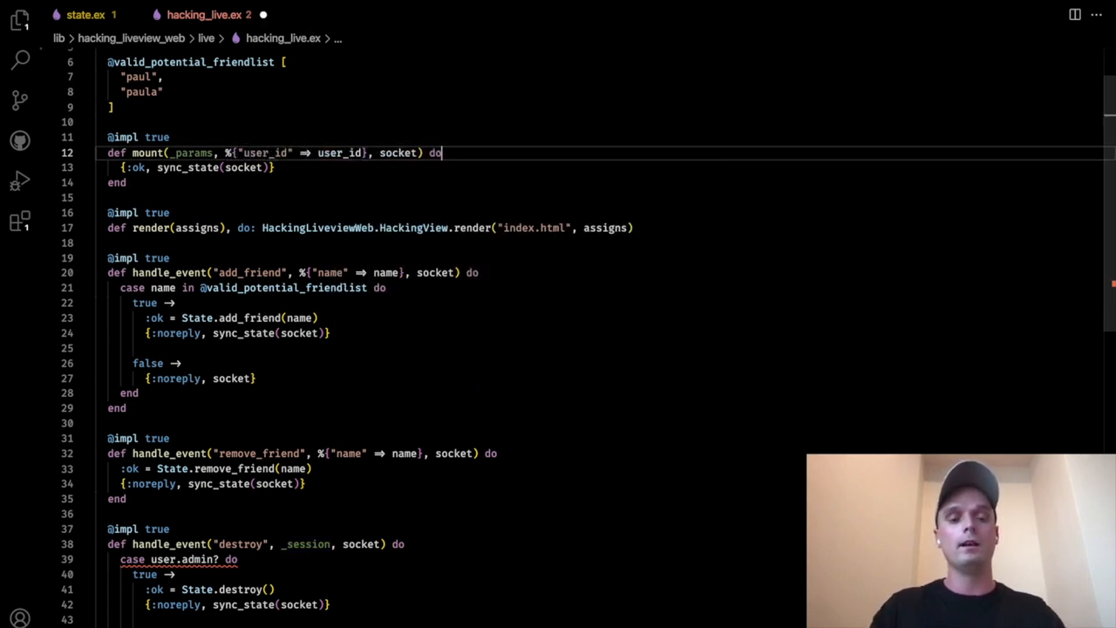
{"action": "type", "text": "user = UserRepo.get_user!(user_id"}
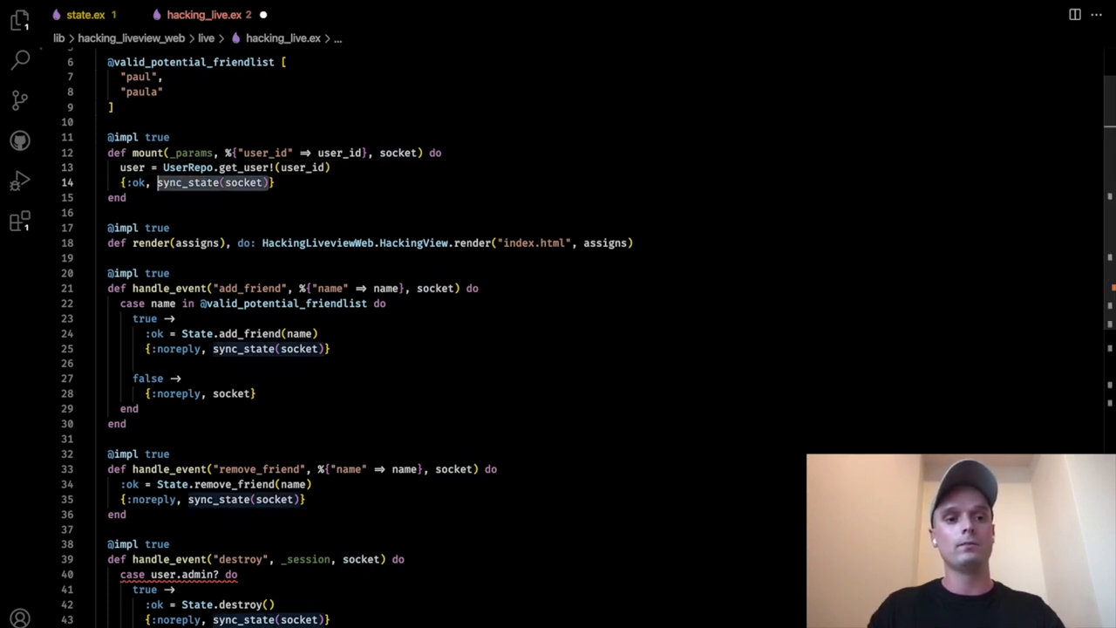
{"action": "type", "text": "assign(socket,"}
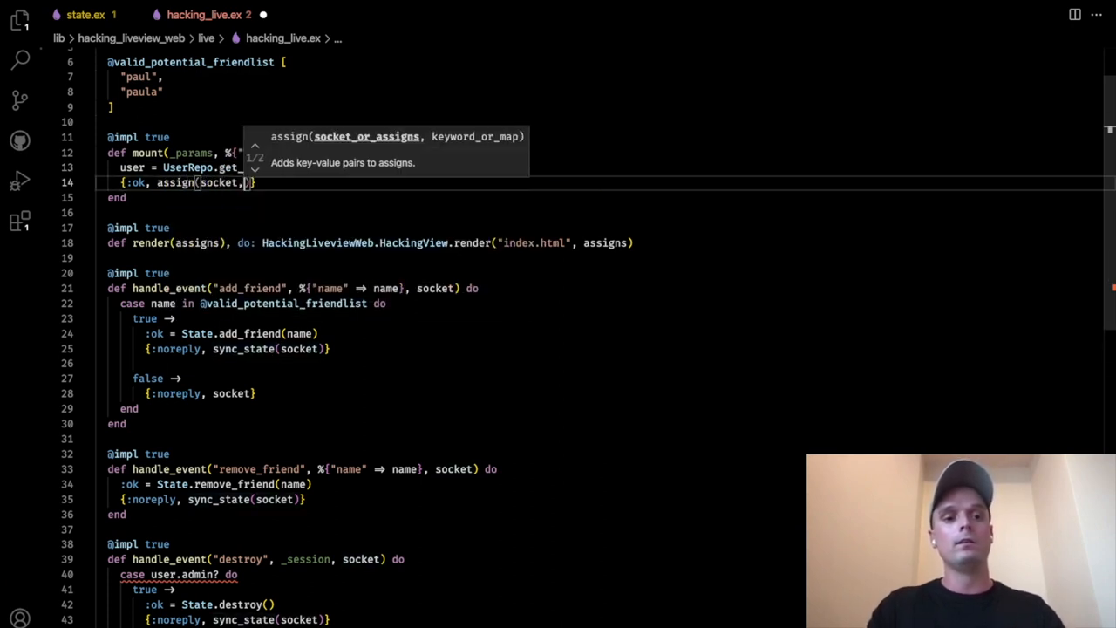
{"action": "type", "text": ":user, user"}
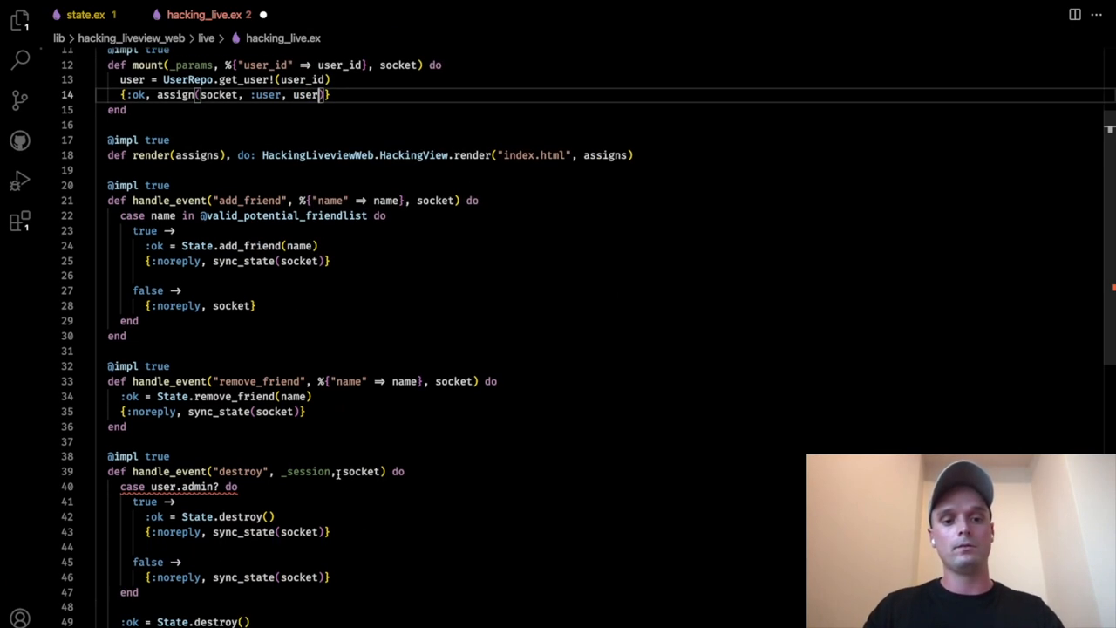
{"action": "type", "text": "%{assigns: %}"}
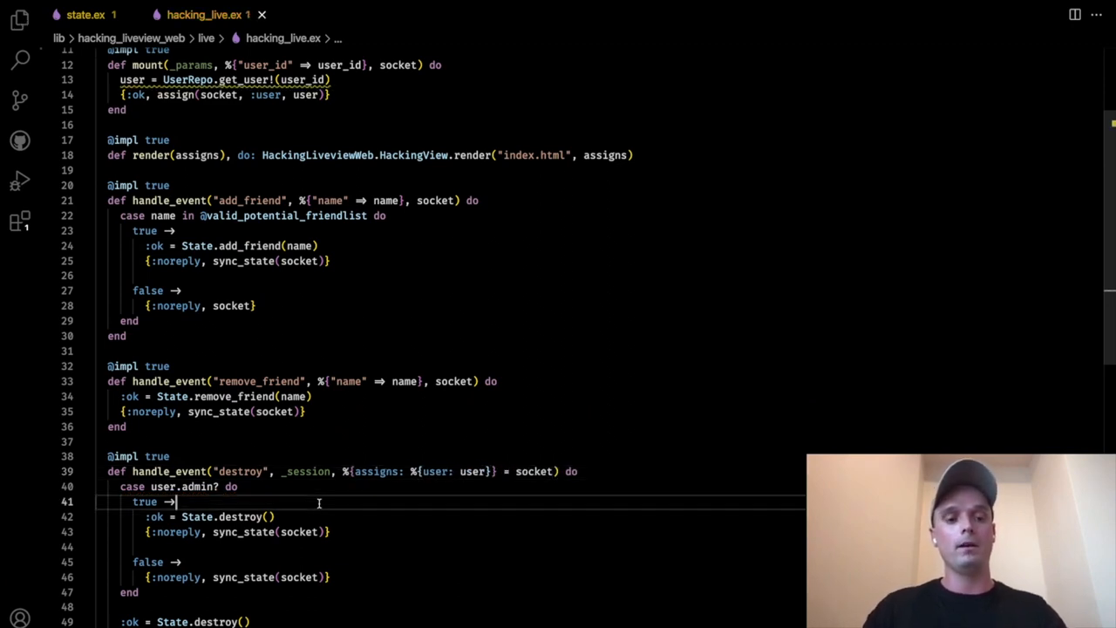
{"action": "scroll", "scroll_direction": "up", "scroll_amount": 3}
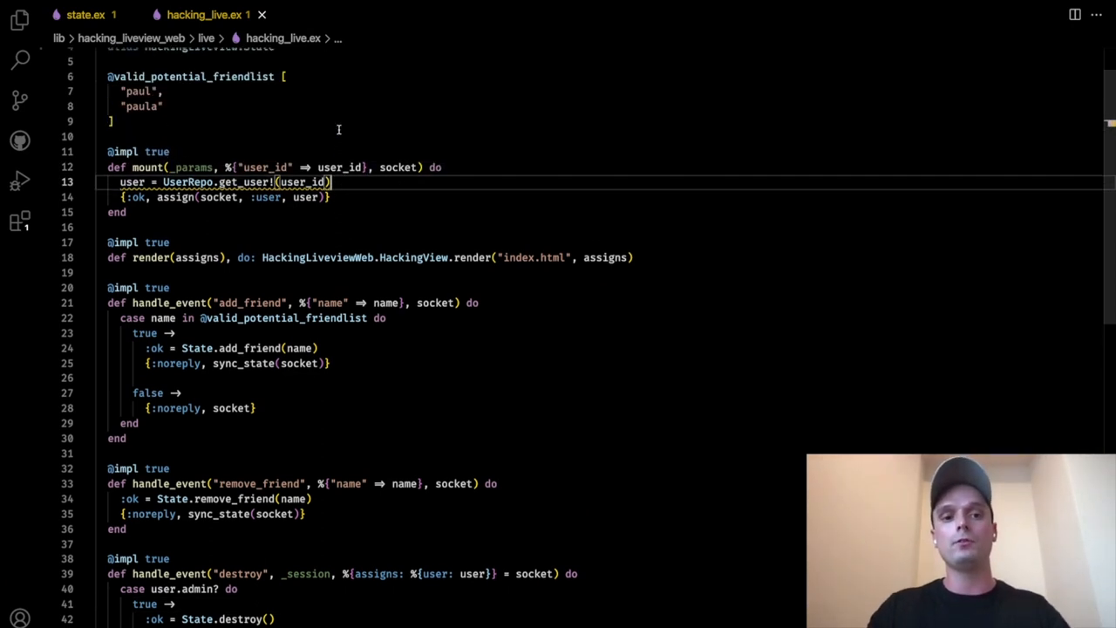
{"action": "scroll", "scroll_direction": "down", "scroll_amount": 3}
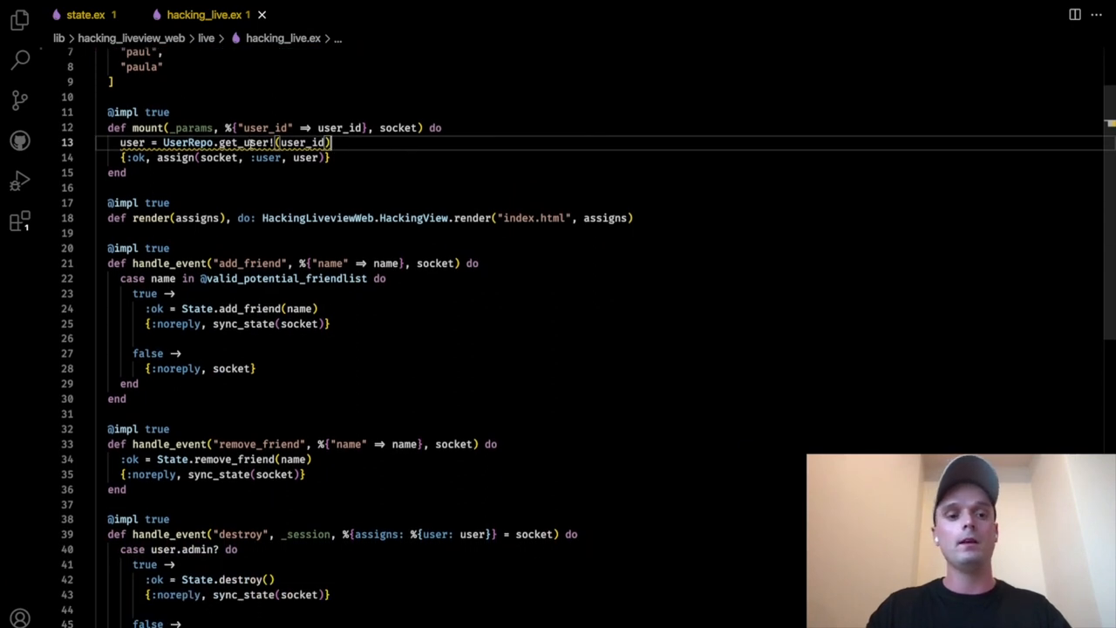
{"action": "scroll", "scroll_direction": "up", "scroll_amount": 3}
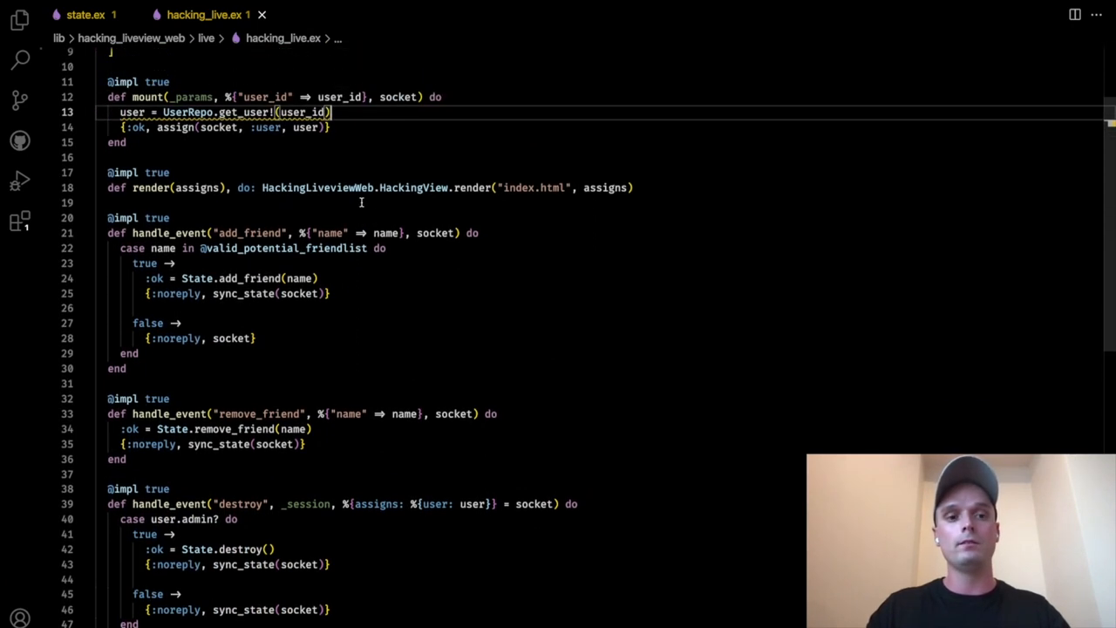
{"action": "mouse_move", "coordinate": [308, 145]}
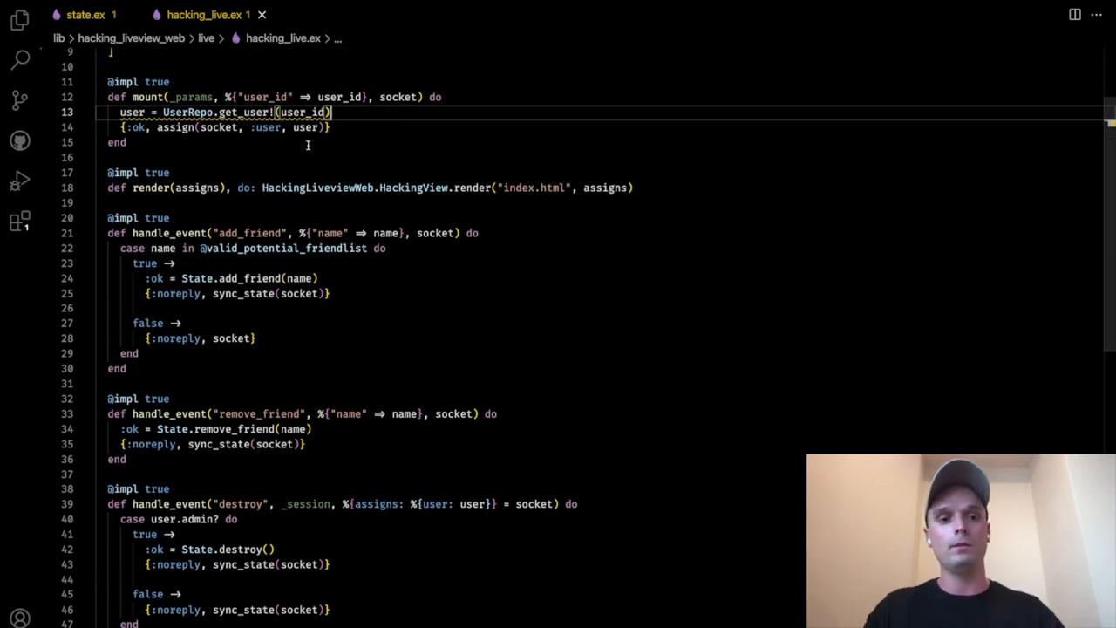
{"action": "left_click", "coordinate": [386, 248]}
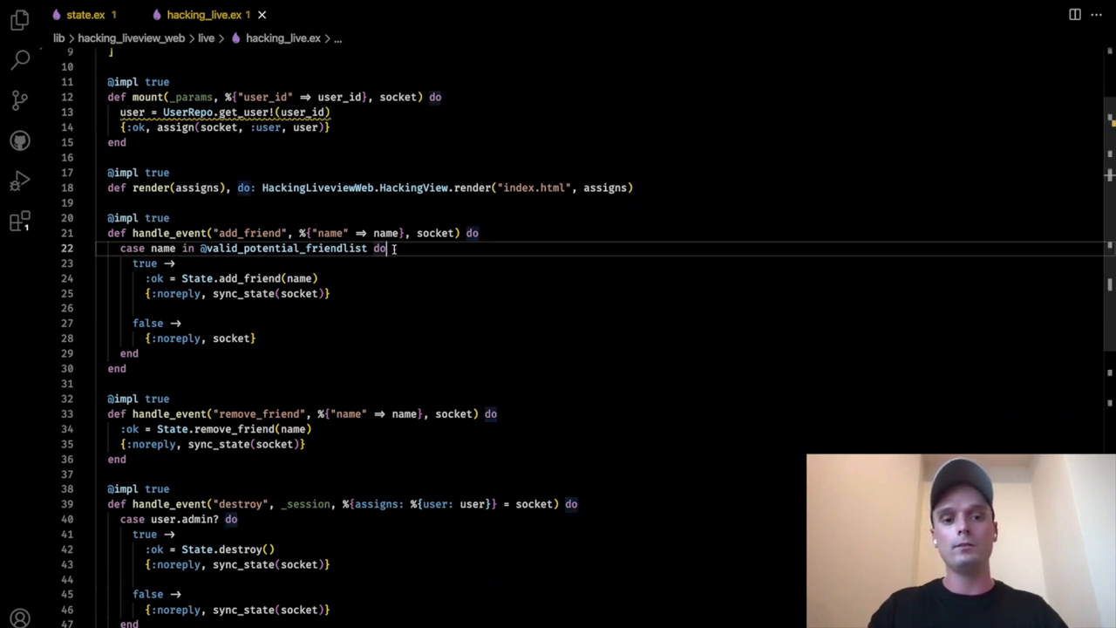
{"action": "mouse_move", "coordinate": [434, 247]}
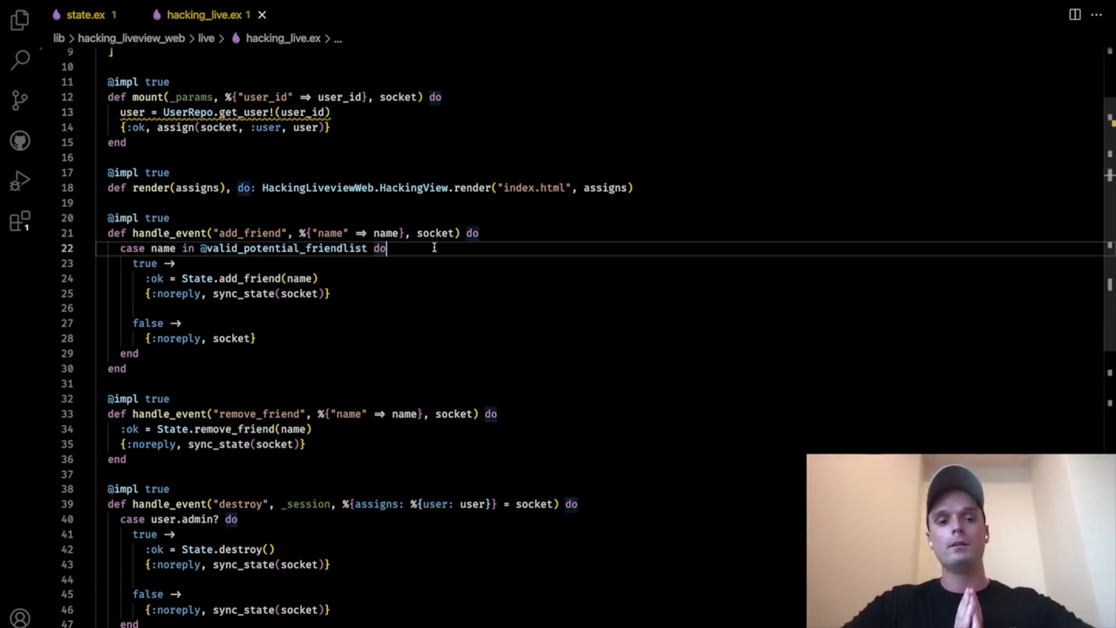